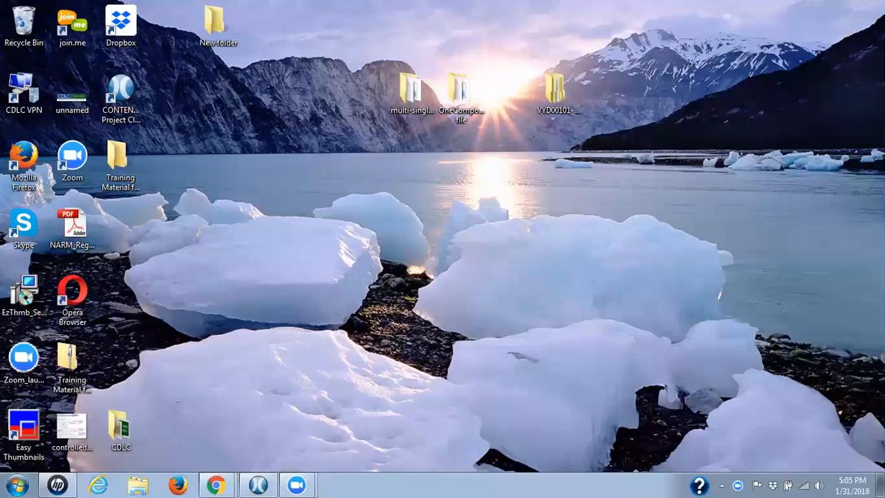
{"action": "mouse_move", "coordinate": [428, 300]}
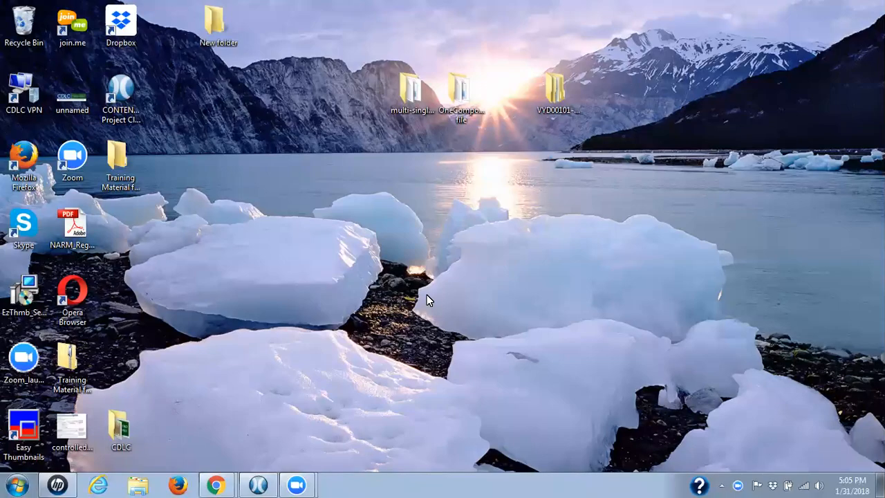
{"action": "mouse_move", "coordinate": [425, 304]}
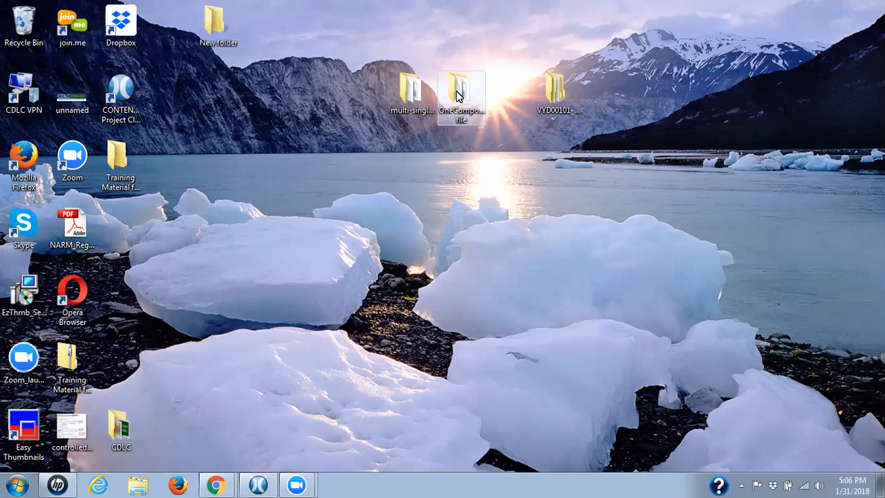
Open the OneCompoundObject-tab-delimited file folder and review its jpg, tiff, txt subfolders and metadata files
{"action": "double_click", "coordinate": [461, 90]}
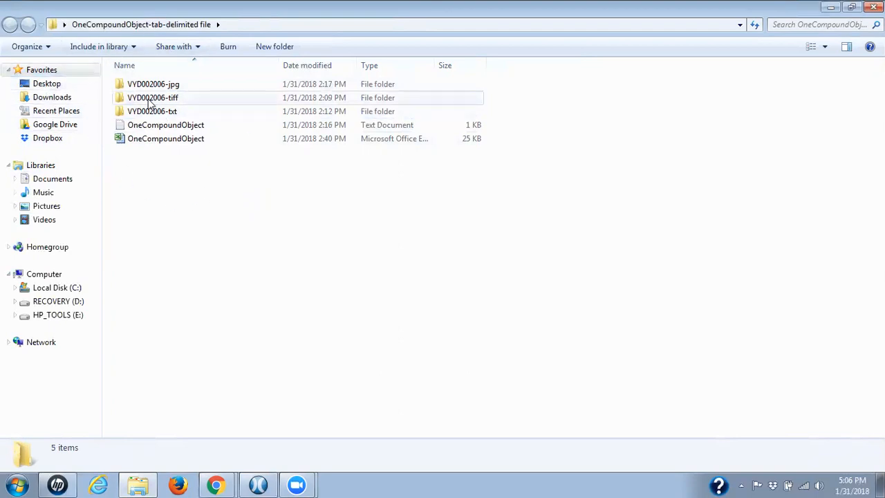
{"action": "mouse_move", "coordinate": [152, 97]}
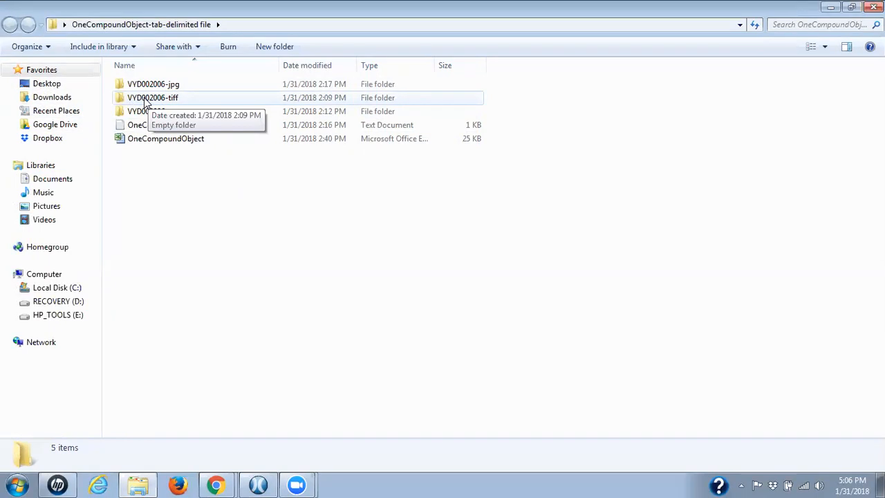
{"action": "mouse_move", "coordinate": [140, 103]}
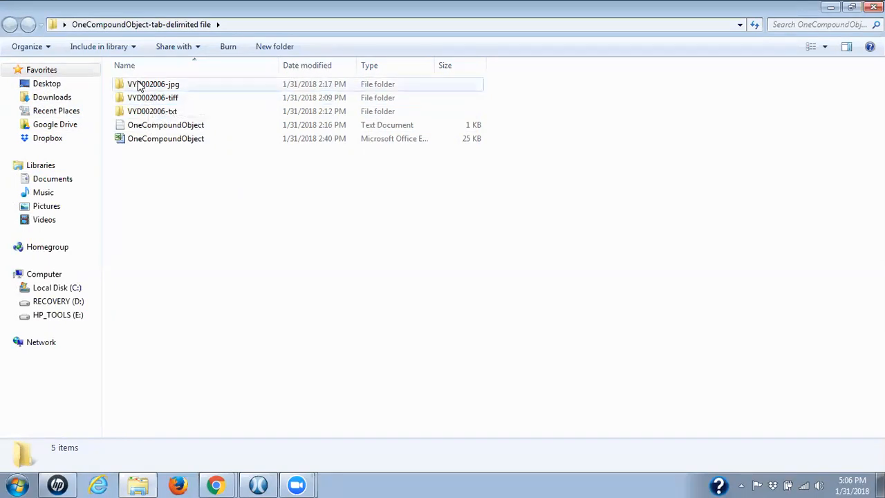
{"action": "mouse_move", "coordinate": [153, 84]}
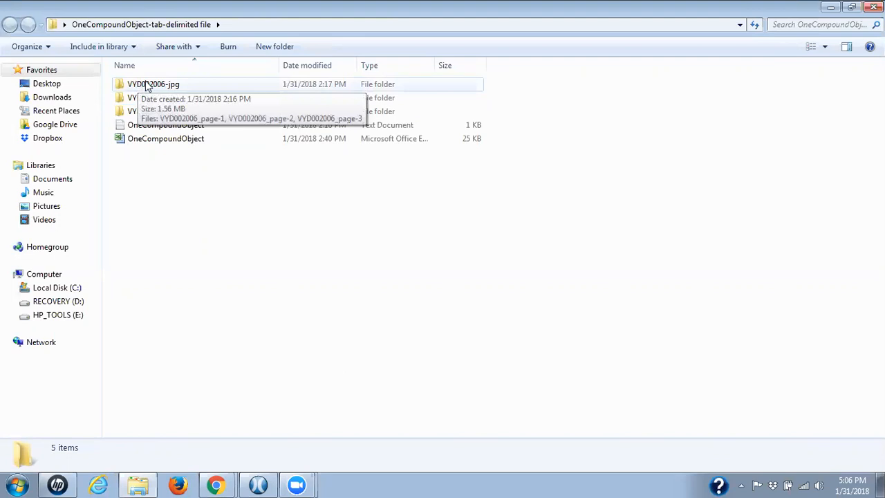
{"action": "mouse_move", "coordinate": [142, 84]}
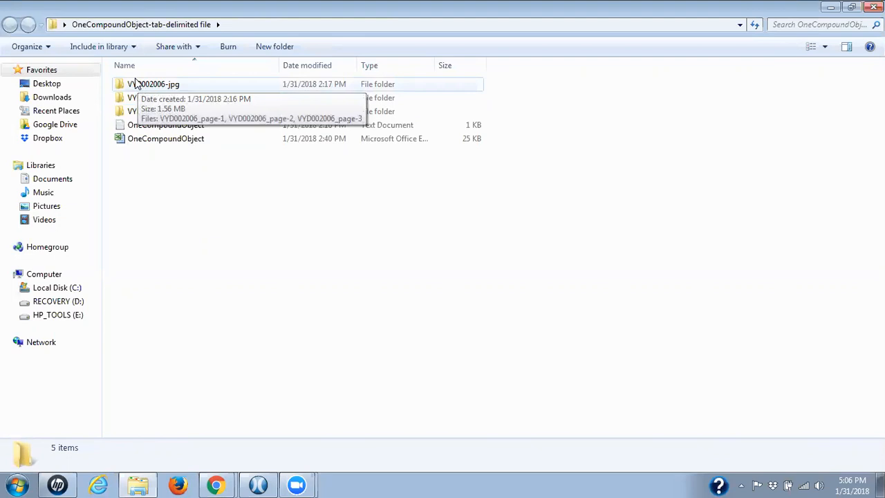
{"action": "mouse_move", "coordinate": [133, 84]}
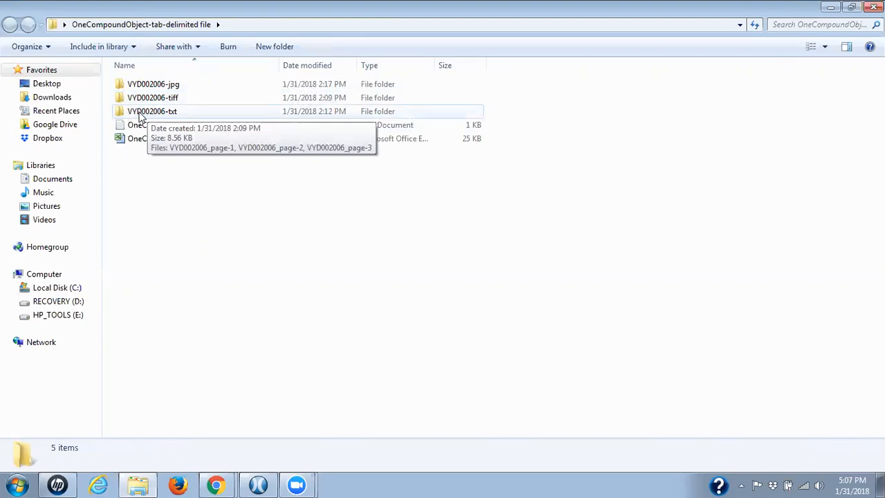
{"action": "mouse_move", "coordinate": [107, 93]}
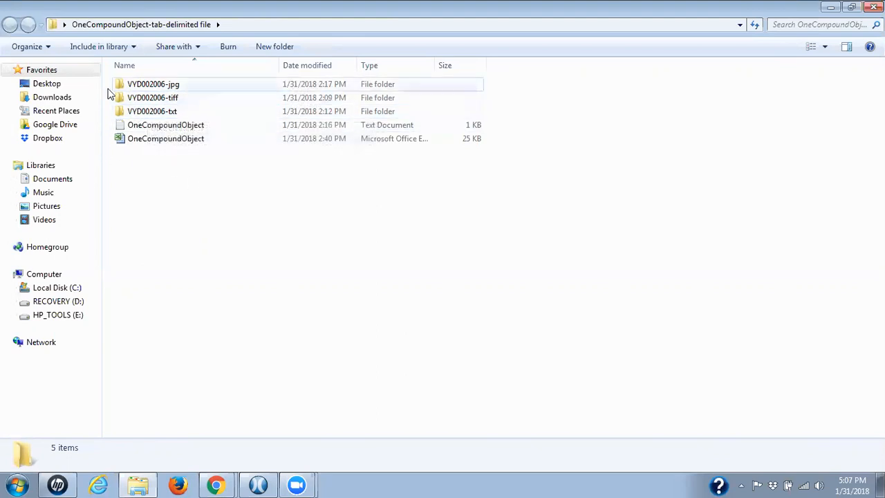
{"action": "mouse_move", "coordinate": [173, 165]}
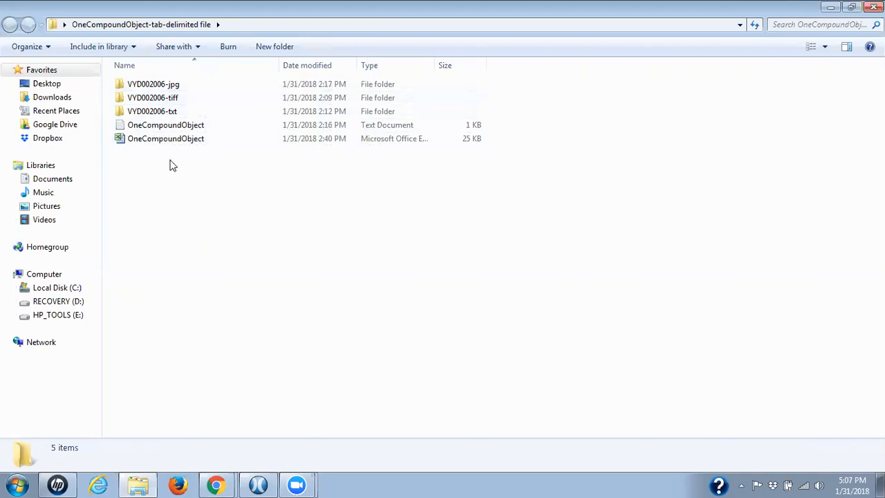
{"action": "left_click", "coordinate": [166, 138]}
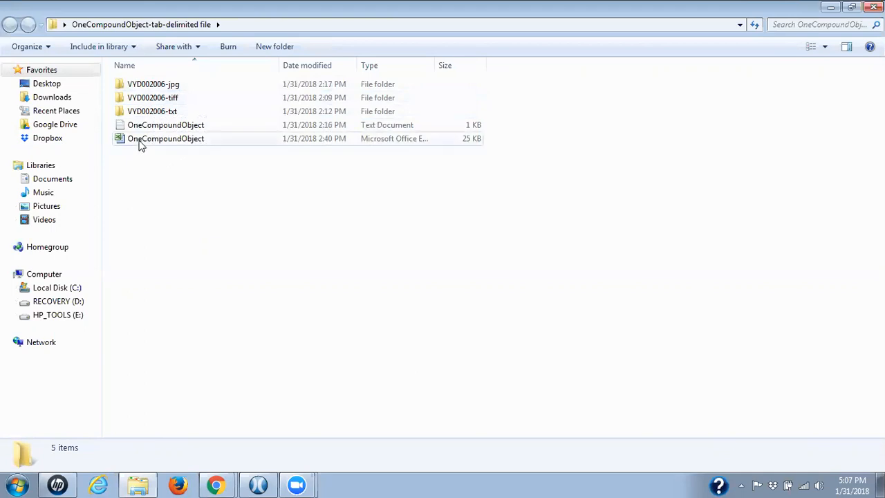
{"action": "left_click", "coordinate": [165, 124]}
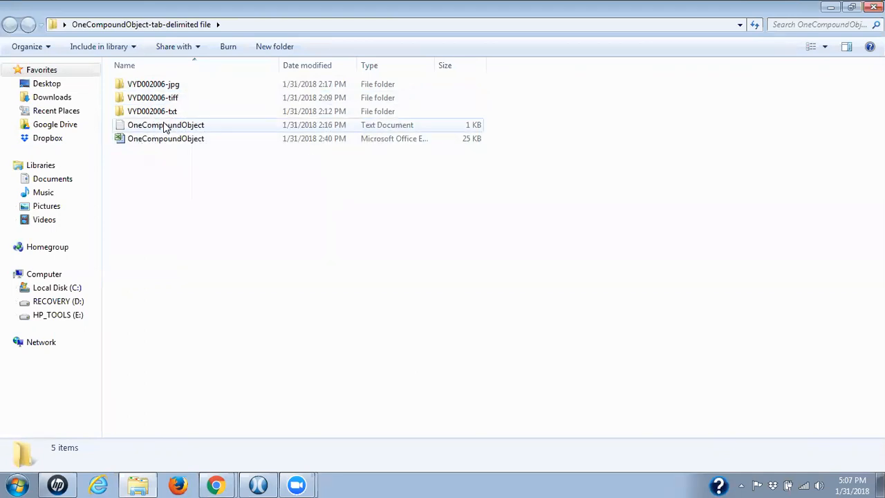
{"action": "mouse_move", "coordinate": [165, 124]}
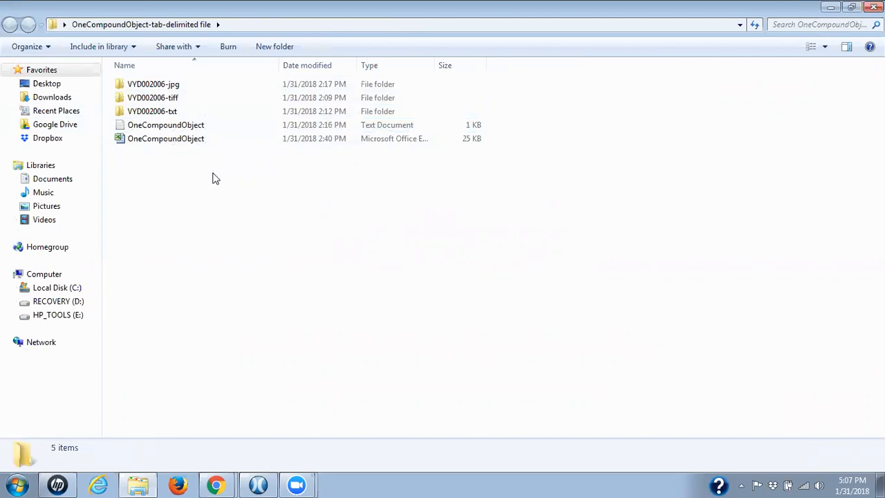
{"action": "mouse_move", "coordinate": [152, 110]}
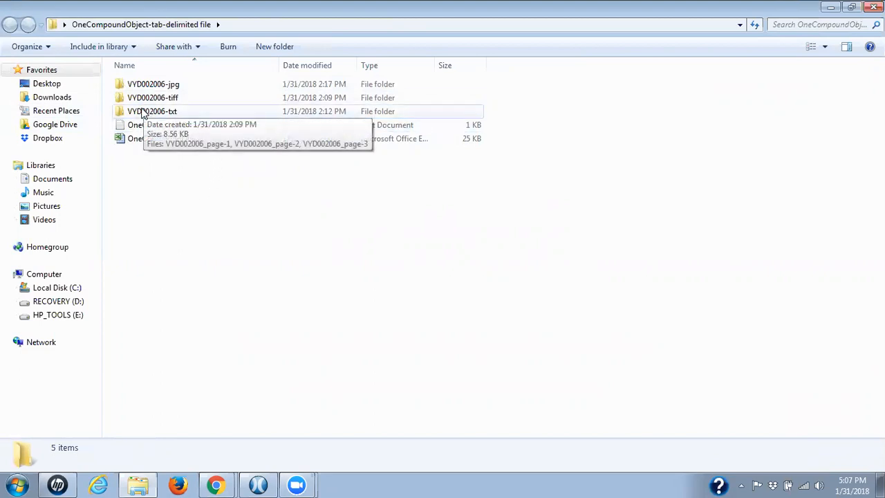
{"action": "mouse_move", "coordinate": [142, 114]}
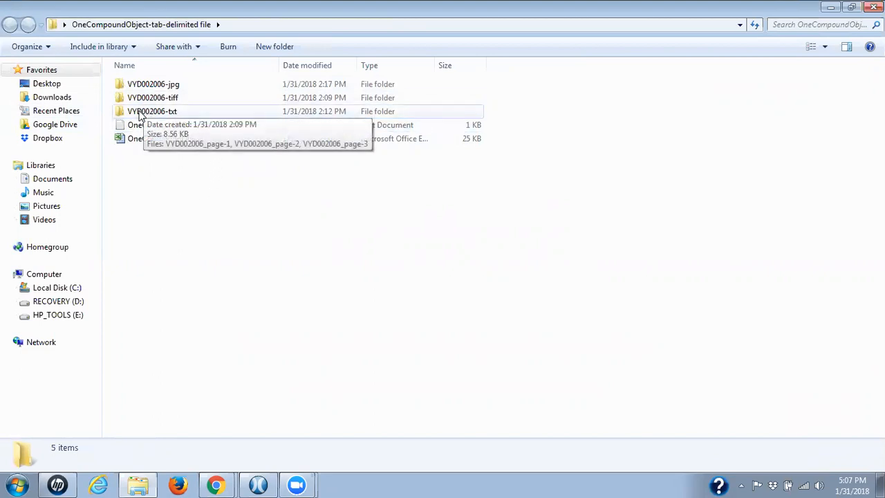
Inspect the three VYD002006 page files in the txt and jpg subfolders
{"action": "double_click", "coordinate": [153, 110]}
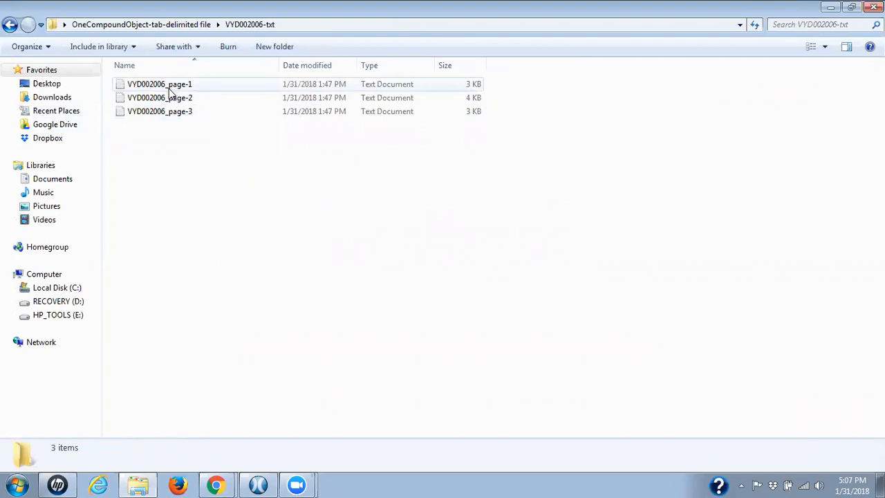
{"action": "mouse_move", "coordinate": [185, 92]}
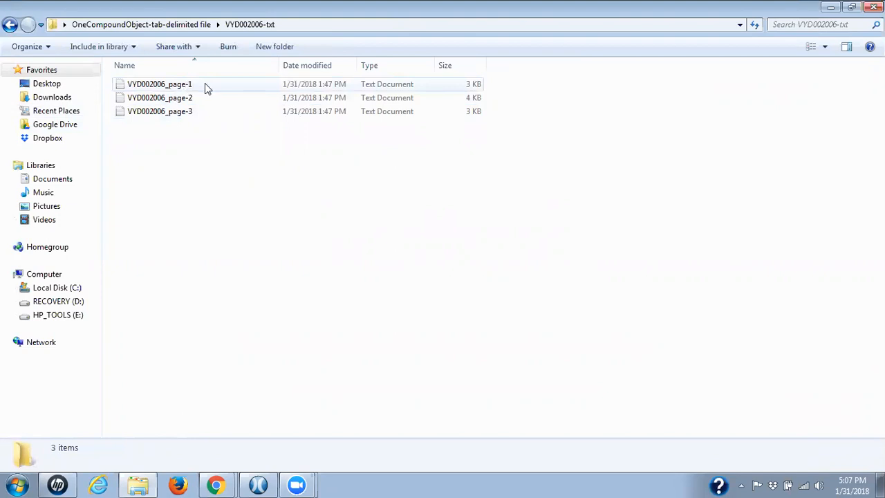
{"action": "mouse_move", "coordinate": [181, 85]}
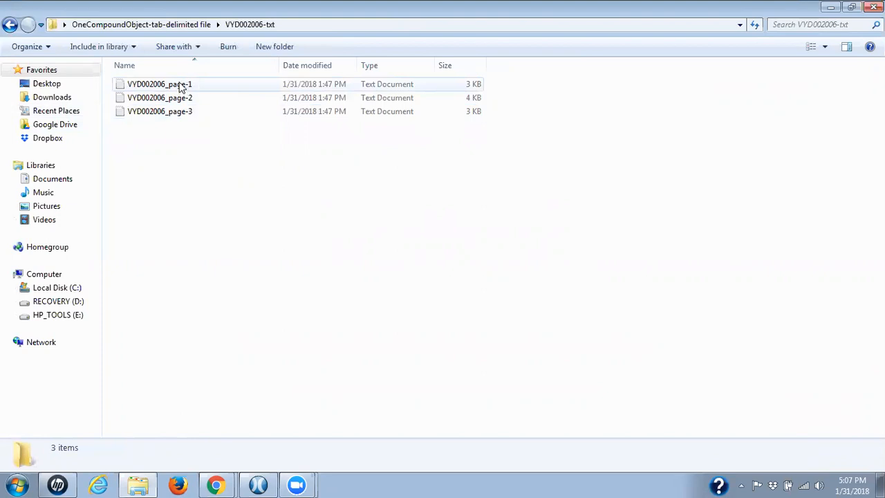
{"action": "mouse_move", "coordinate": [178, 87]}
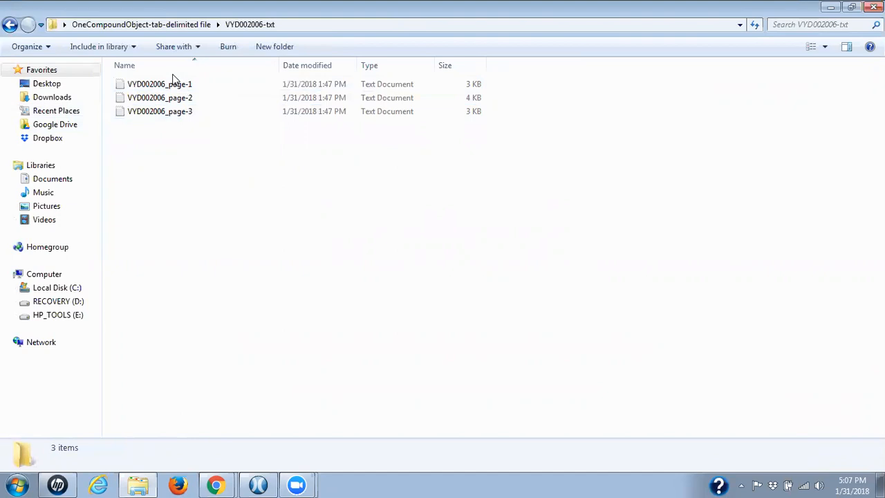
{"action": "left_click", "coordinate": [159, 84]}
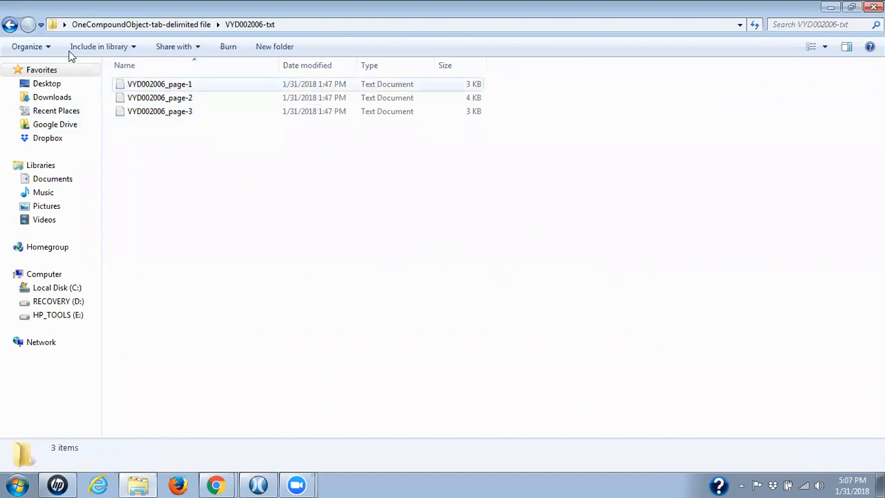
{"action": "left_click", "coordinate": [10, 25]}
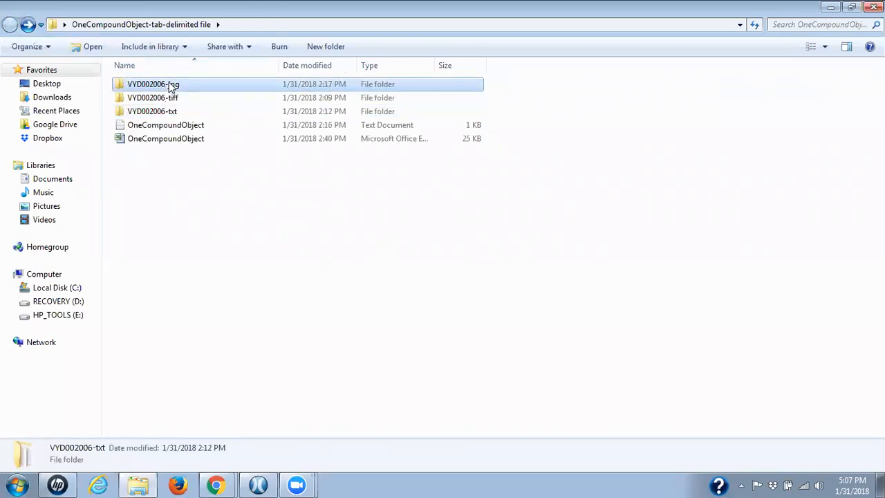
{"action": "double_click", "coordinate": [152, 84]}
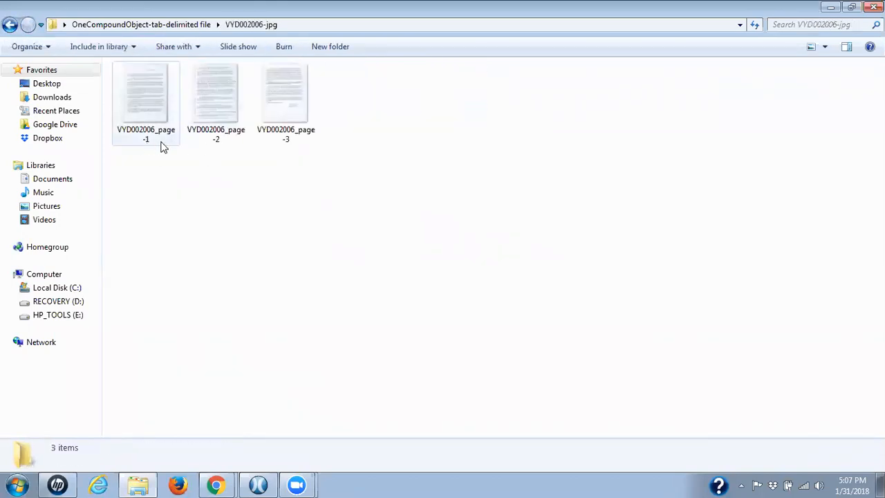
{"action": "mouse_move", "coordinate": [151, 145]}
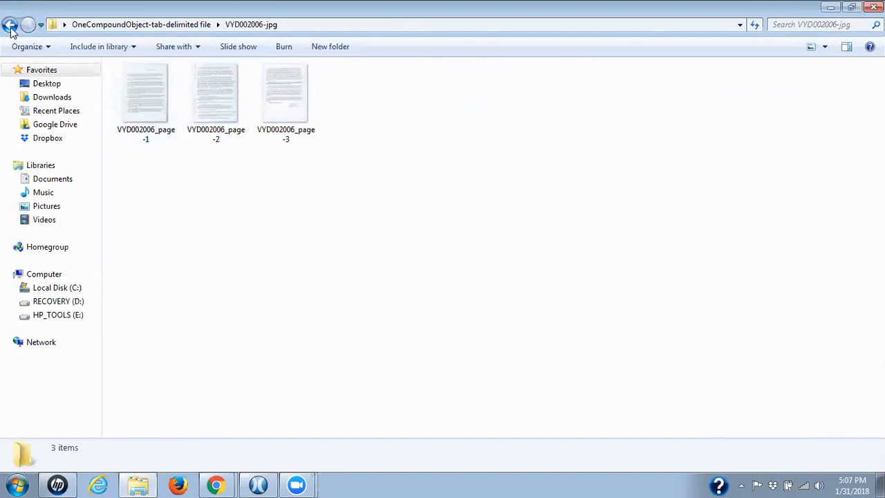
{"action": "left_click", "coordinate": [10, 24]}
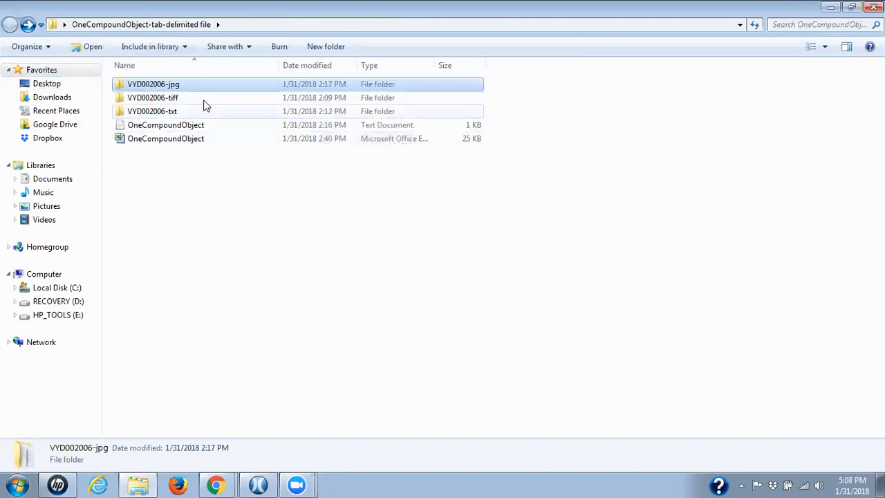
{"action": "mouse_move", "coordinate": [197, 88]}
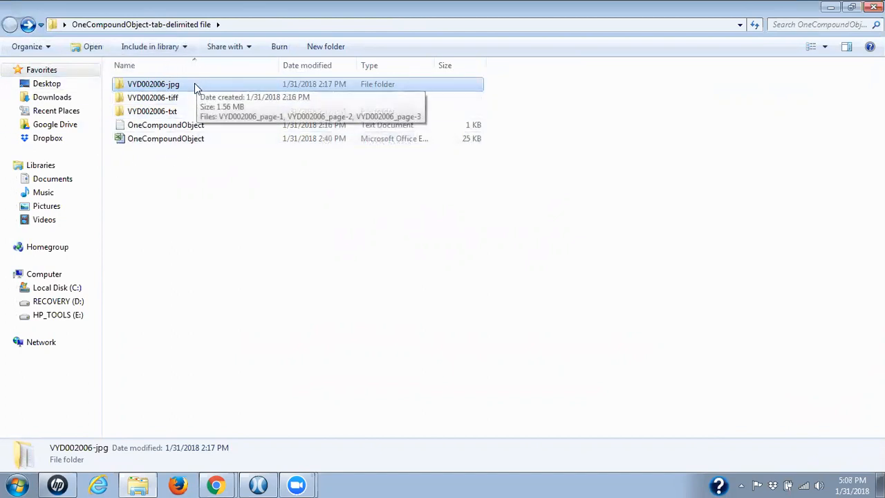
{"action": "mouse_move", "coordinate": [193, 112]}
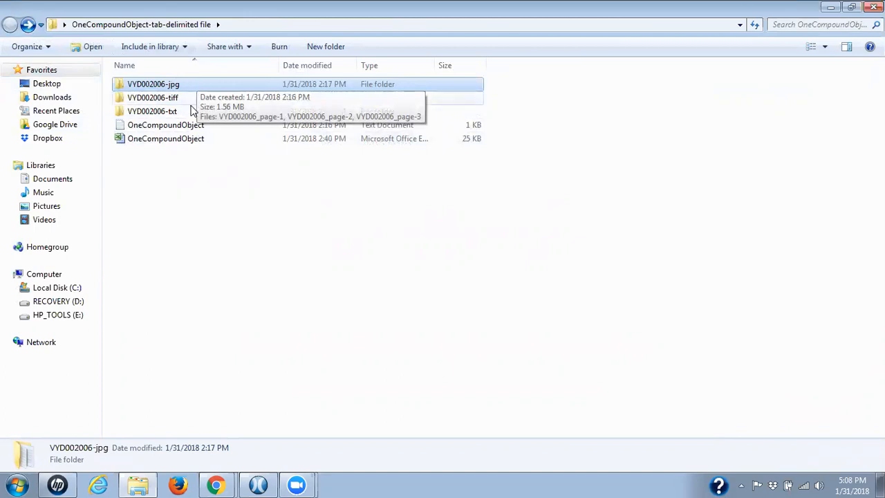
Recheck the VYD002006-txt folder, go back, and select the OneCompoundObject spreadsheet
{"action": "double_click", "coordinate": [152, 111]}
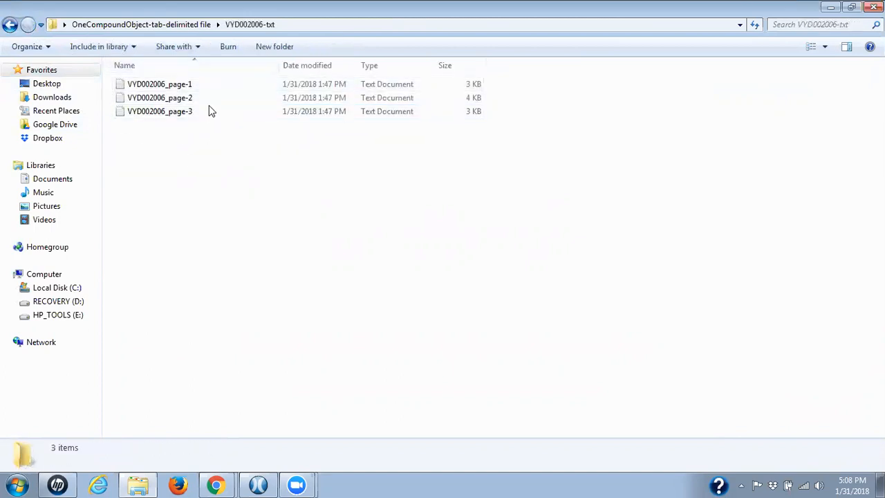
{"action": "mouse_move", "coordinate": [205, 168]}
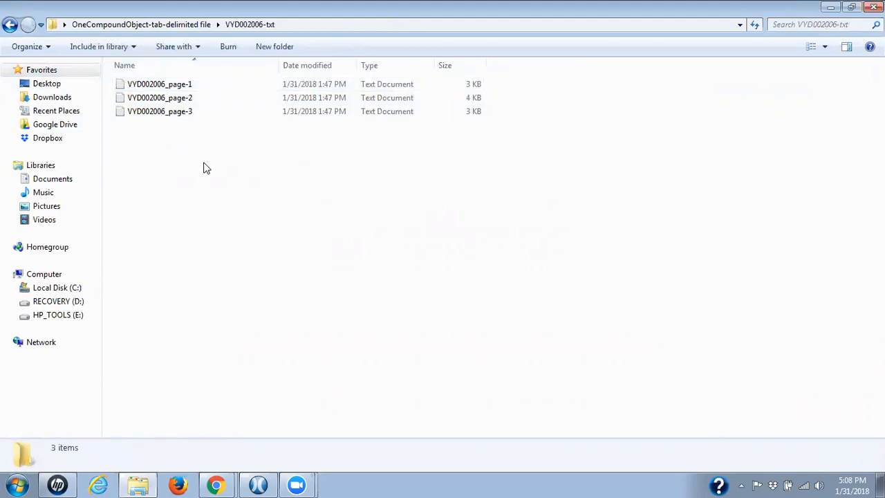
{"action": "mouse_move", "coordinate": [216, 162]}
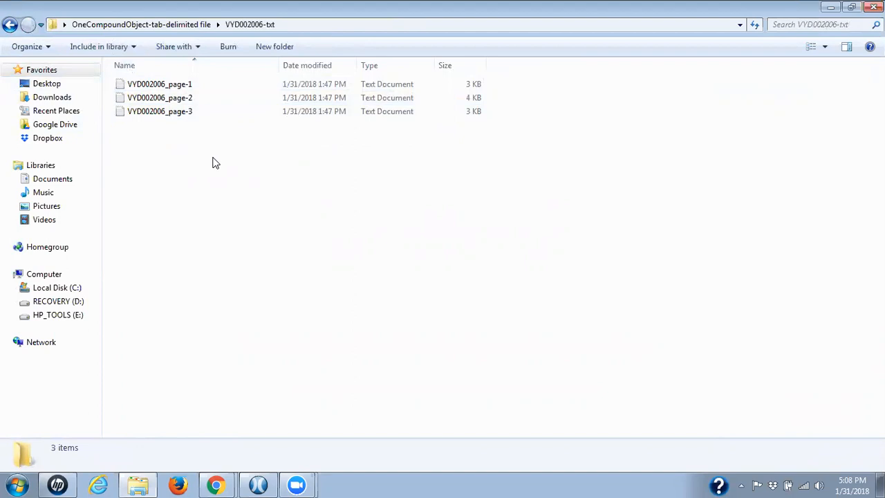
{"action": "left_click", "coordinate": [160, 112]}
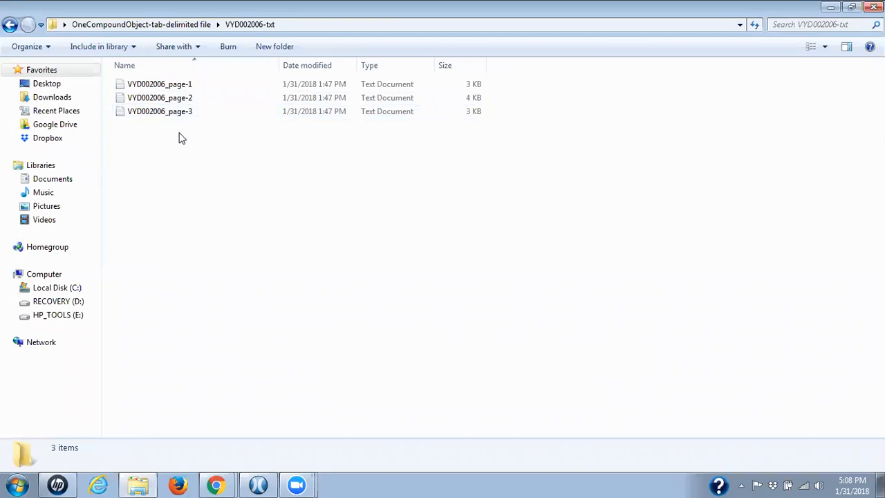
{"action": "mouse_move", "coordinate": [171, 152]}
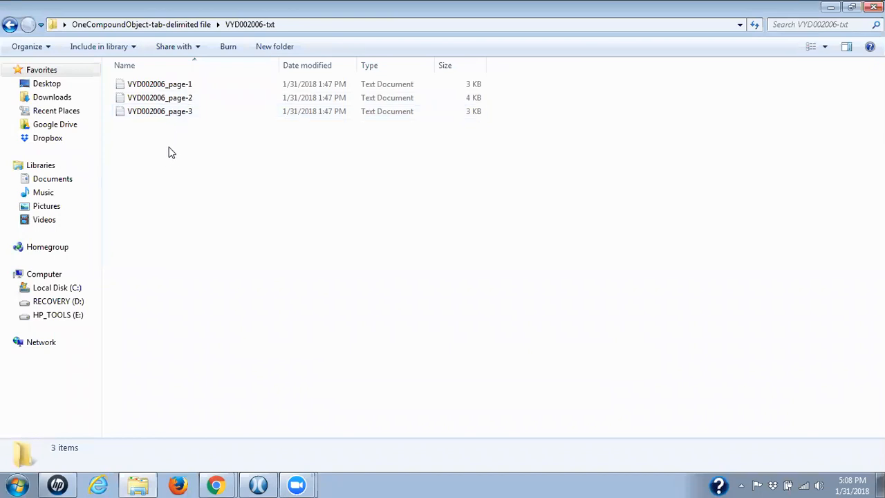
{"action": "mouse_move", "coordinate": [171, 157]}
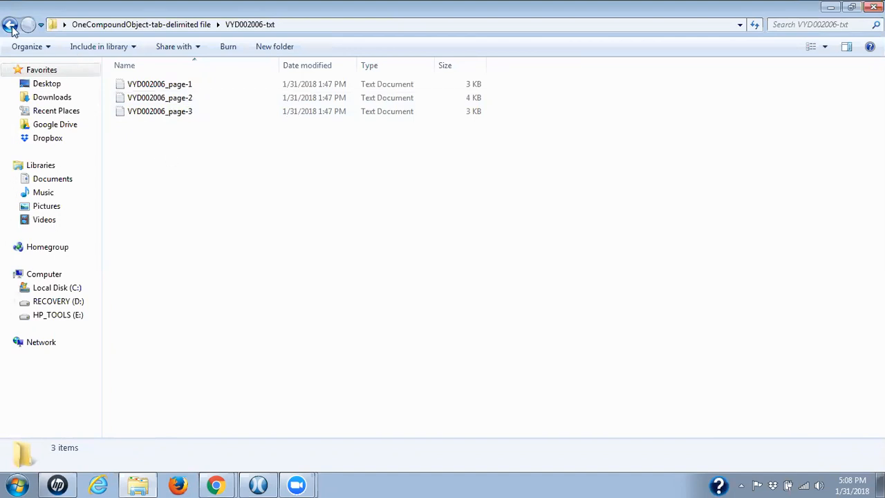
{"action": "left_click", "coordinate": [11, 24]}
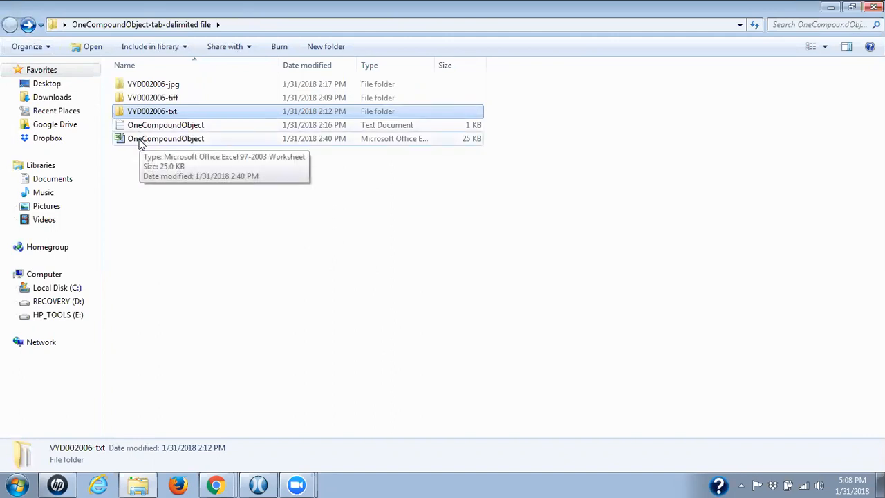
{"action": "left_click", "coordinate": [166, 138]}
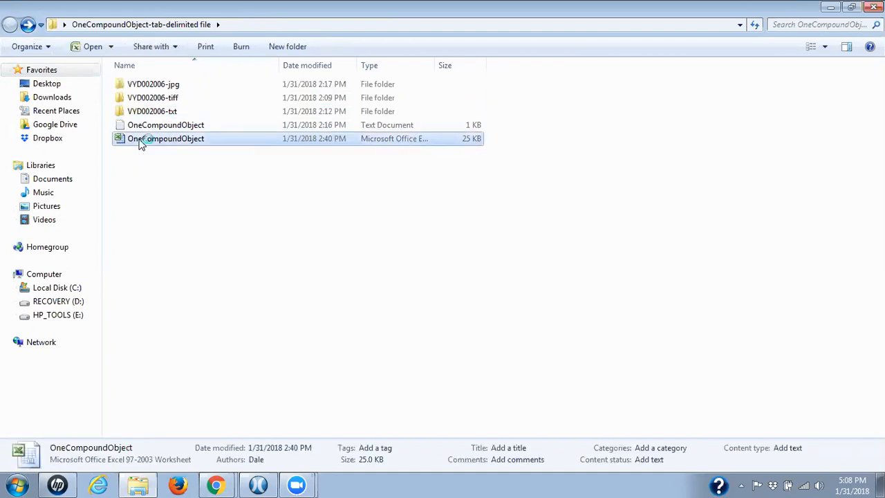
Open OneCompoundObject.xls in Excel, showing the title row and three page rows
{"action": "double_click", "coordinate": [166, 138]}
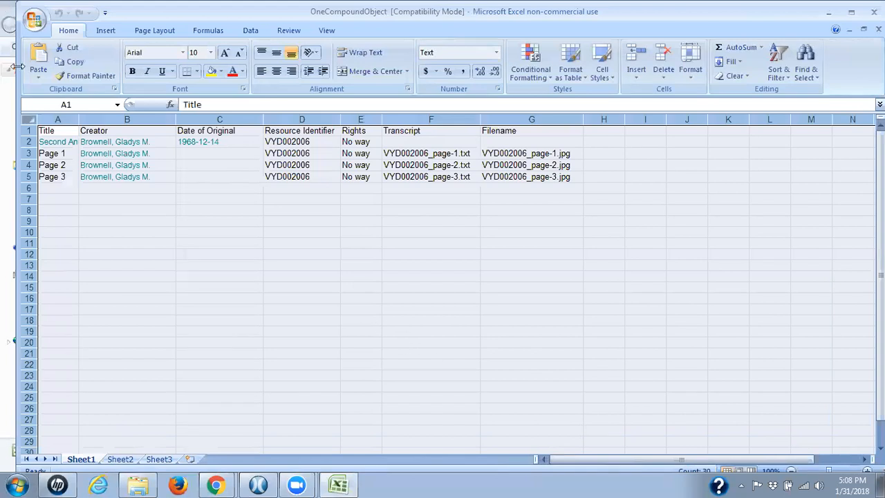
{"action": "mouse_move", "coordinate": [336, 333]}
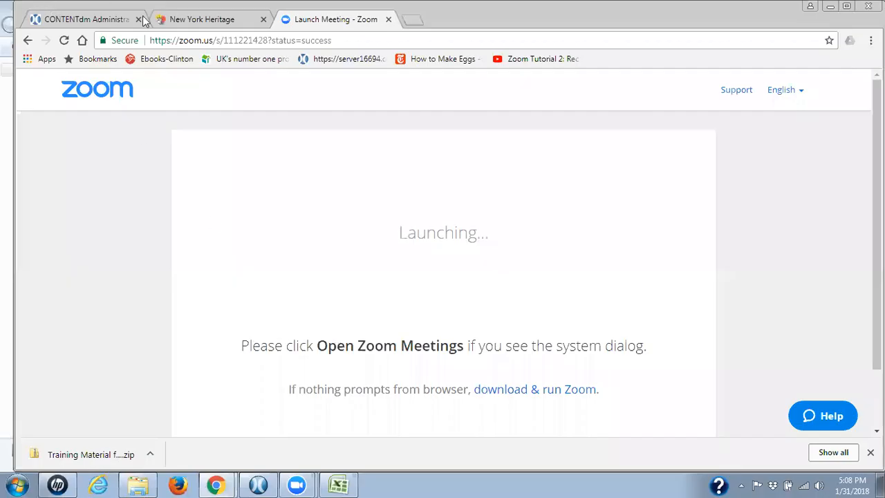
Review New York Heritage's Technical Guides & Help page, then return to the OneCompoundObject spreadsheet
{"action": "left_click", "coordinate": [201, 19]}
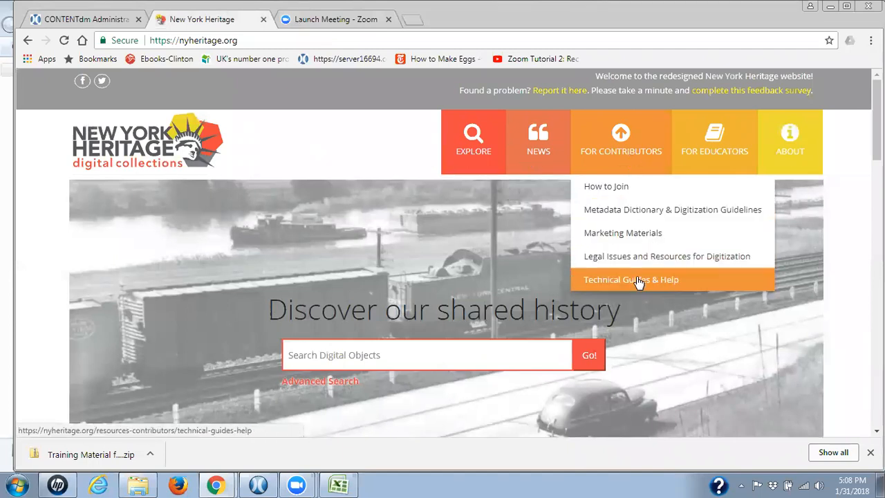
{"action": "left_click", "coordinate": [629, 279]}
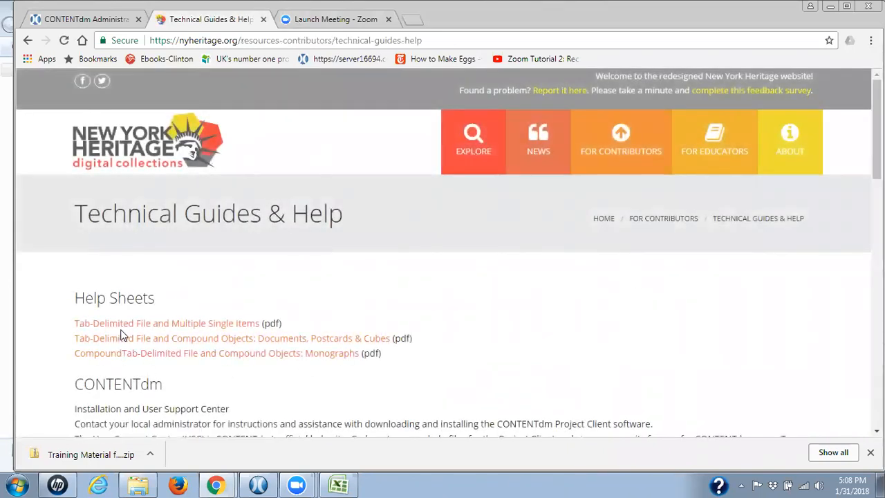
{"action": "mouse_move", "coordinate": [126, 338]}
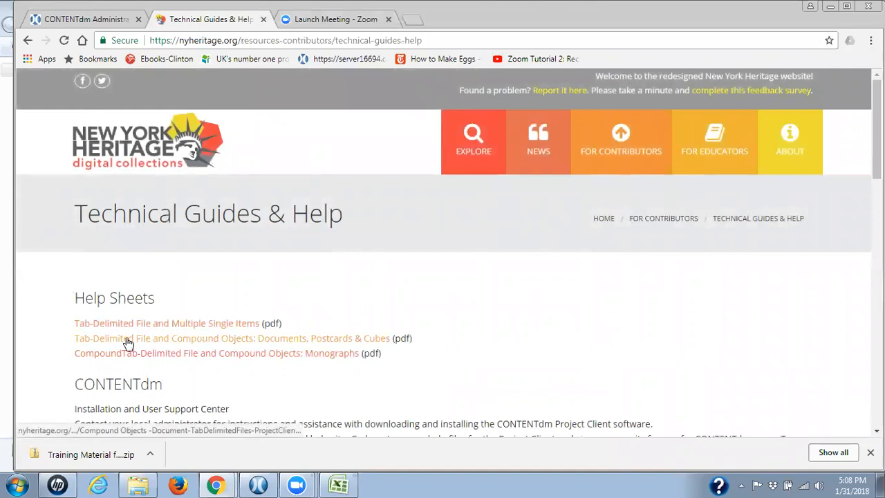
{"action": "mouse_move", "coordinate": [257, 347]}
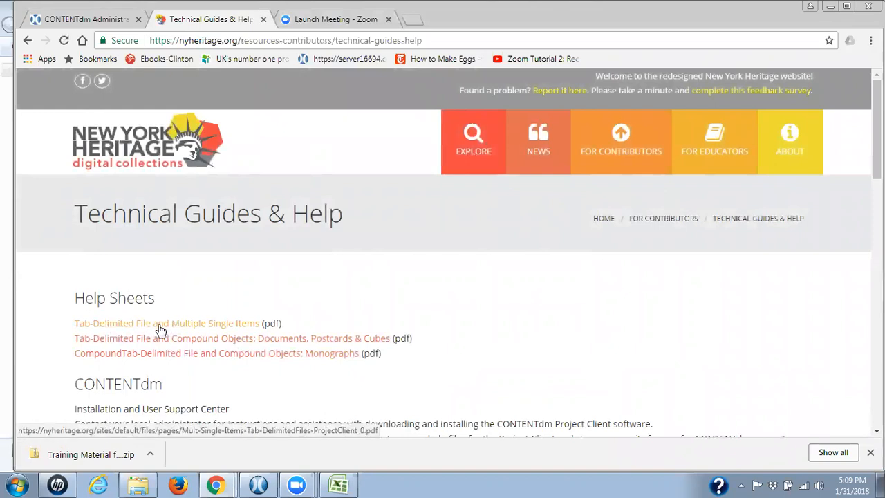
{"action": "mouse_move", "coordinate": [224, 329]}
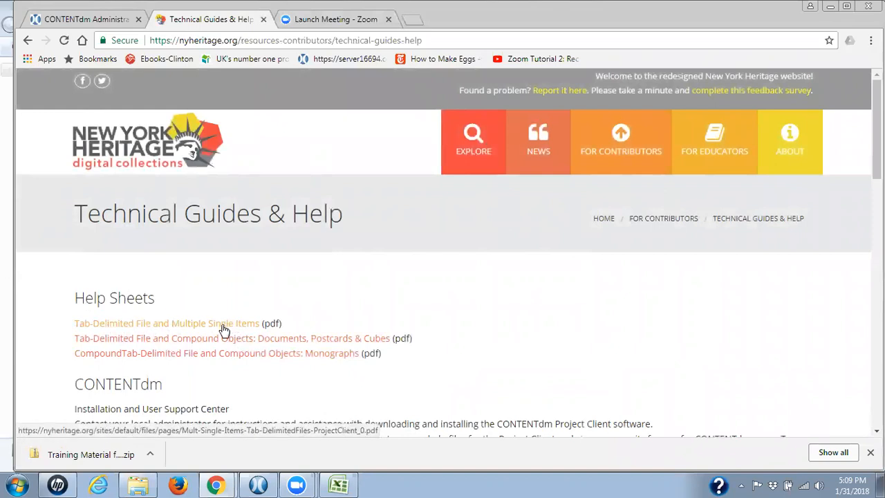
{"action": "mouse_move", "coordinate": [134, 372]}
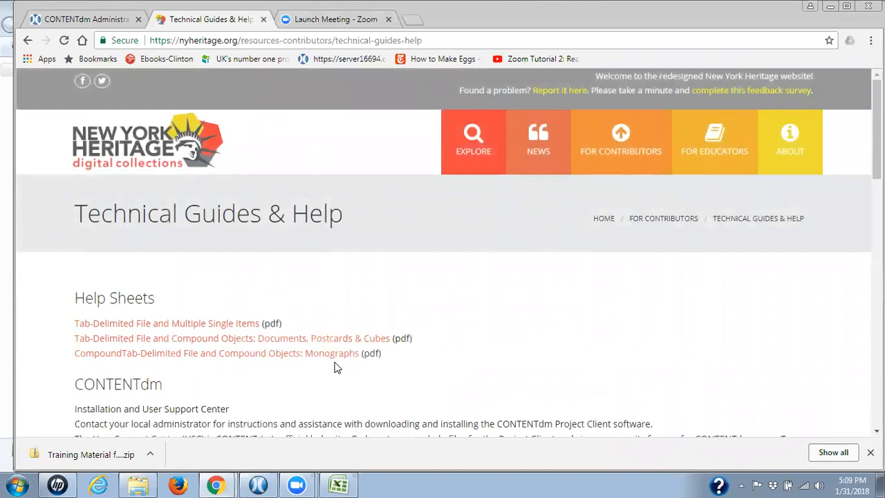
{"action": "mouse_move", "coordinate": [337, 364]}
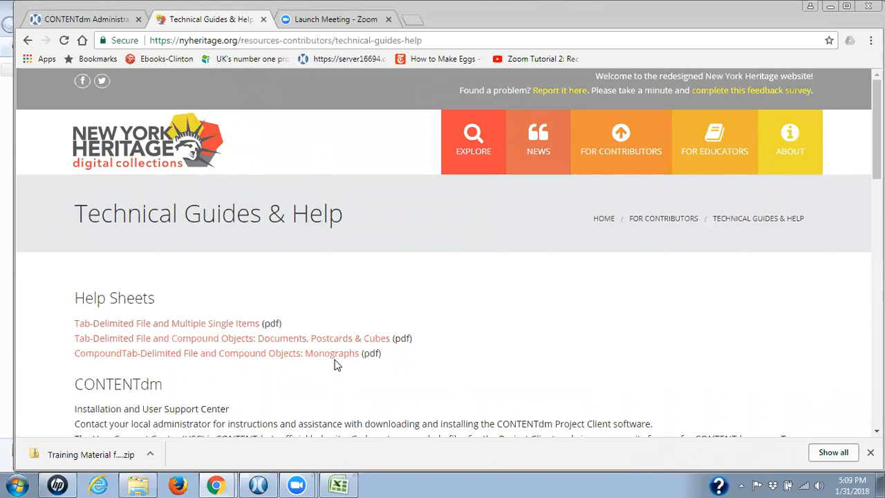
{"action": "mouse_move", "coordinate": [338, 353]}
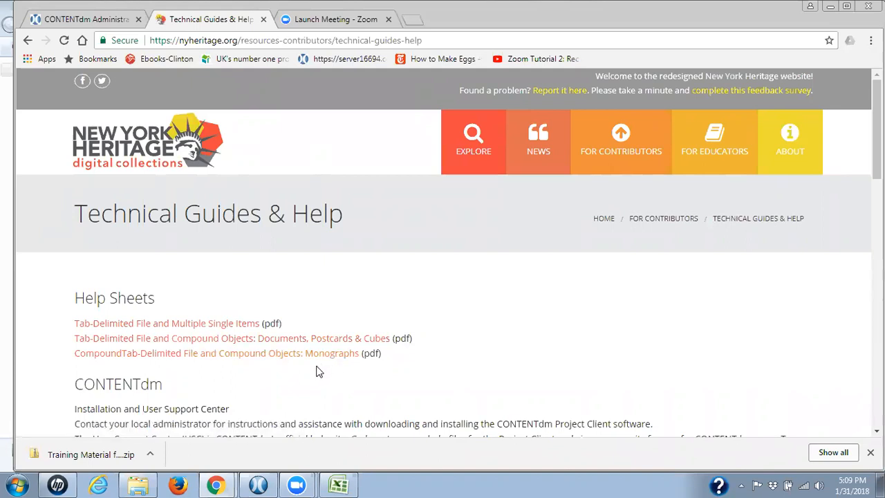
{"action": "left_click", "coordinate": [338, 483]}
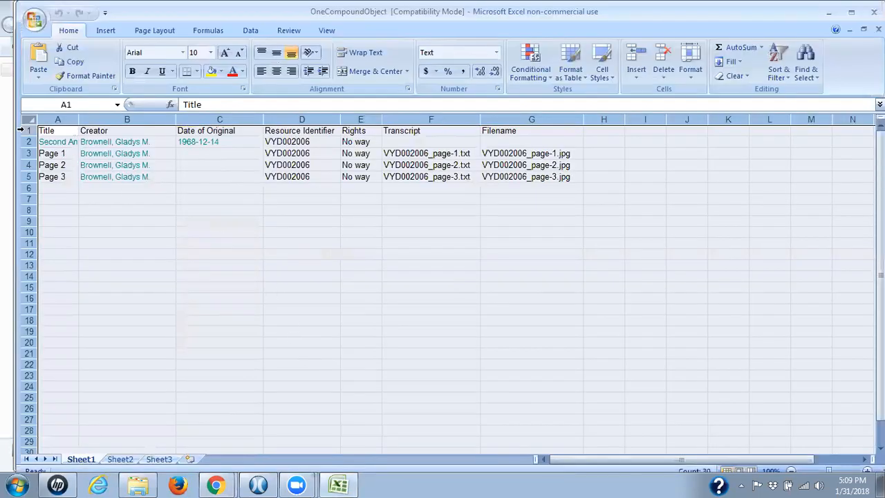
{"action": "left_click", "coordinate": [29, 131]}
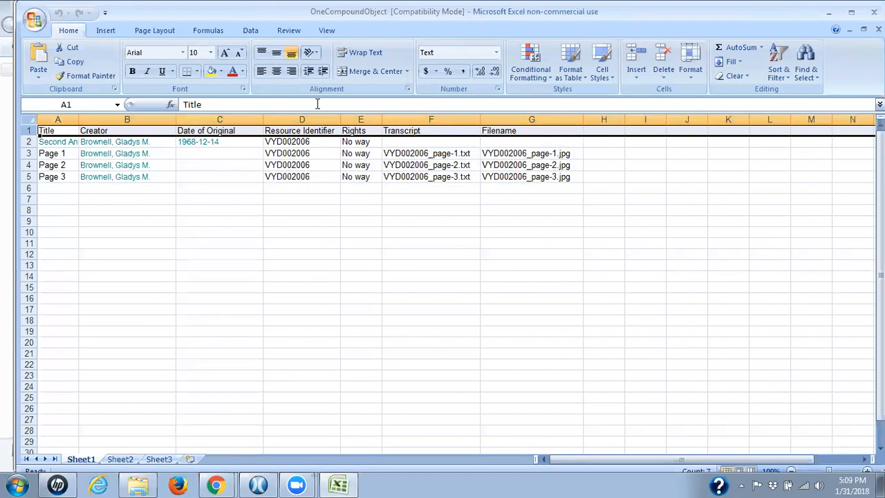
{"action": "mouse_move", "coordinate": [482, 252]}
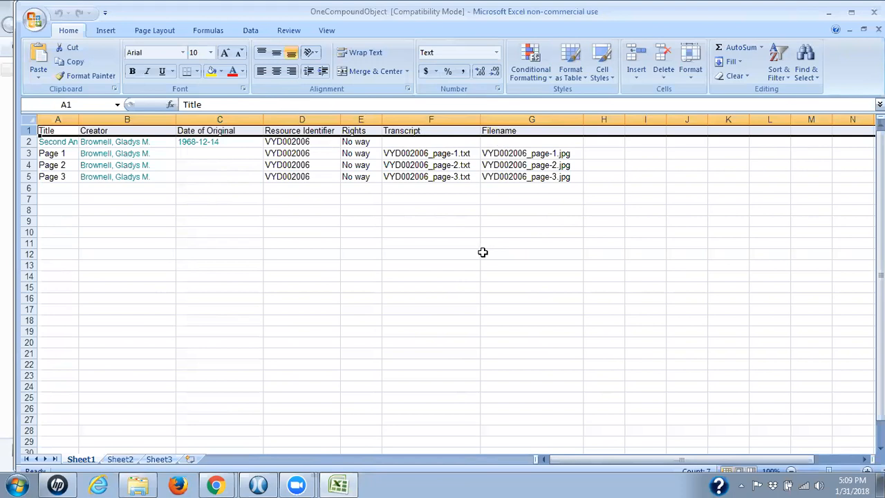
{"action": "mouse_move", "coordinate": [456, 221]}
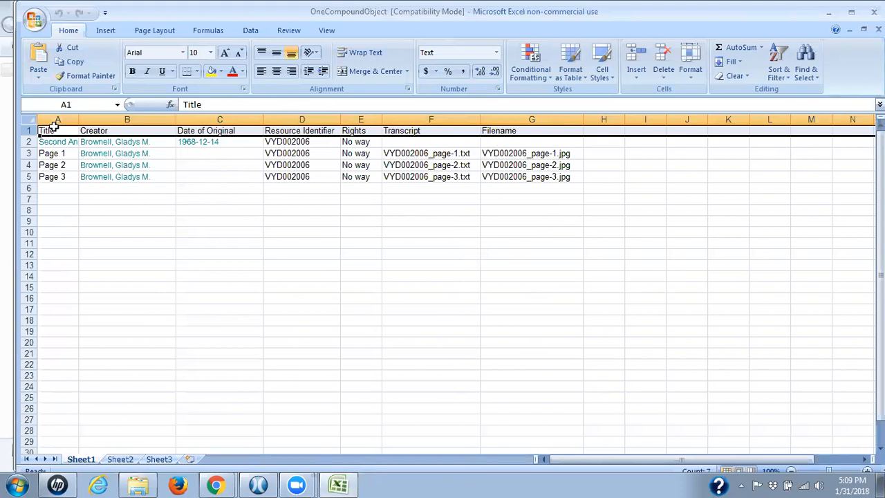
{"action": "left_click", "coordinate": [57, 119]}
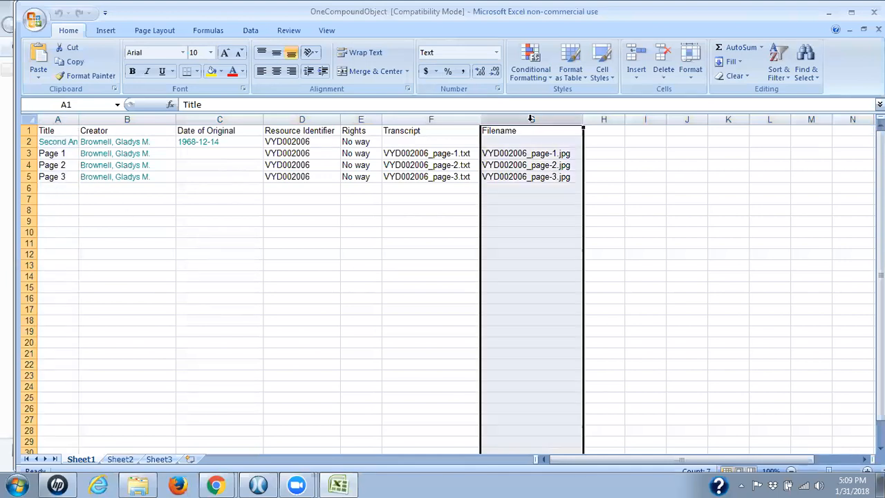
{"action": "left_click", "coordinate": [531, 119]}
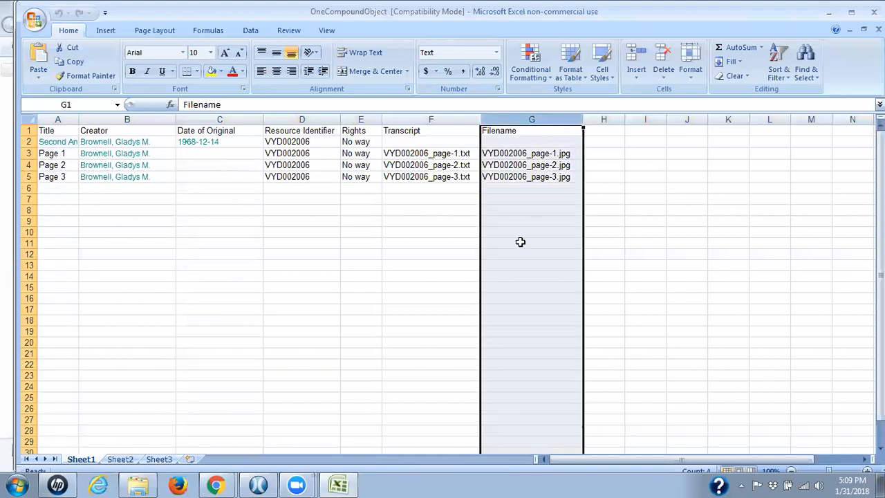
{"action": "mouse_move", "coordinate": [521, 208]}
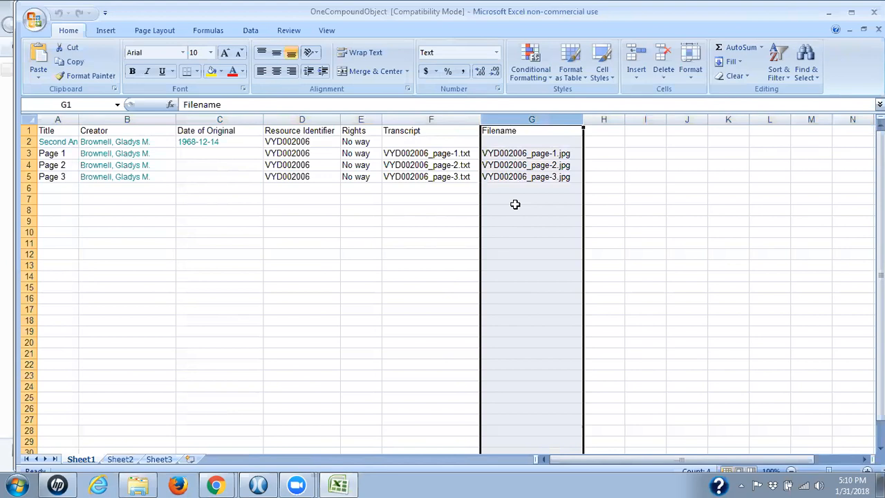
{"action": "mouse_move", "coordinate": [536, 130]}
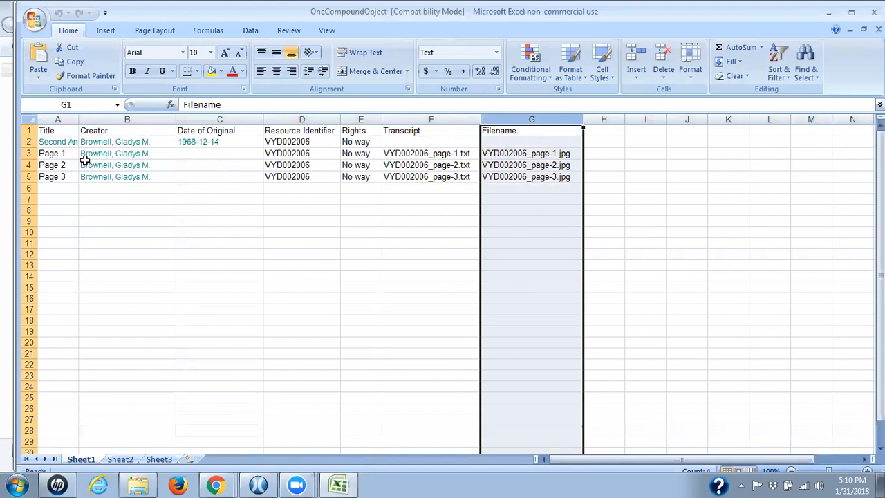
{"action": "mouse_move", "coordinate": [526, 219]}
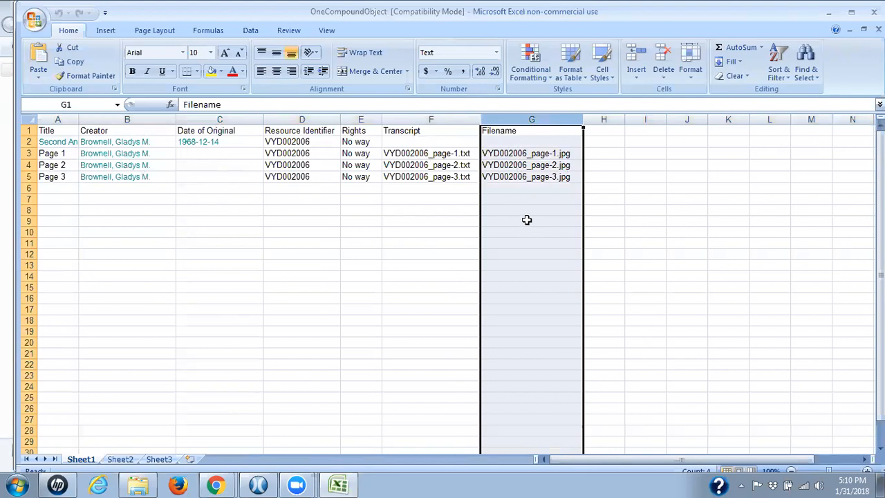
{"action": "left_click", "coordinate": [431, 119]}
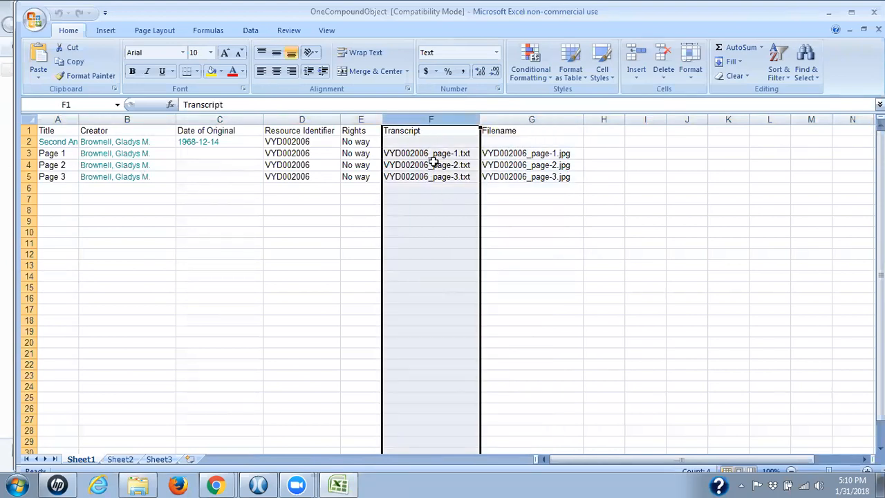
{"action": "mouse_move", "coordinate": [421, 198]}
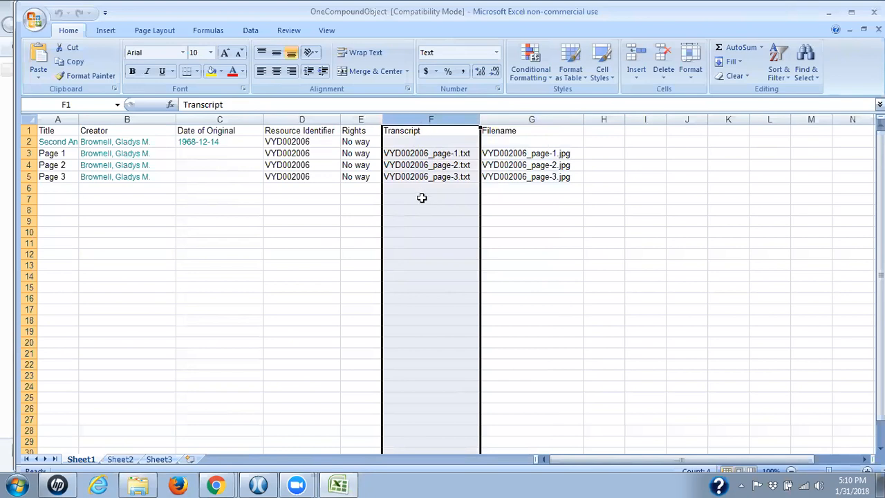
{"action": "mouse_move", "coordinate": [426, 198]}
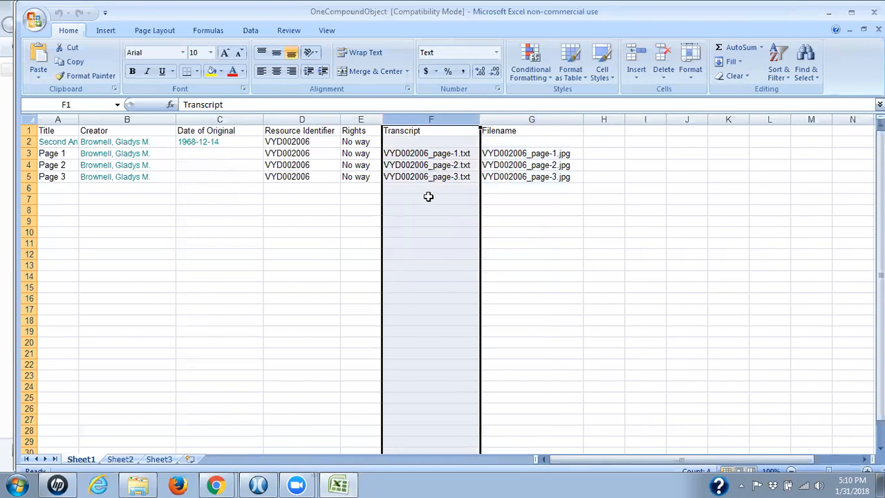
{"action": "mouse_move", "coordinate": [389, 158]}
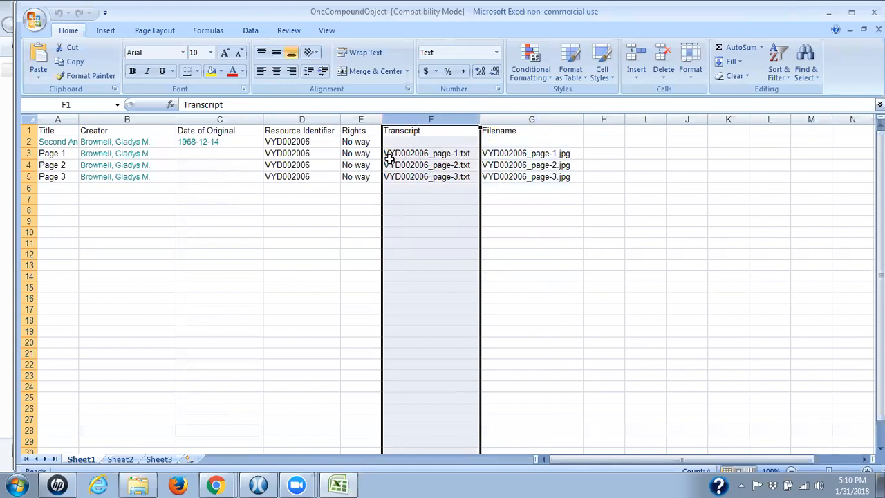
{"action": "mouse_move", "coordinate": [460, 161]}
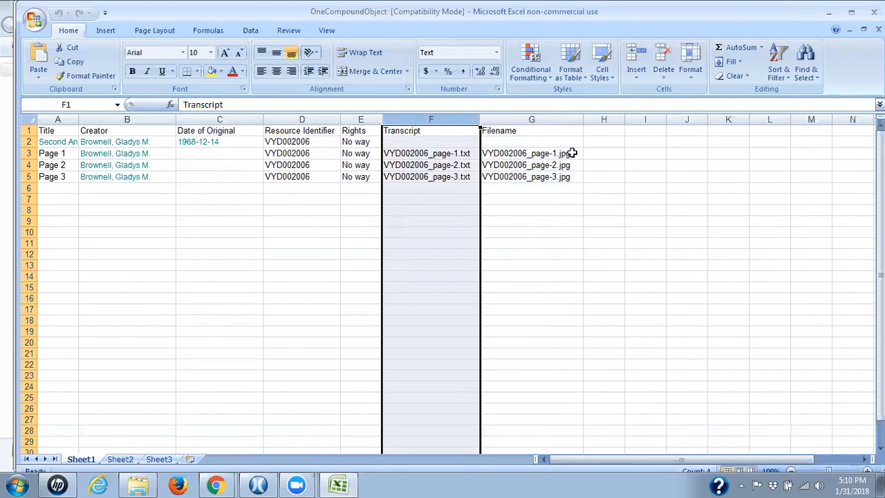
{"action": "mouse_move", "coordinate": [558, 168]}
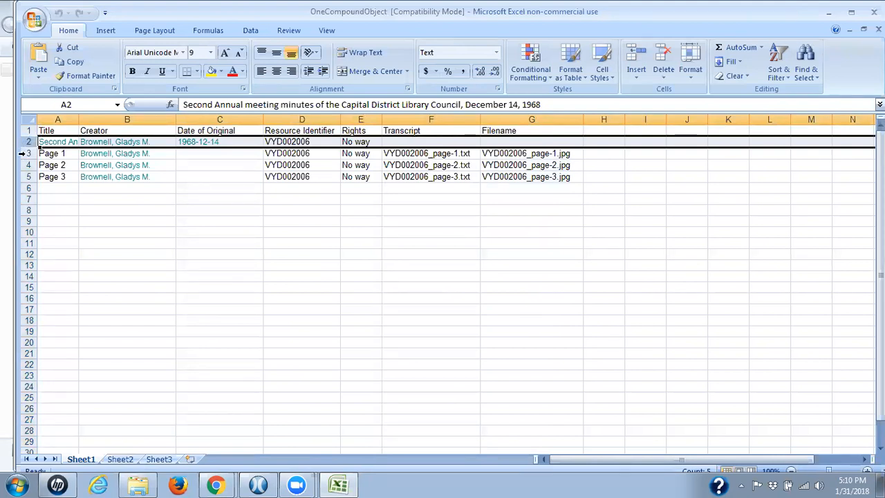
{"action": "left_click", "coordinate": [52, 165]}
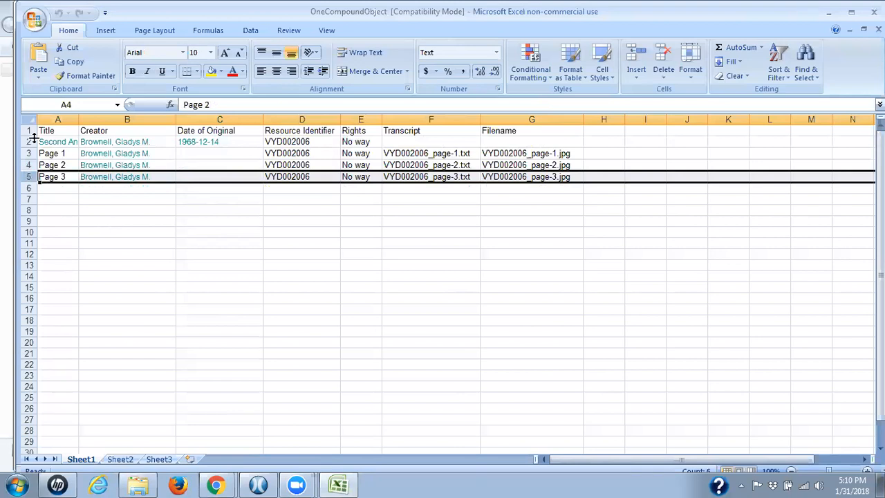
{"action": "left_click", "coordinate": [57, 141]}
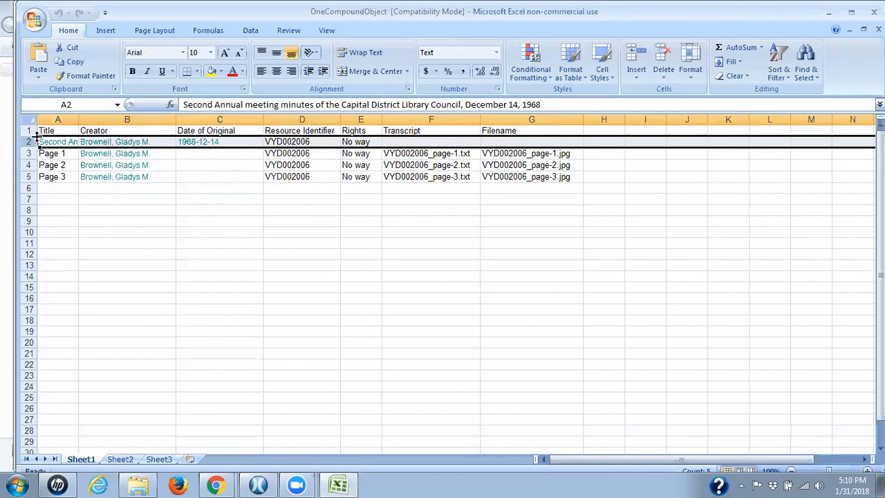
{"action": "left_click", "coordinate": [181, 52]}
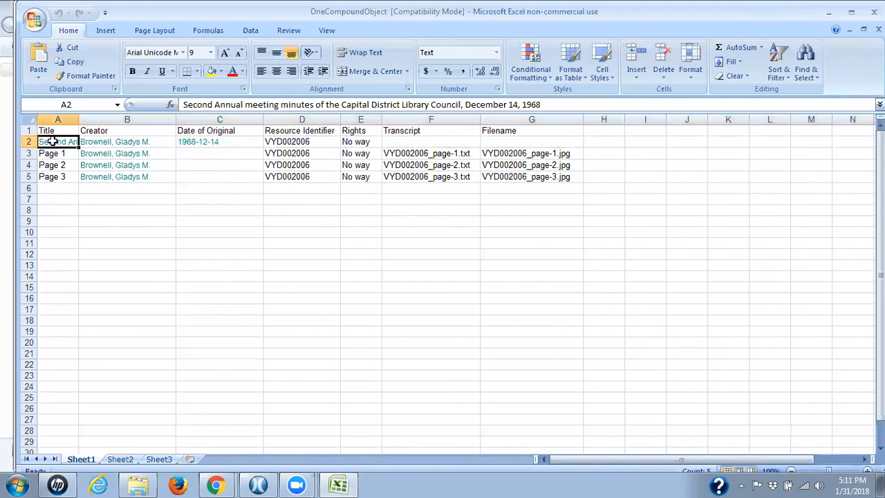
{"action": "left_click", "coordinate": [127, 220]}
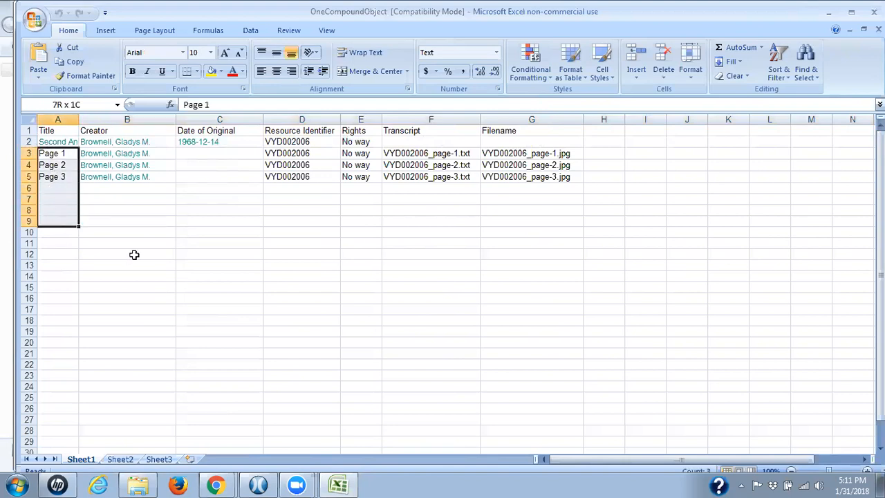
{"action": "left_click", "coordinate": [57, 153]}
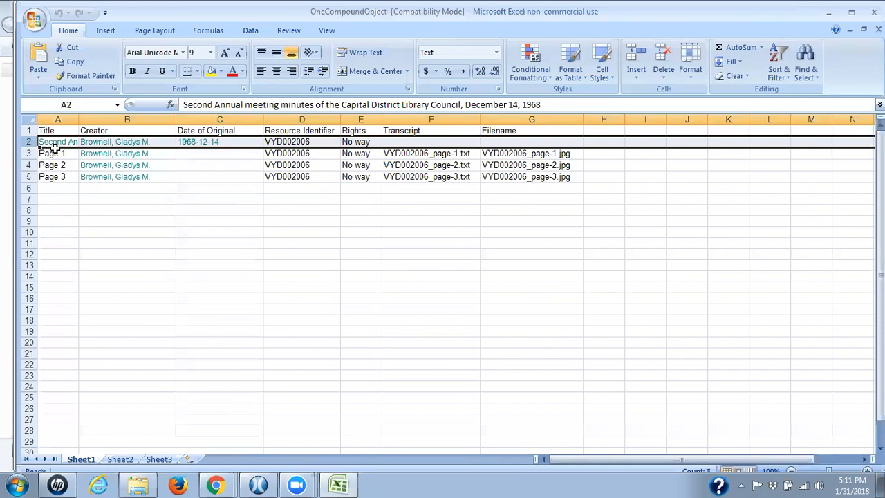
{"action": "left_click_drag", "start_coordinate": [57, 153], "coordinate": [58, 177]}
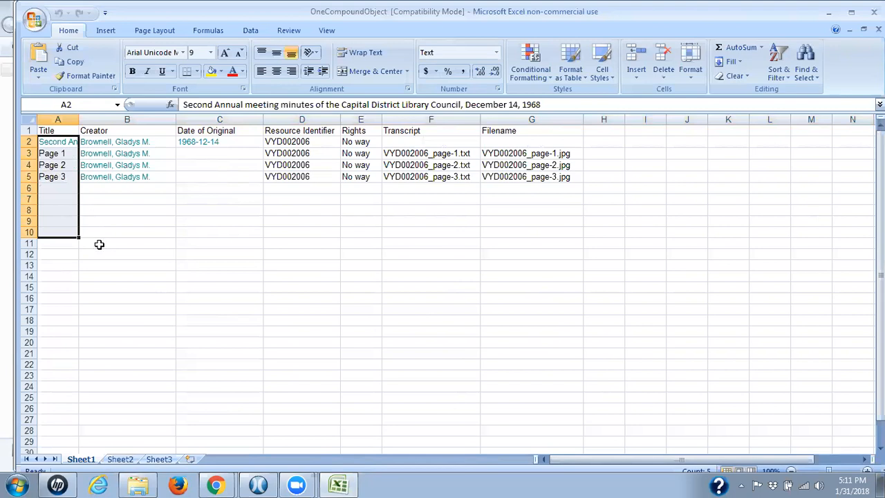
{"action": "left_click", "coordinate": [128, 232]}
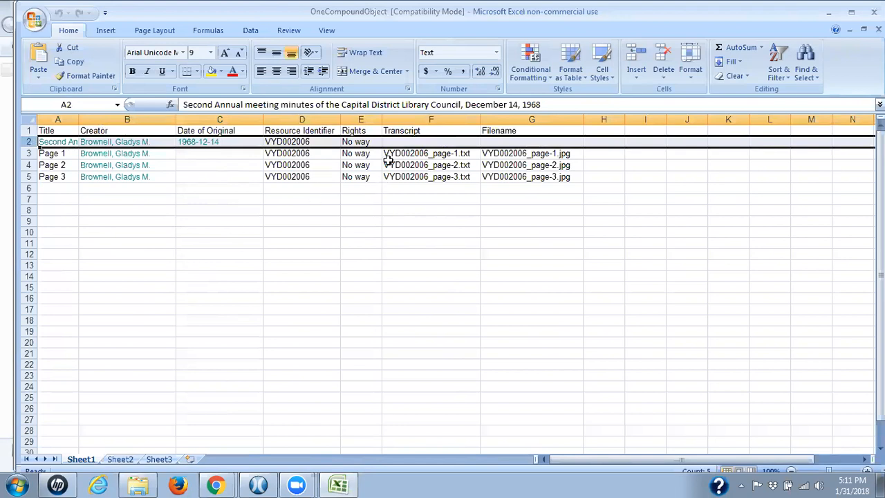
{"action": "left_click", "coordinate": [430, 141]}
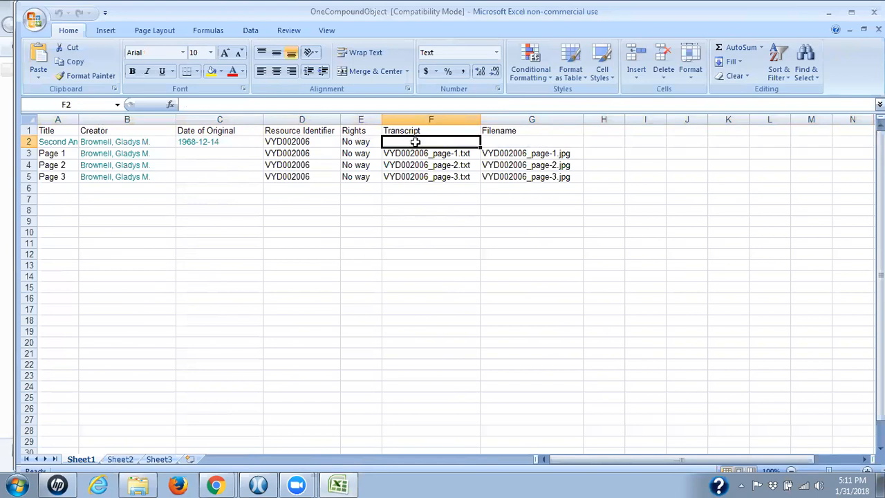
{"action": "left_click", "coordinate": [531, 141]}
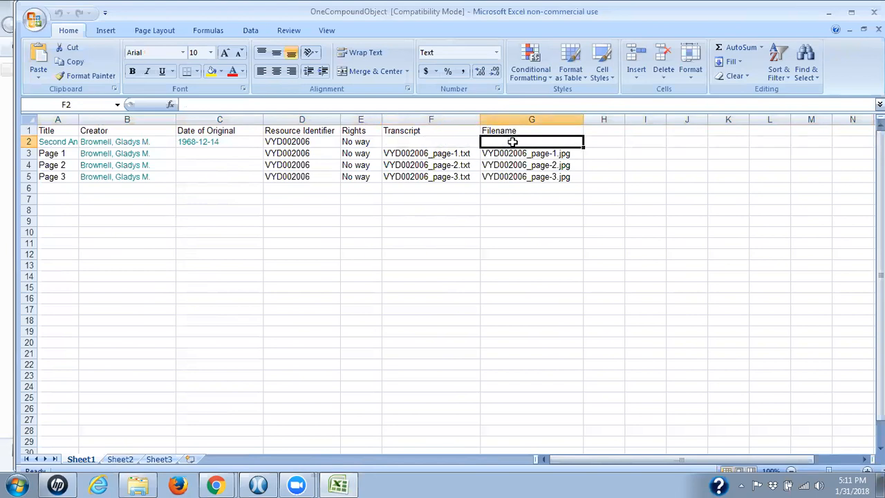
{"action": "left_click", "coordinate": [531, 142]}
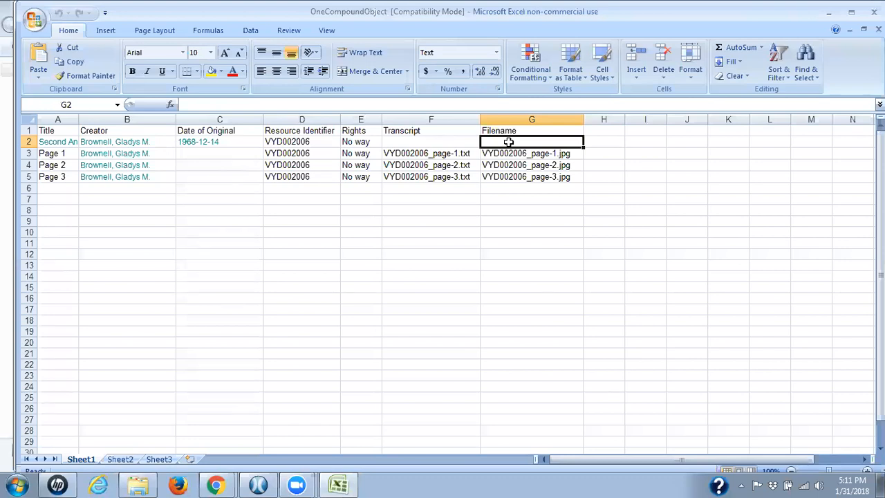
{"action": "left_click_drag", "start_coordinate": [531, 153], "coordinate": [530, 176]}
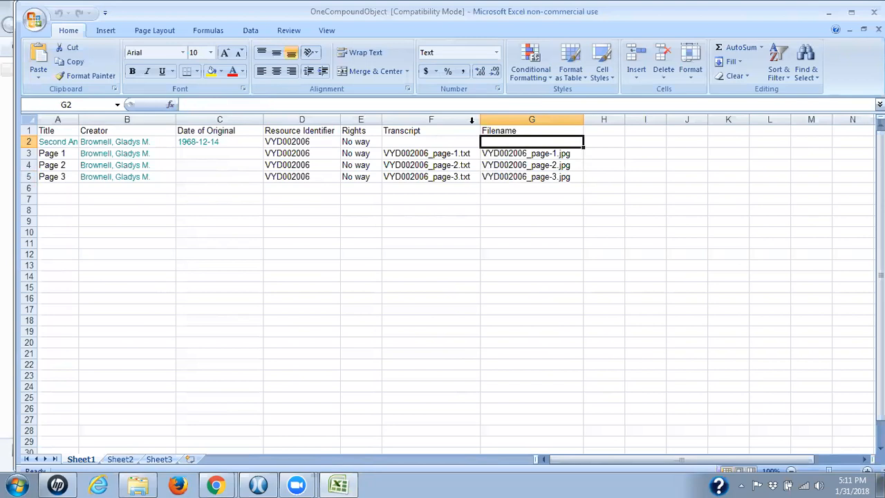
{"action": "left_click", "coordinate": [431, 141]}
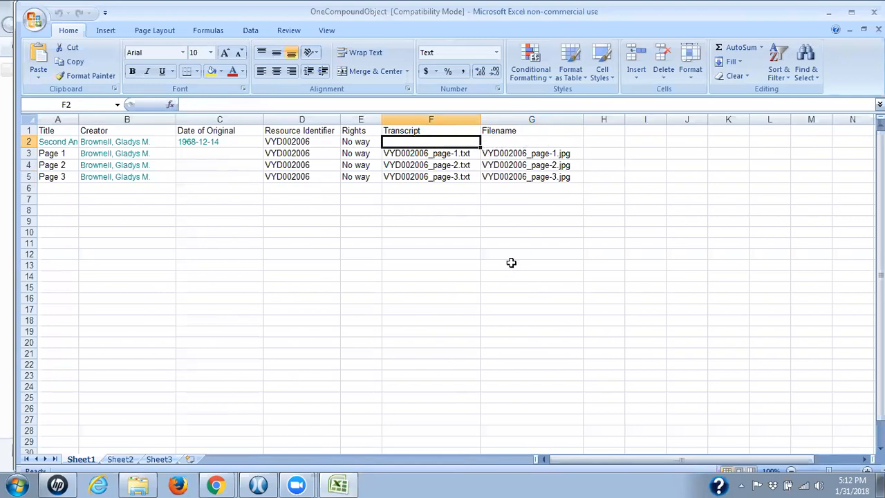
{"action": "mouse_move", "coordinate": [511, 261]}
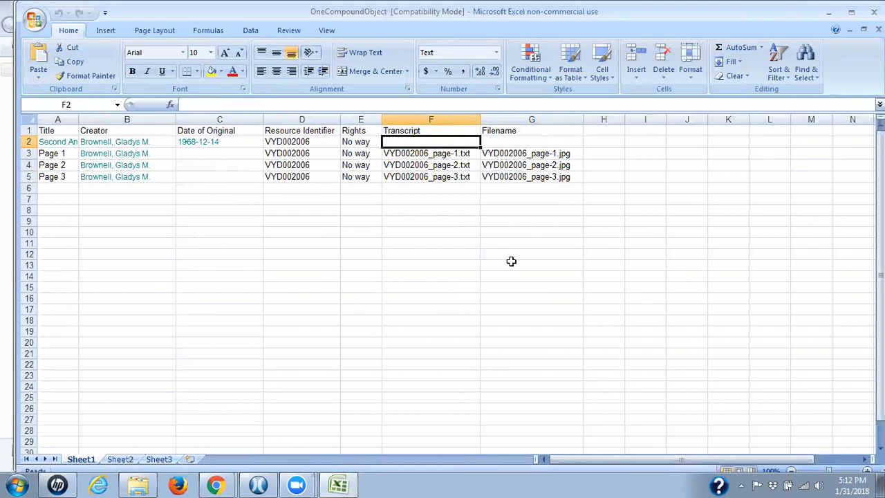
{"action": "mouse_move", "coordinate": [391, 309]}
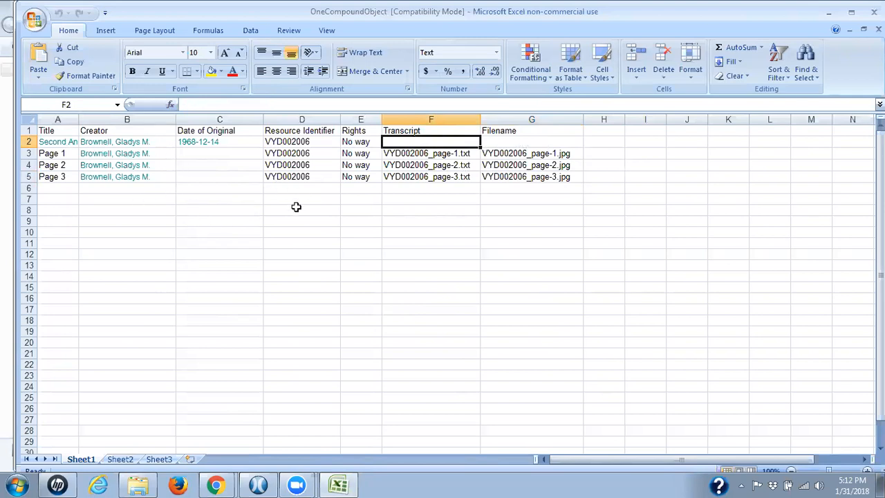
{"action": "mouse_move", "coordinate": [466, 229]}
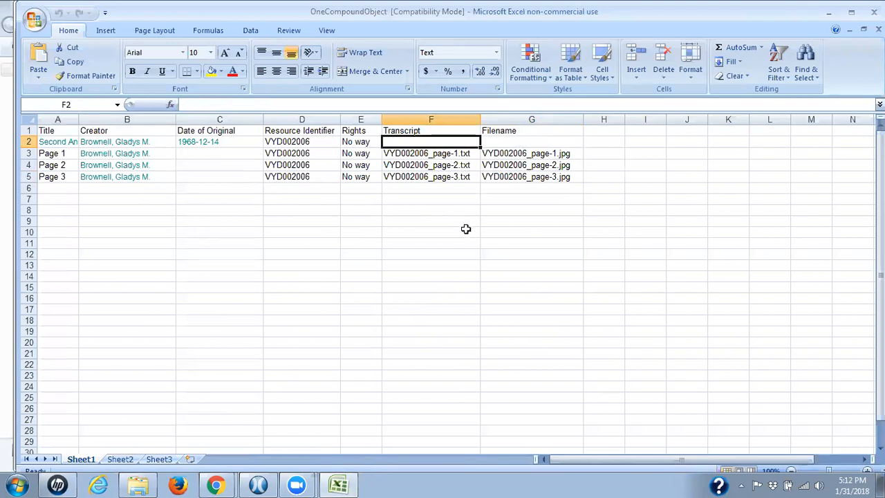
{"action": "left_click", "coordinate": [33, 17]}
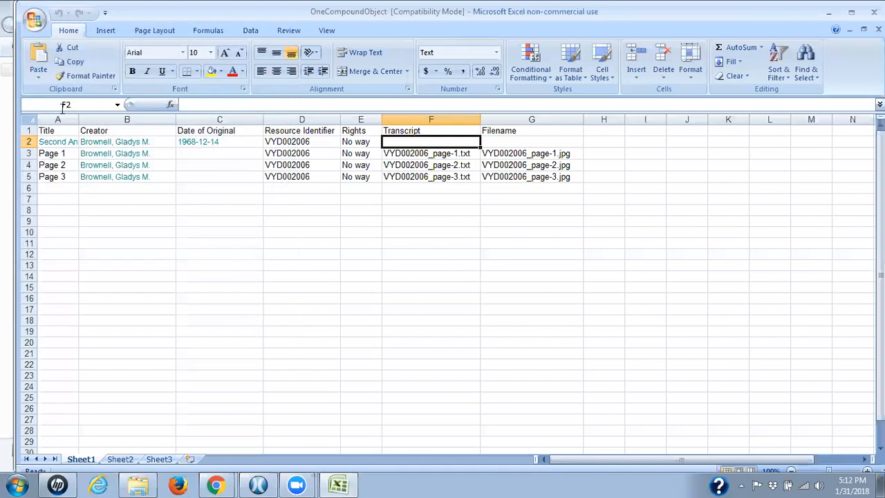
{"action": "left_click", "coordinate": [33, 19]}
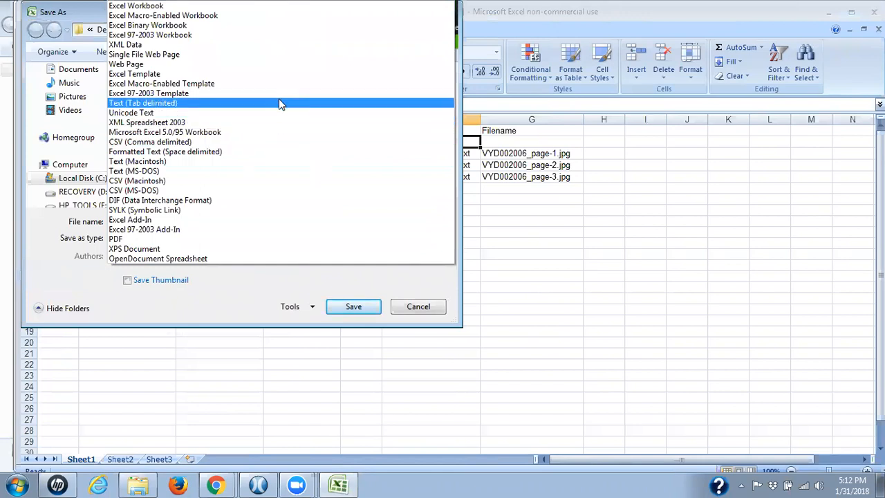
{"action": "left_click", "coordinate": [144, 102]}
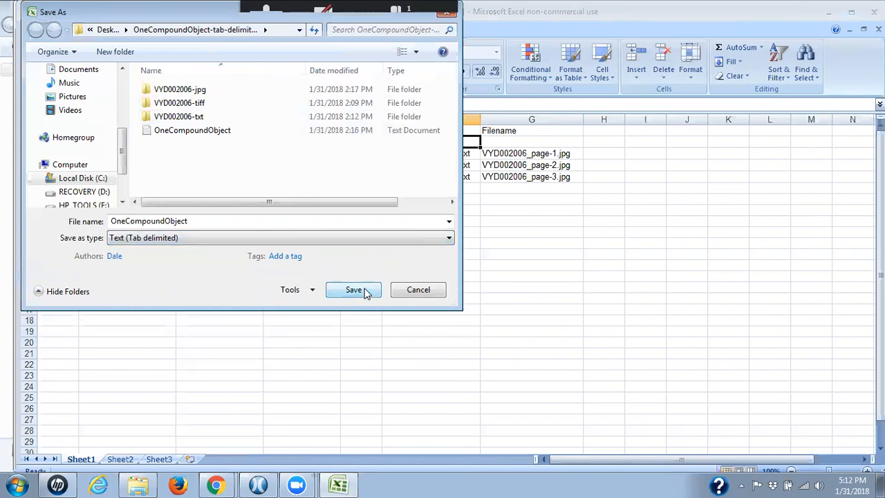
{"action": "mouse_move", "coordinate": [366, 291]}
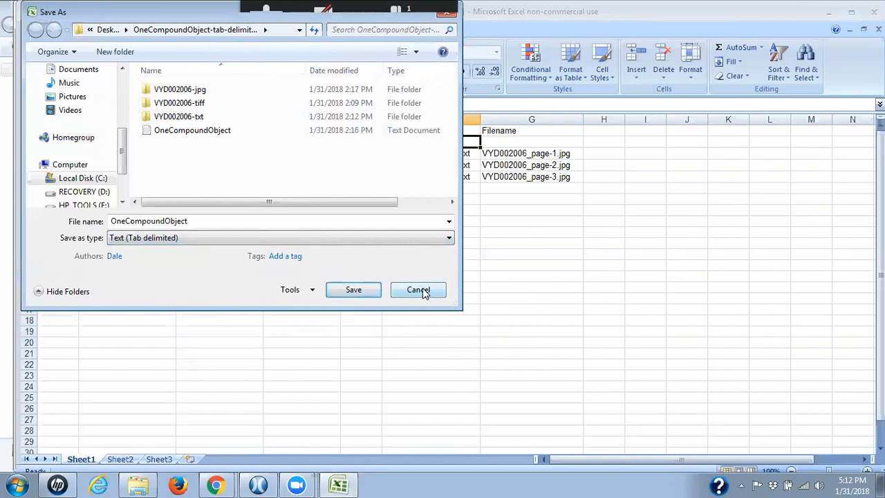
{"action": "left_click", "coordinate": [418, 290]}
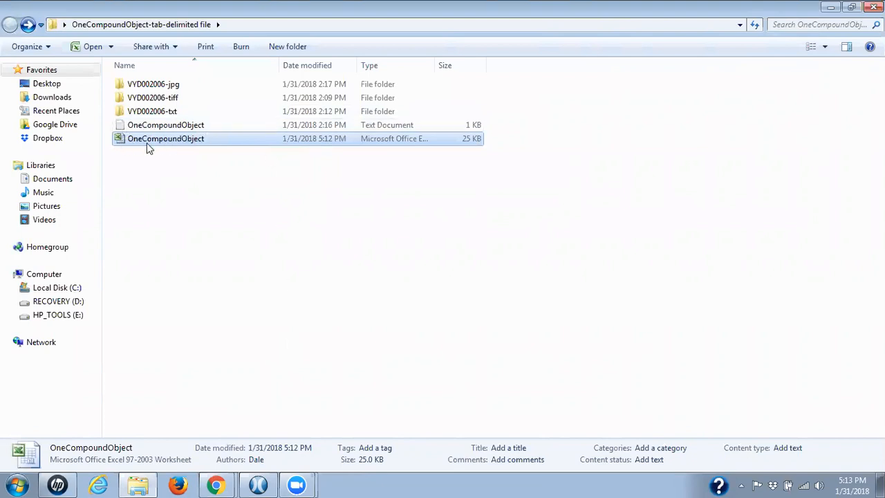
{"action": "mouse_move", "coordinate": [139, 146]}
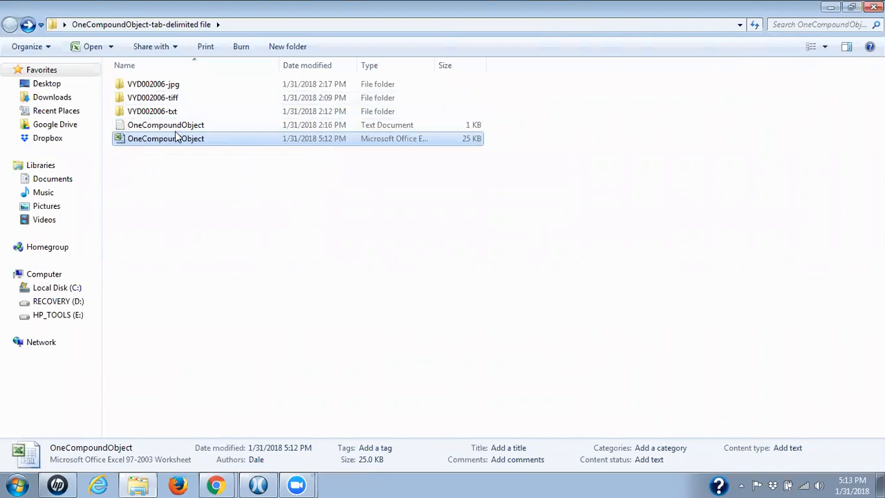
{"action": "mouse_move", "coordinate": [166, 125]}
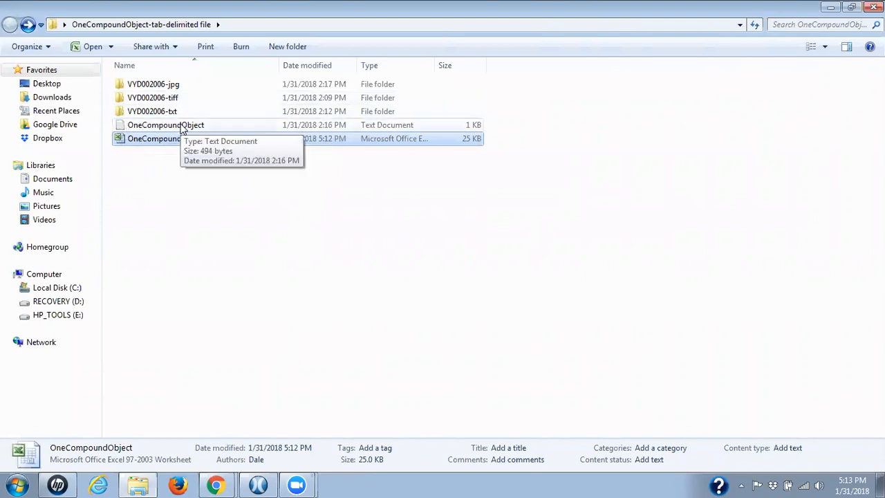
{"action": "mouse_move", "coordinate": [261, 279]}
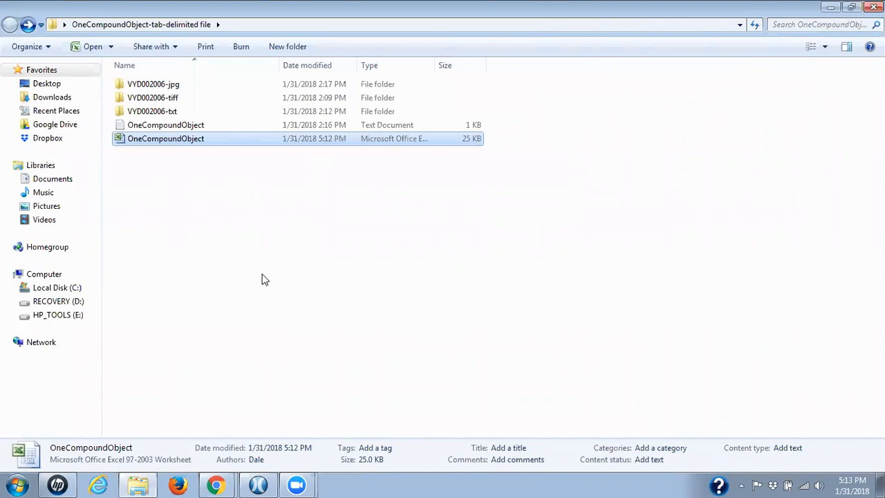
{"action": "mouse_move", "coordinate": [223, 130]}
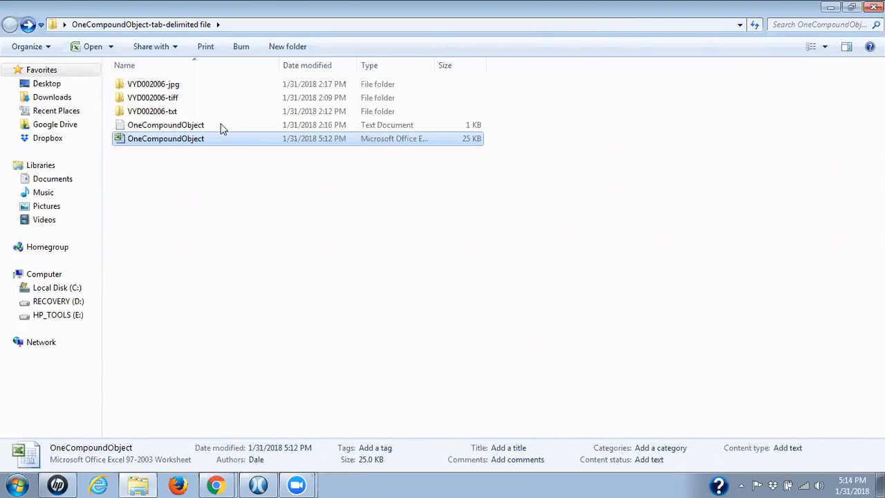
{"action": "mouse_move", "coordinate": [204, 137]}
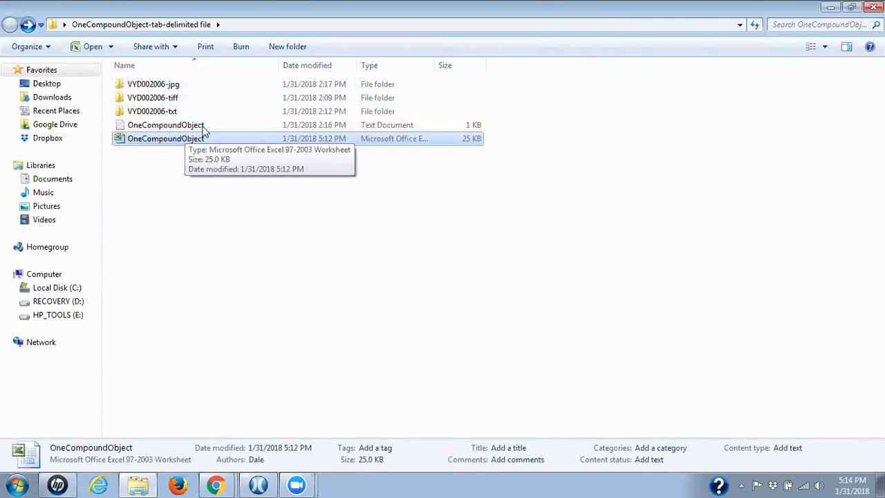
{"action": "mouse_move", "coordinate": [519, 416]}
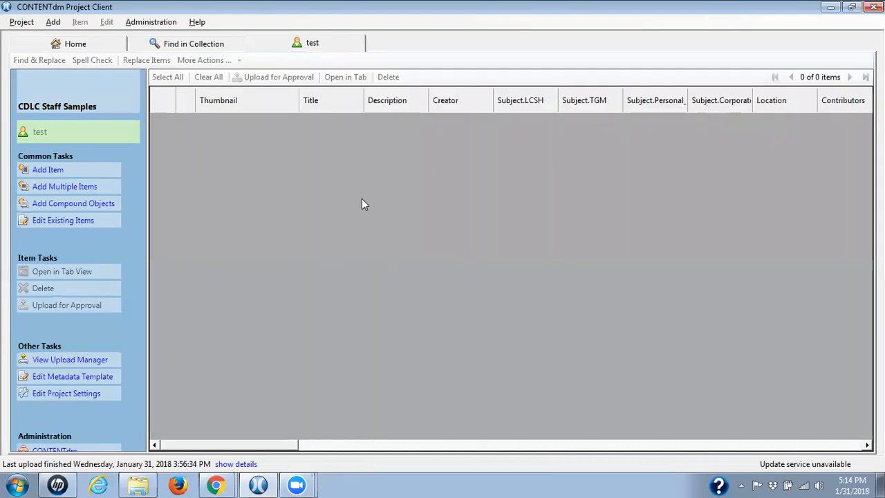
{"action": "mouse_move", "coordinate": [256, 389]}
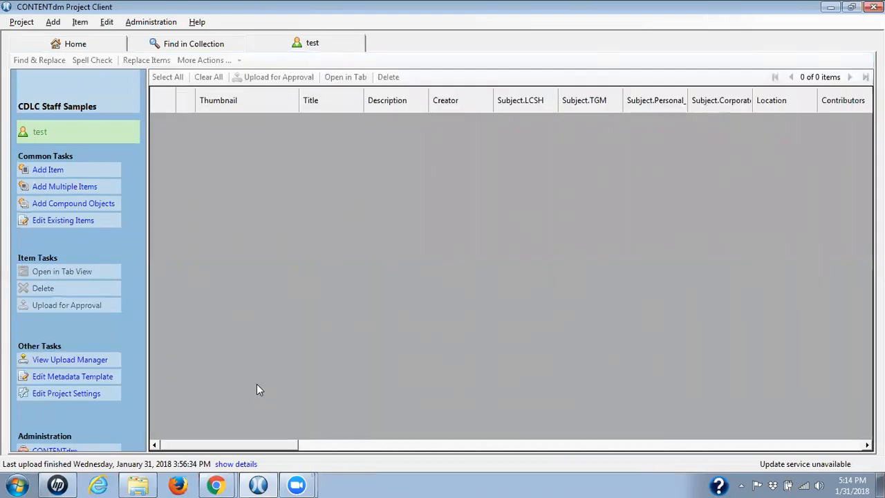
{"action": "mouse_move", "coordinate": [261, 351]}
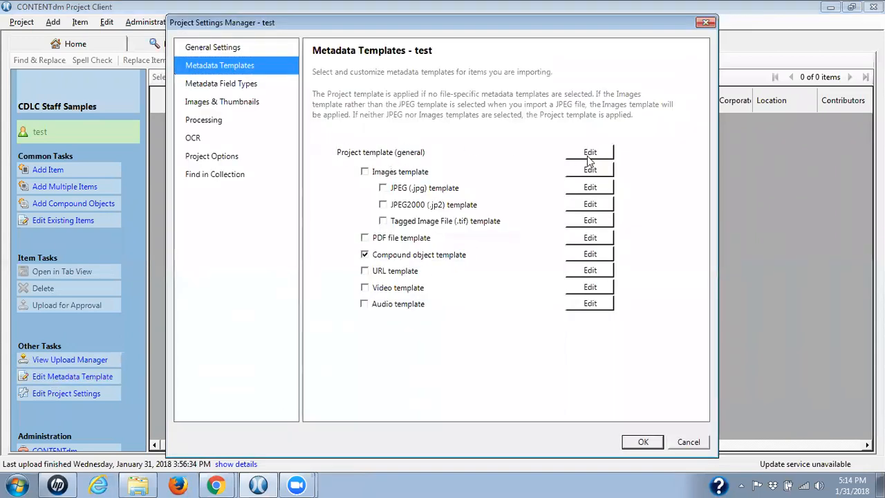
Set the general template's File Name default type to File Name and save it
{"action": "left_click", "coordinate": [590, 152]}
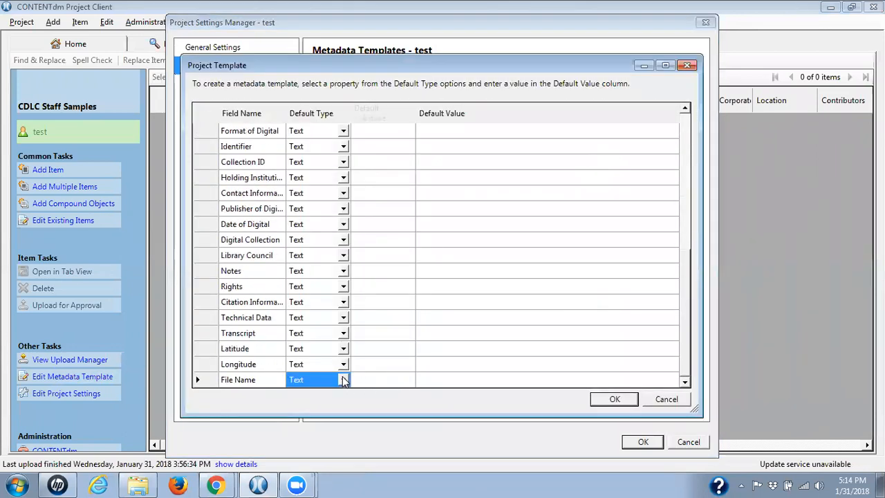
{"action": "left_click", "coordinate": [343, 380]}
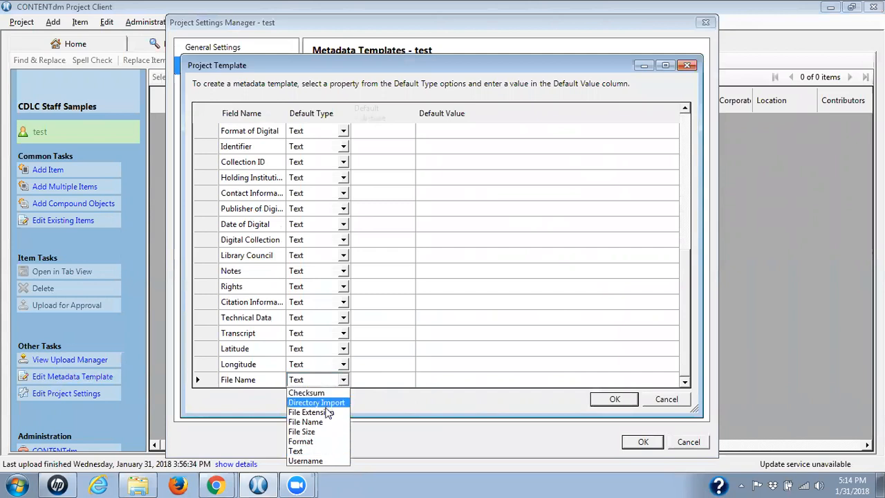
{"action": "left_click", "coordinate": [305, 420]}
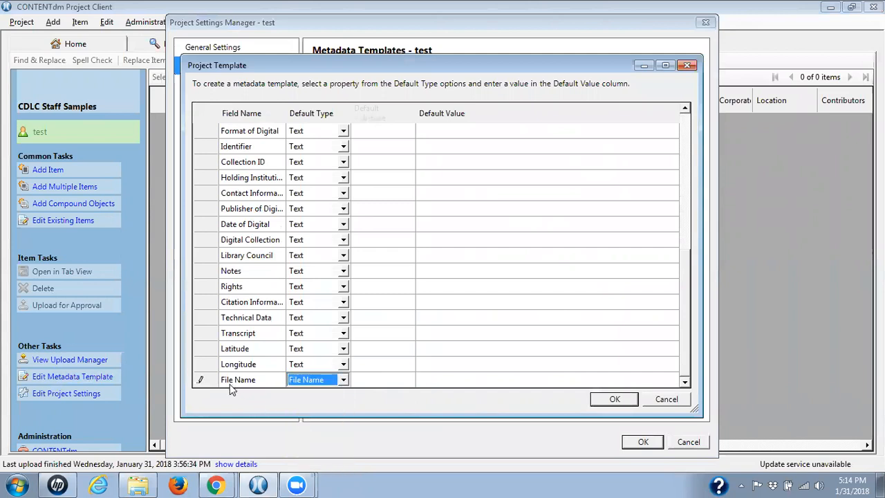
{"action": "mouse_move", "coordinate": [248, 390]}
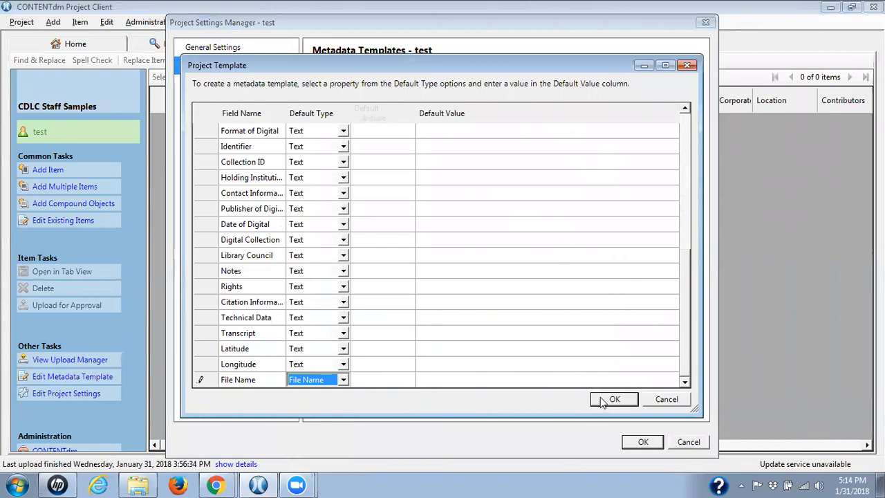
{"action": "left_click", "coordinate": [613, 399]}
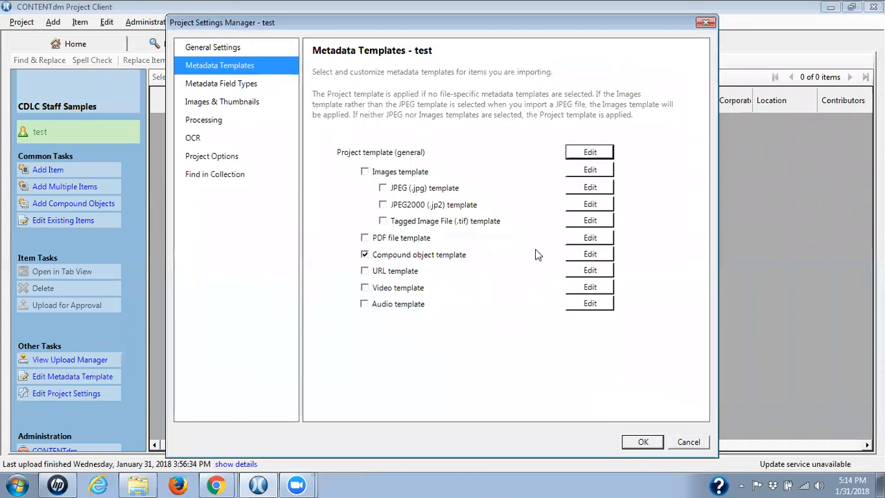
{"action": "left_click", "coordinate": [589, 253]}
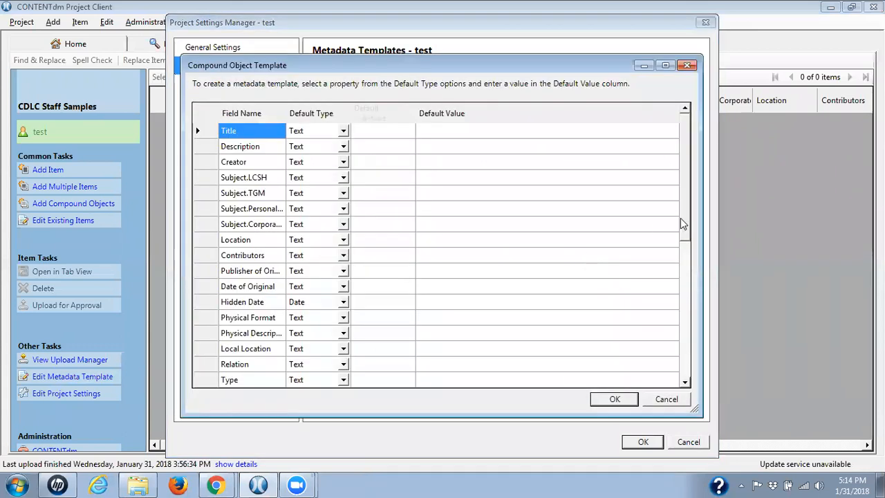
{"action": "scroll", "scroll_direction": "down", "scroll_amount": 3}
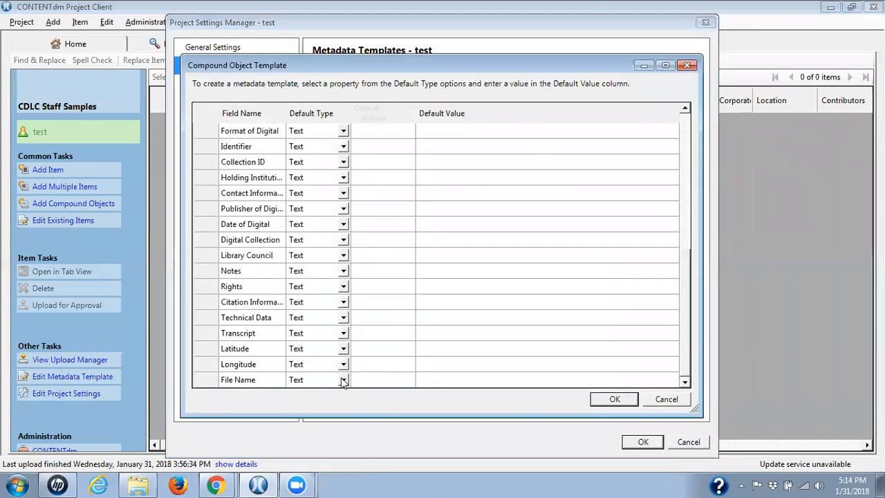
{"action": "left_click", "coordinate": [343, 380]}
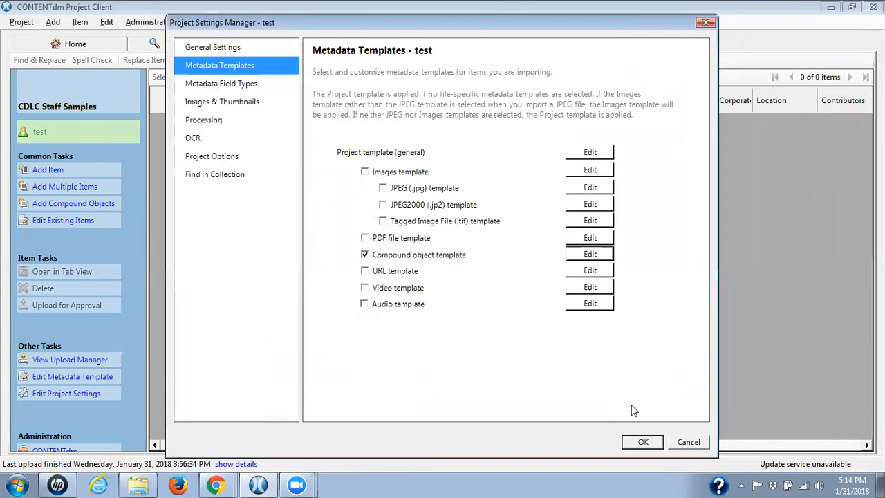
{"action": "mouse_move", "coordinate": [356, 241]}
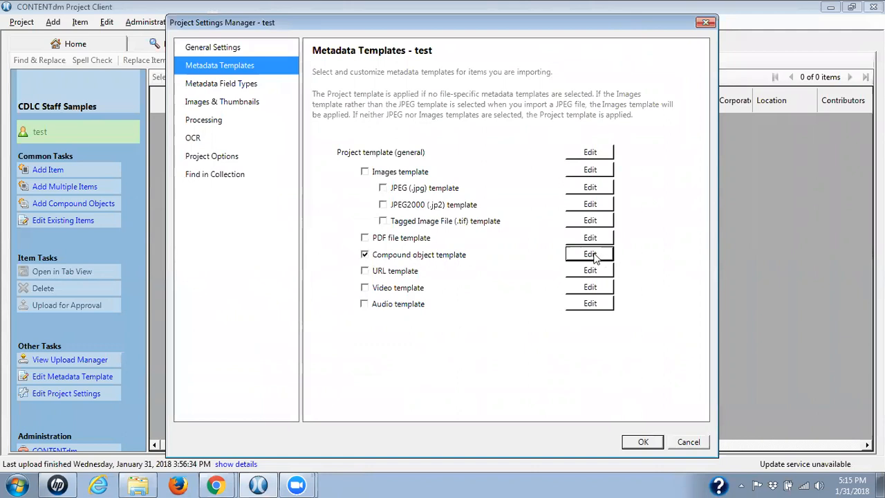
{"action": "left_click", "coordinate": [590, 254]}
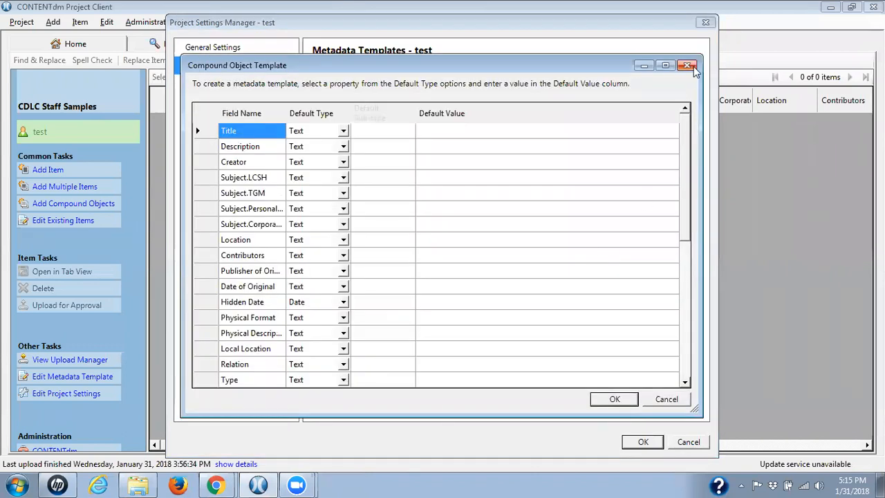
{"action": "left_click", "coordinate": [687, 65]}
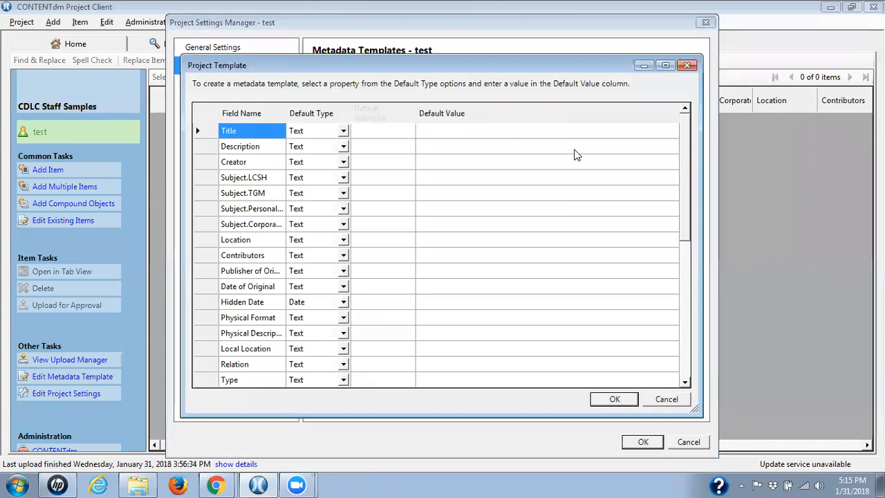
{"action": "scroll", "scroll_direction": "down", "scroll_amount": 3}
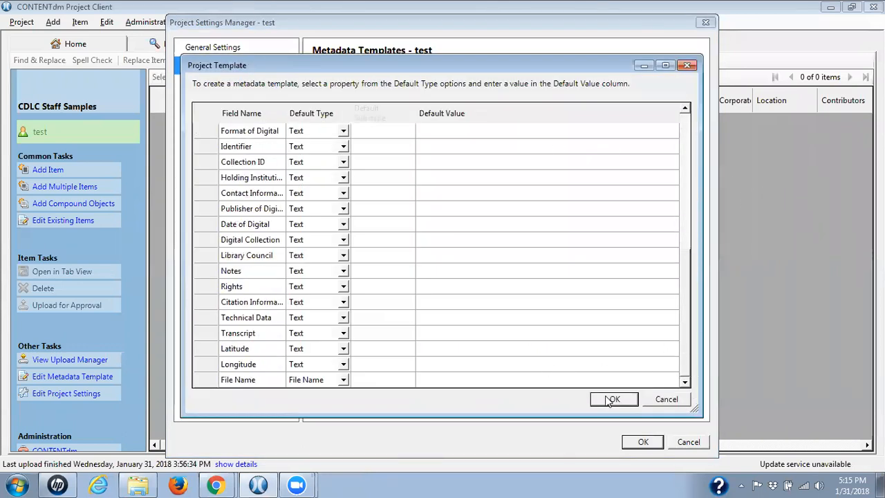
{"action": "left_click", "coordinate": [613, 399]}
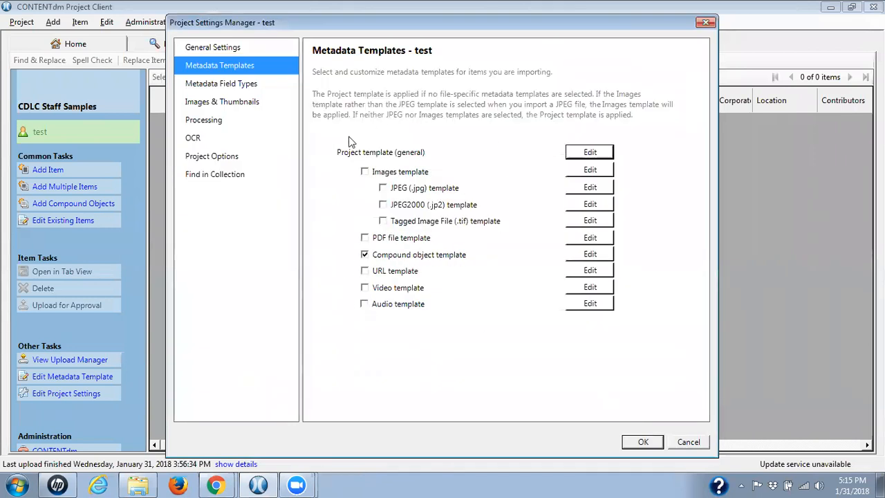
{"action": "mouse_move", "coordinate": [527, 401]}
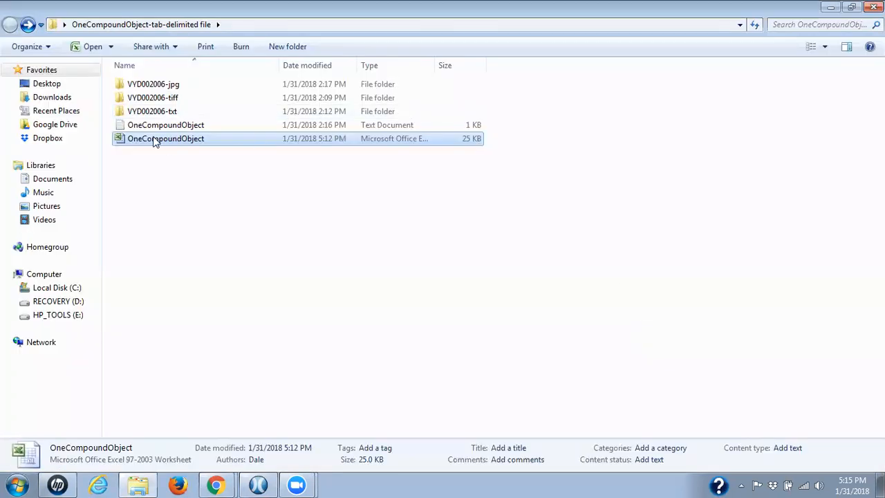
Reopen the OneCompoundObject .xls workbook in Excel from Windows Explorer
{"action": "double_click", "coordinate": [165, 139]}
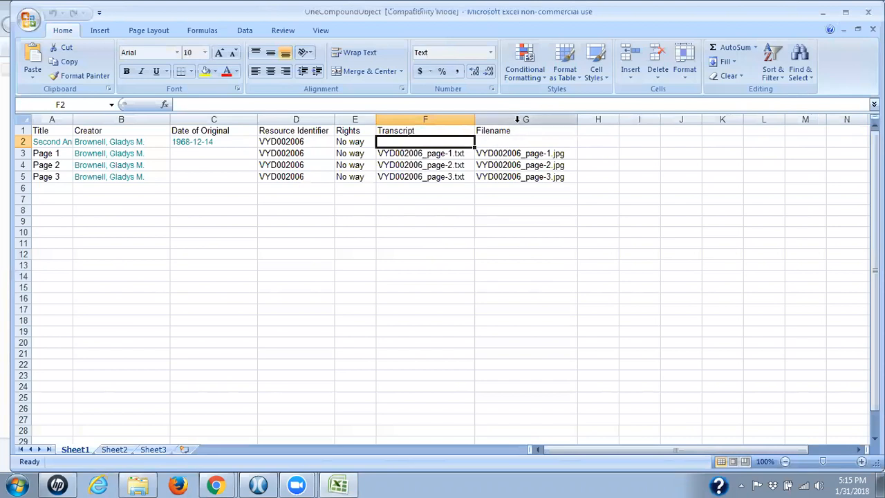
{"action": "mouse_move", "coordinate": [516, 118]}
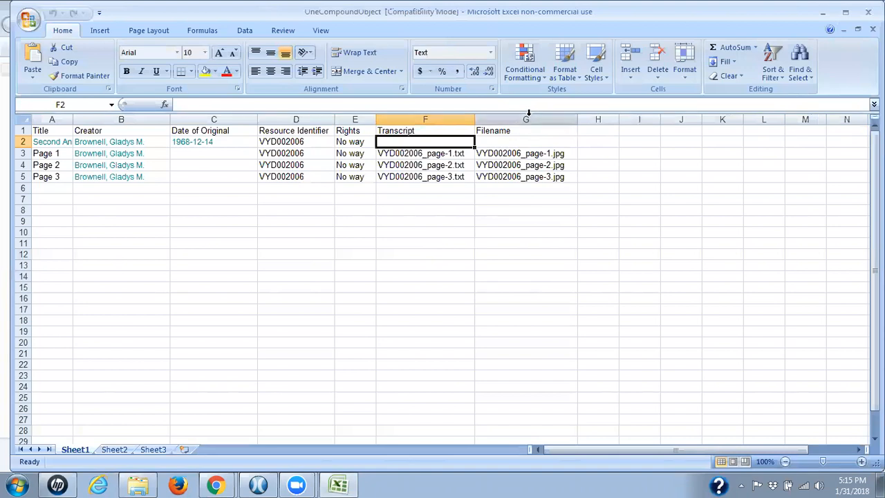
{"action": "mouse_move", "coordinate": [527, 116]}
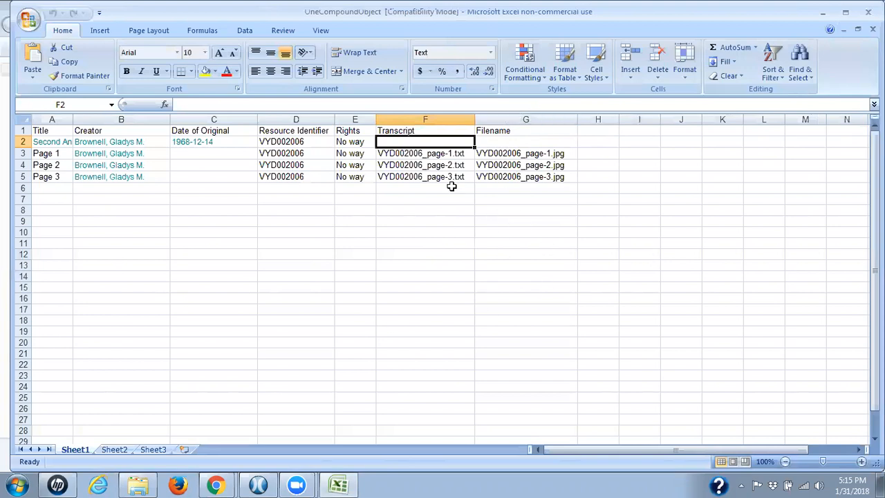
{"action": "mouse_move", "coordinate": [437, 208]}
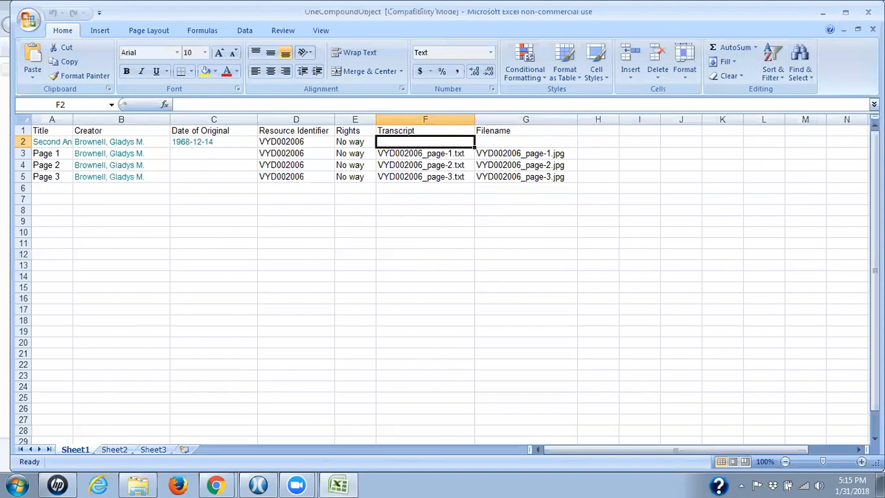
{"action": "mouse_move", "coordinate": [636, 302]}
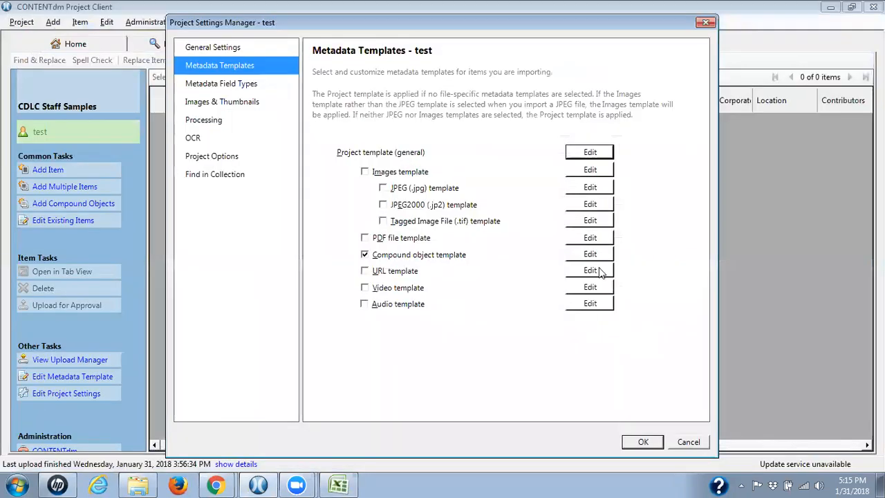
Close Project Settings Manager and open the Add Multiple Compound Objects window
{"action": "left_click", "coordinate": [642, 441]}
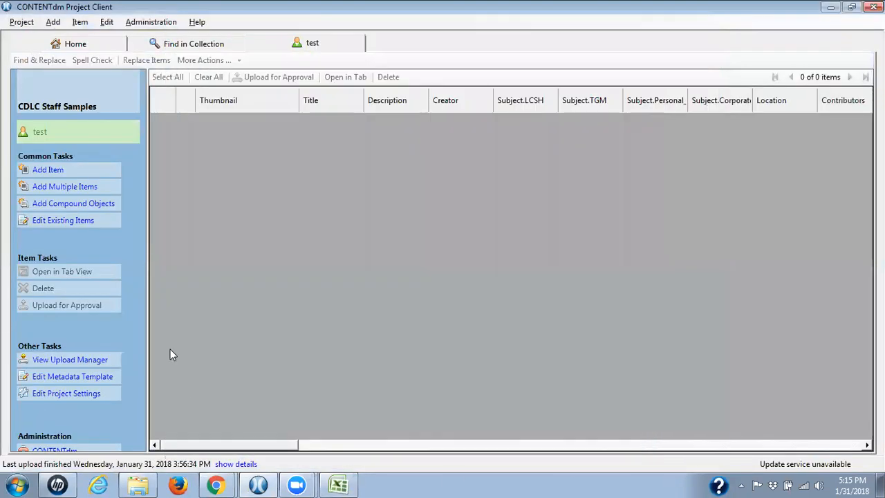
{"action": "mouse_move", "coordinate": [73, 203]}
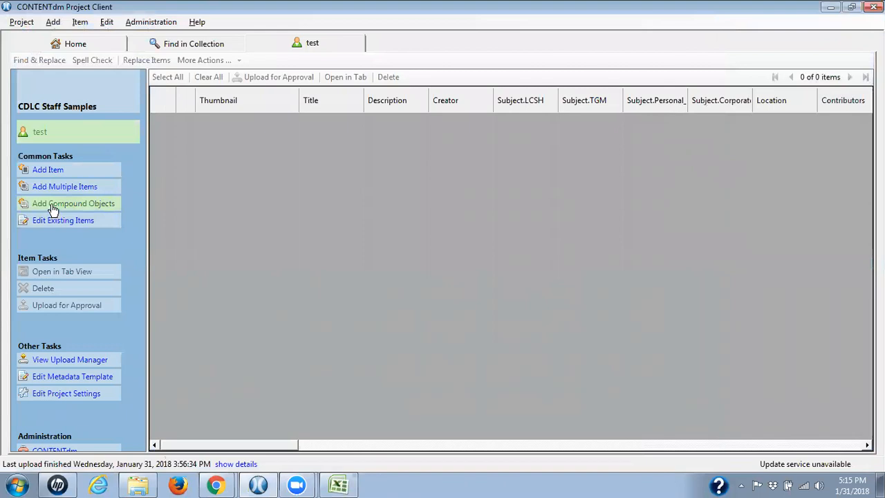
{"action": "left_click", "coordinate": [73, 203]}
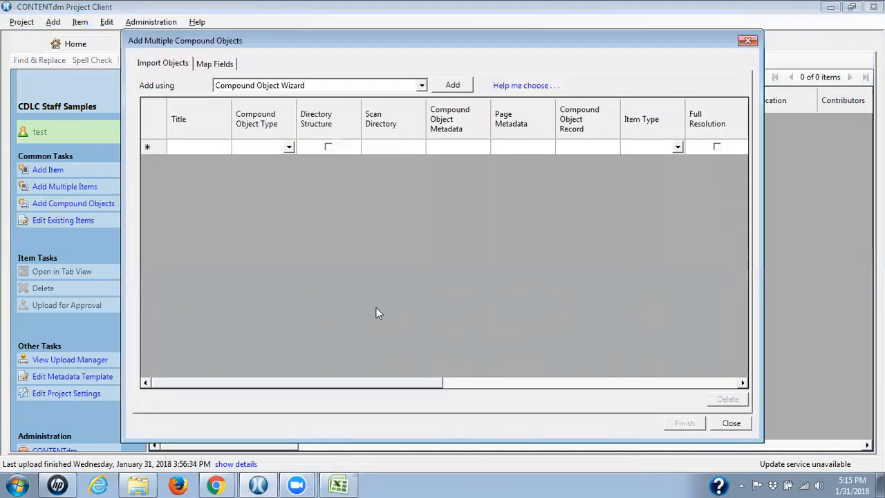
{"action": "mouse_move", "coordinate": [282, 95]}
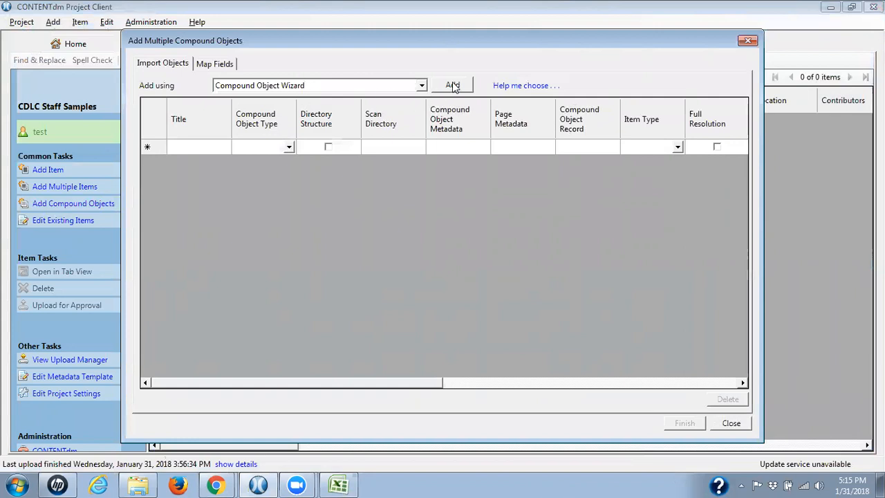
Launch the Compound Object Wizard for a Document with tab-delimited metadata and continue
{"action": "left_click", "coordinate": [452, 85]}
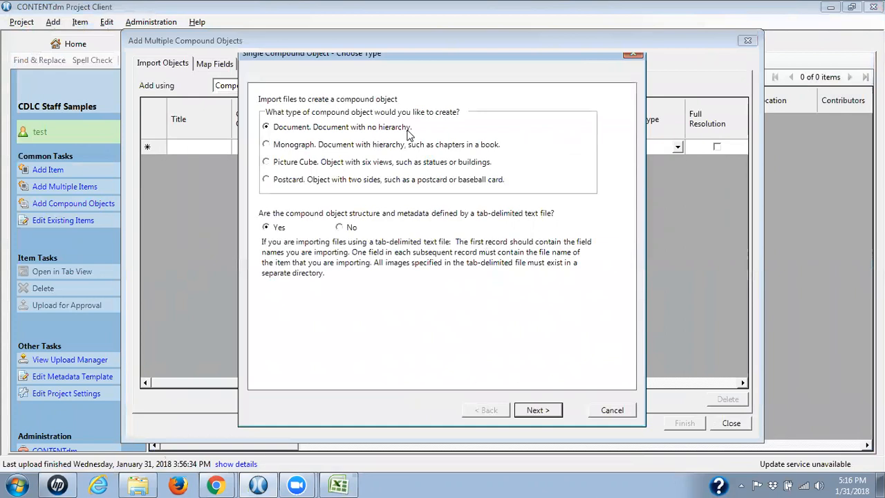
{"action": "mouse_move", "coordinate": [350, 150]}
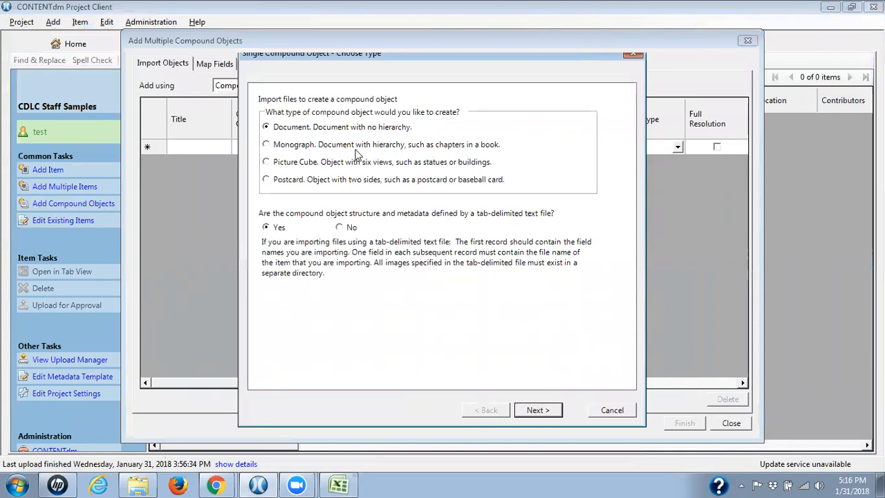
{"action": "mouse_move", "coordinate": [311, 197]}
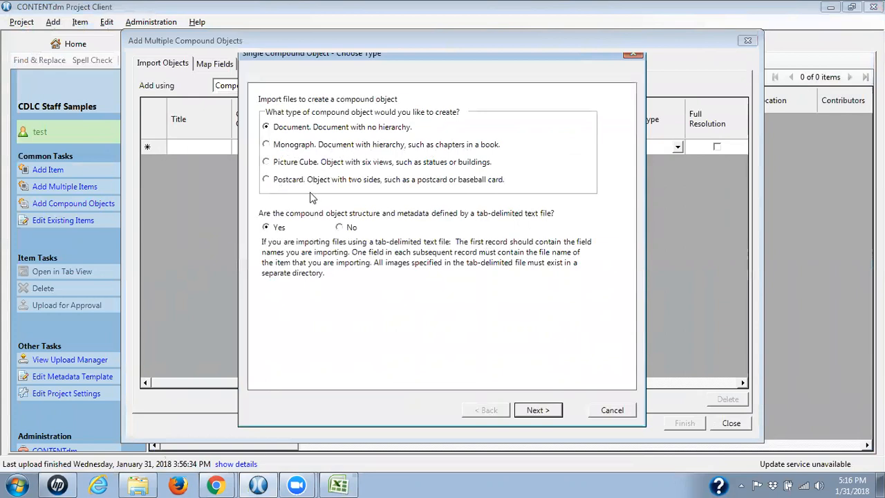
{"action": "mouse_move", "coordinate": [330, 133]}
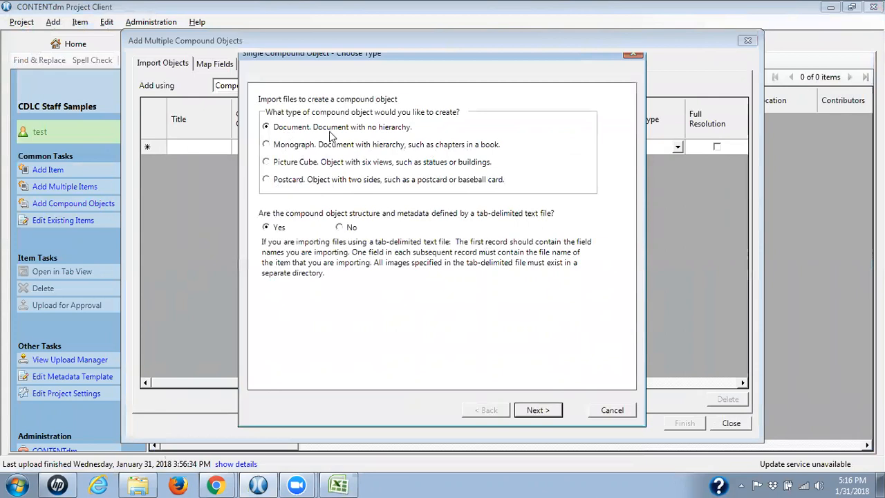
{"action": "mouse_move", "coordinate": [270, 219]}
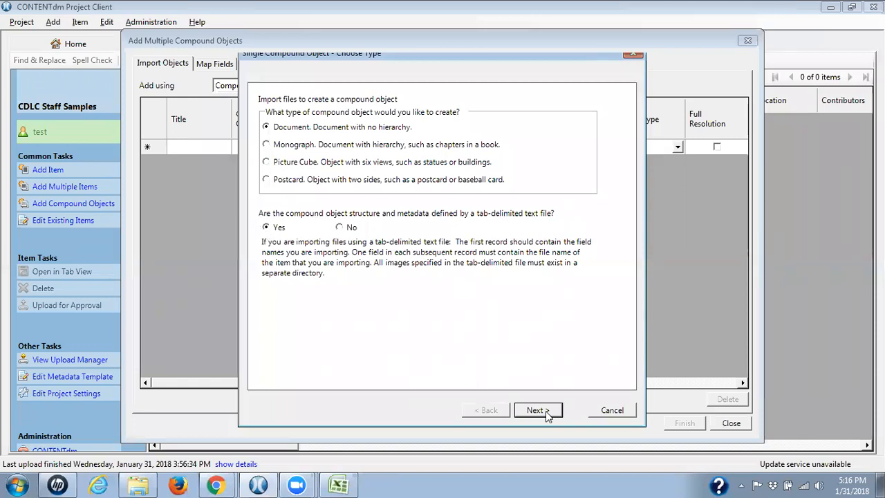
{"action": "left_click", "coordinate": [537, 409]}
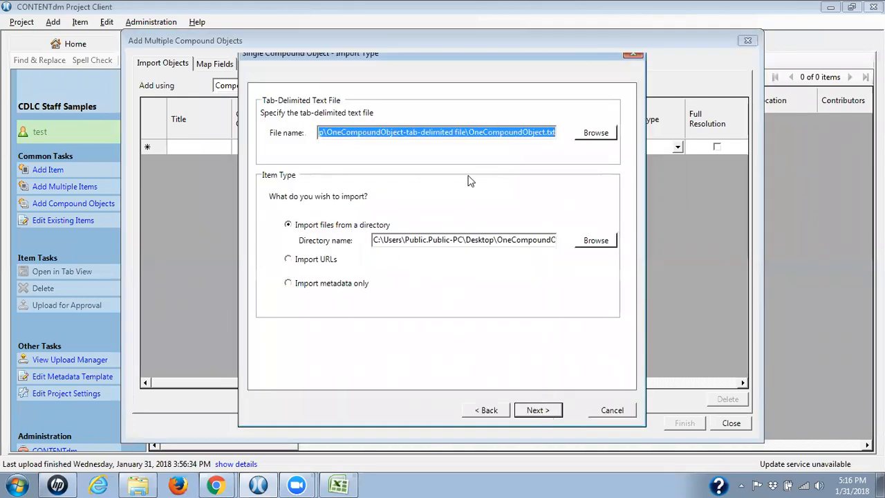
Select OneCompoundObject.txt as the tab-delimited metadata file
{"action": "left_click", "coordinate": [595, 132]}
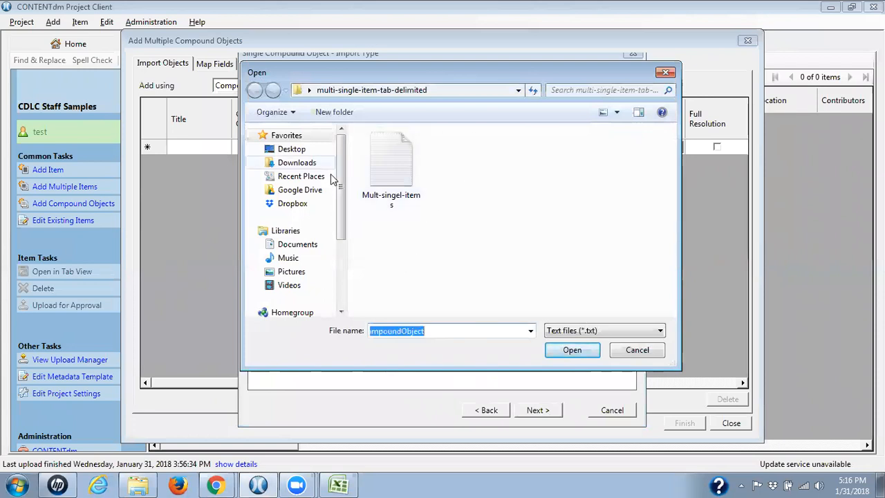
{"action": "left_click", "coordinate": [291, 148]}
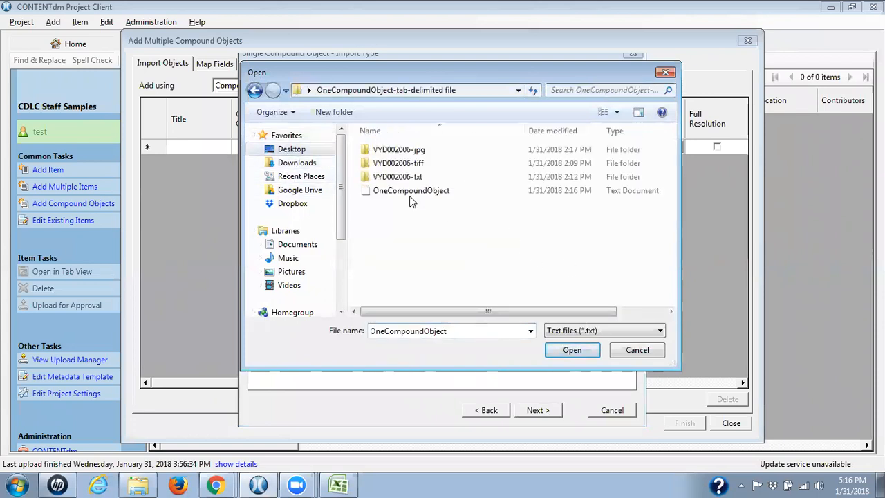
{"action": "left_click", "coordinate": [571, 349]}
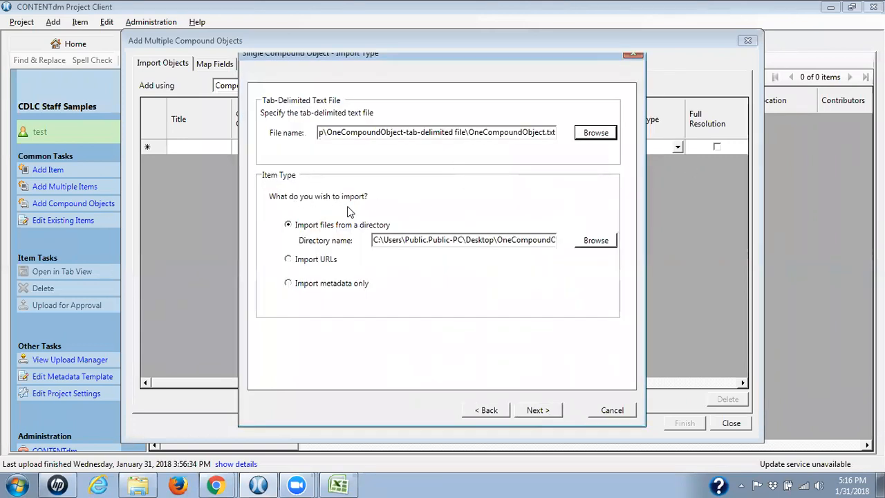
{"action": "mouse_move", "coordinate": [341, 238]}
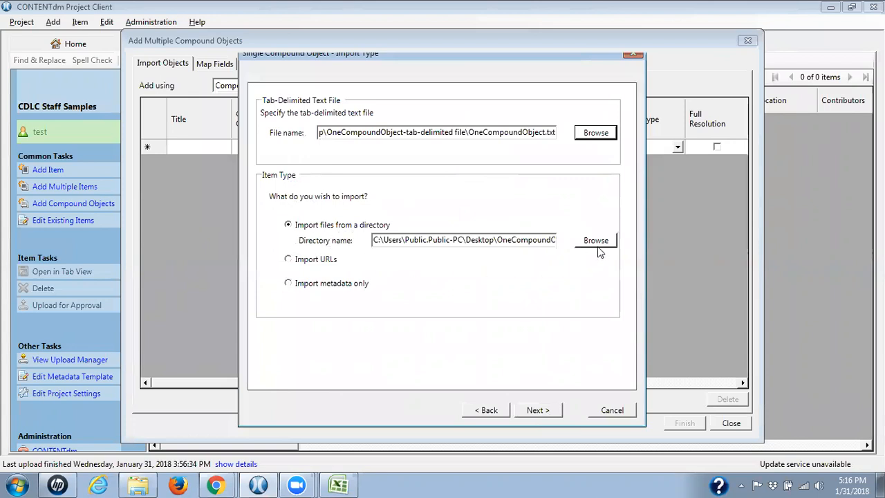
Set the image import directory to the VYD002006-jpg folder
{"action": "left_click", "coordinate": [595, 240]}
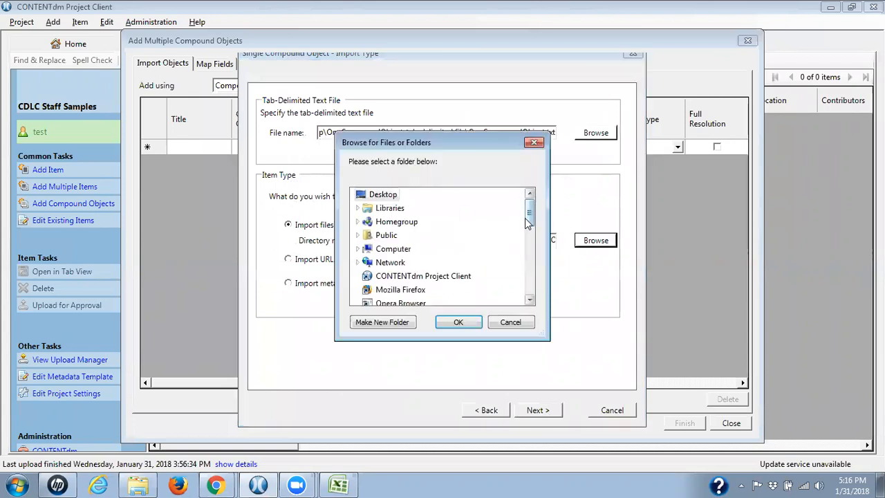
{"action": "scroll", "scroll_direction": "down", "scroll_amount": 3}
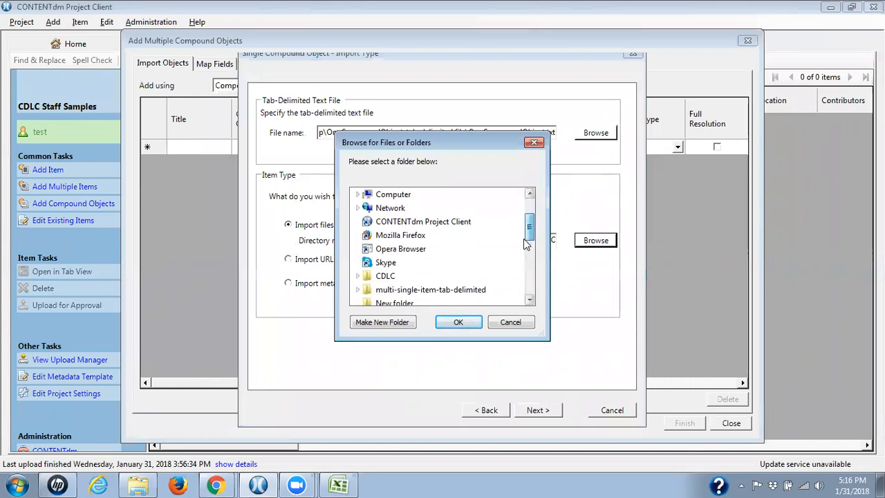
{"action": "scroll", "scroll_direction": "down", "scroll_amount": 3}
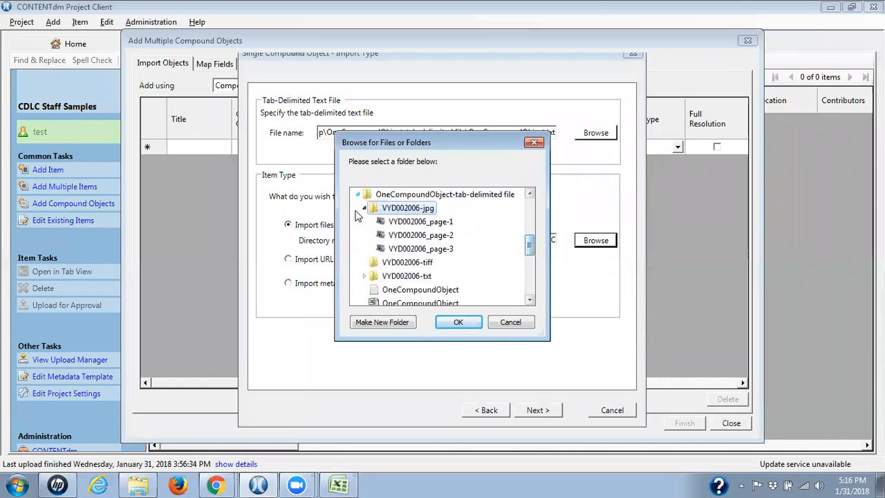
{"action": "left_click", "coordinate": [458, 321]}
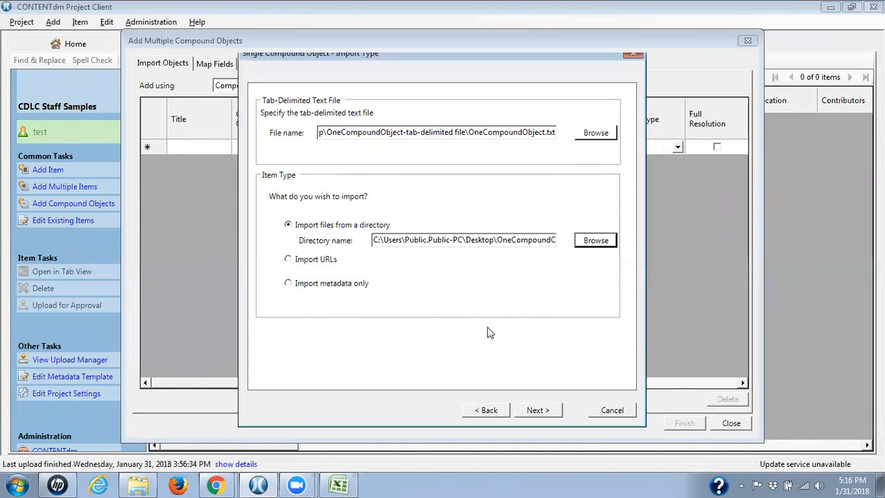
Advance the wizard to Display Image Settings with display image generation left at No
{"action": "left_click", "coordinate": [538, 410]}
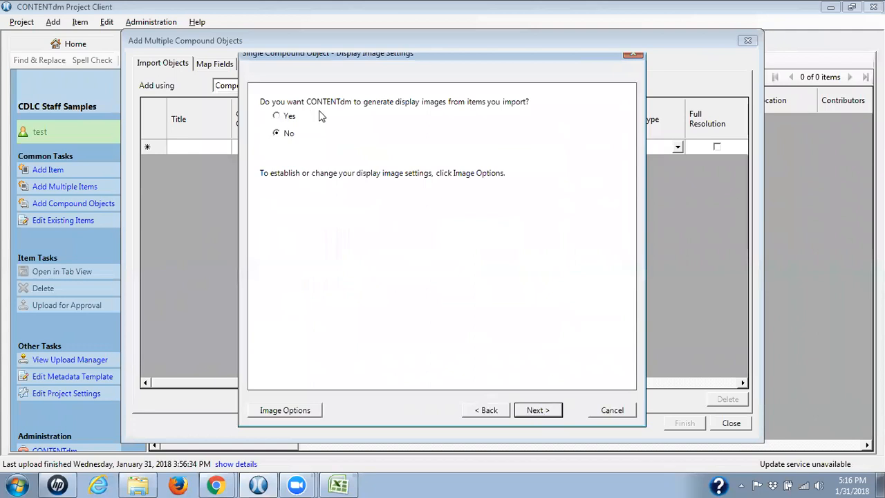
{"action": "mouse_move", "coordinate": [427, 135]}
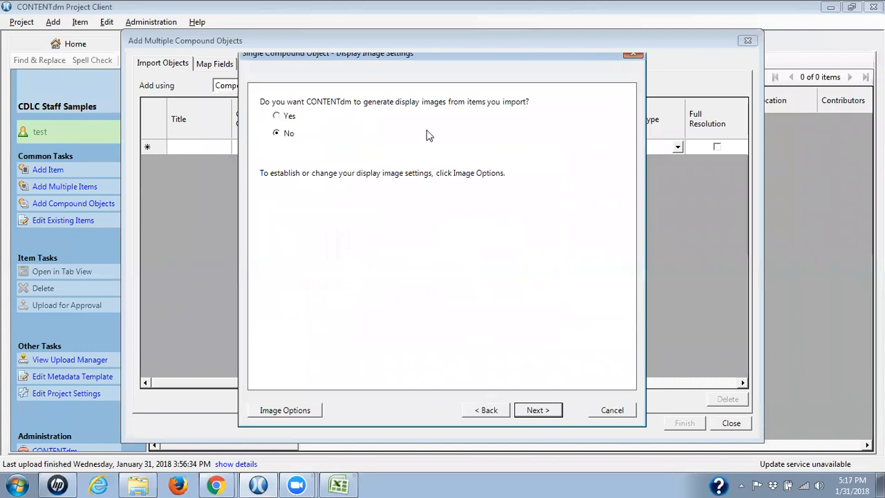
{"action": "mouse_move", "coordinate": [525, 130]}
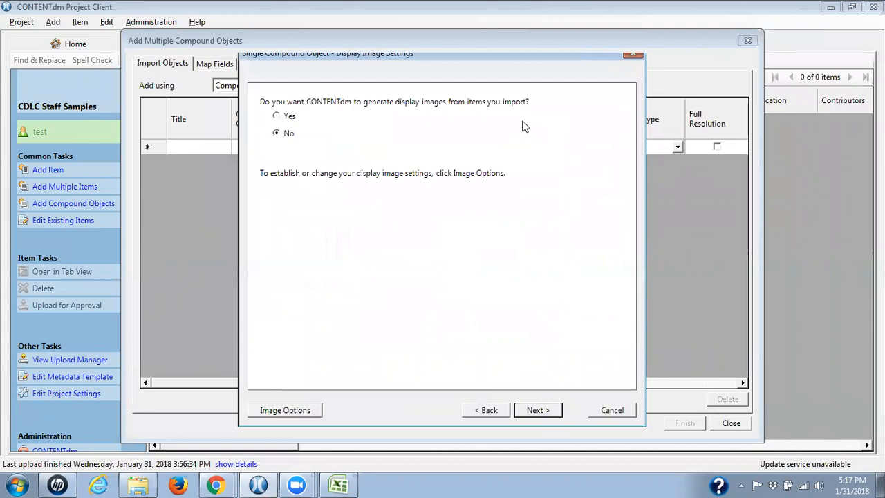
{"action": "mouse_move", "coordinate": [257, 140]}
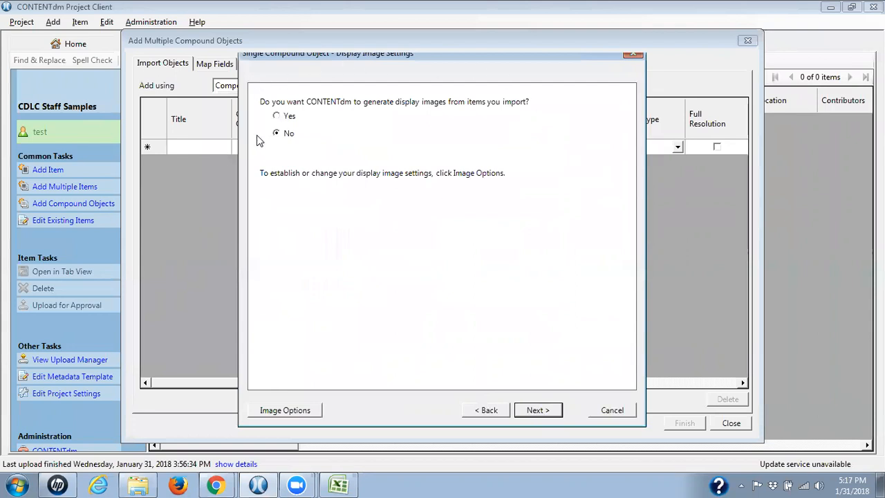
{"action": "mouse_move", "coordinate": [307, 87]}
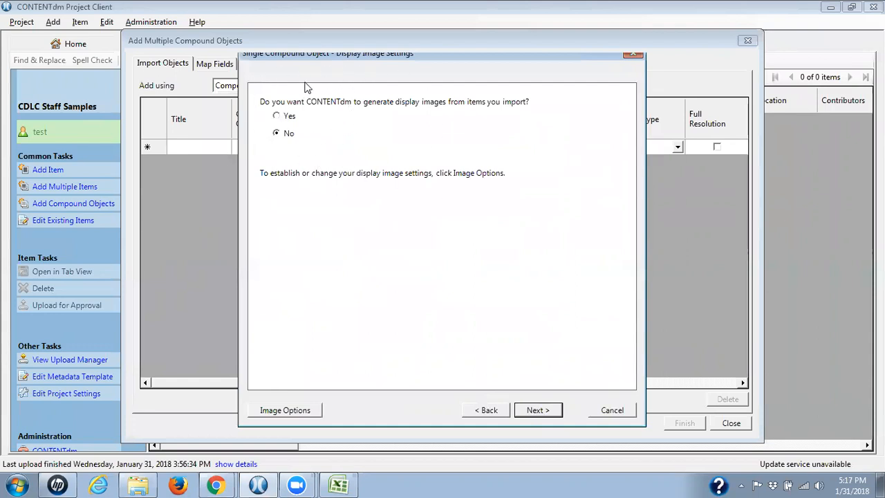
{"action": "mouse_move", "coordinate": [345, 132]}
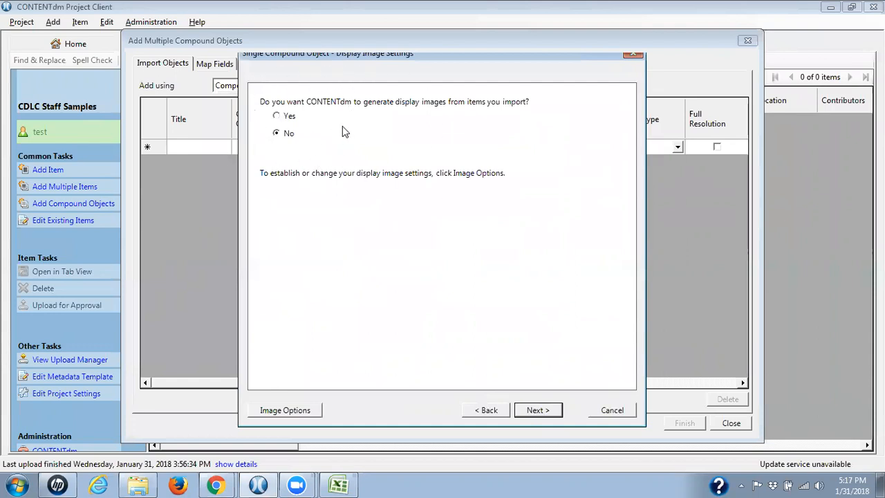
{"action": "mouse_move", "coordinate": [366, 142]}
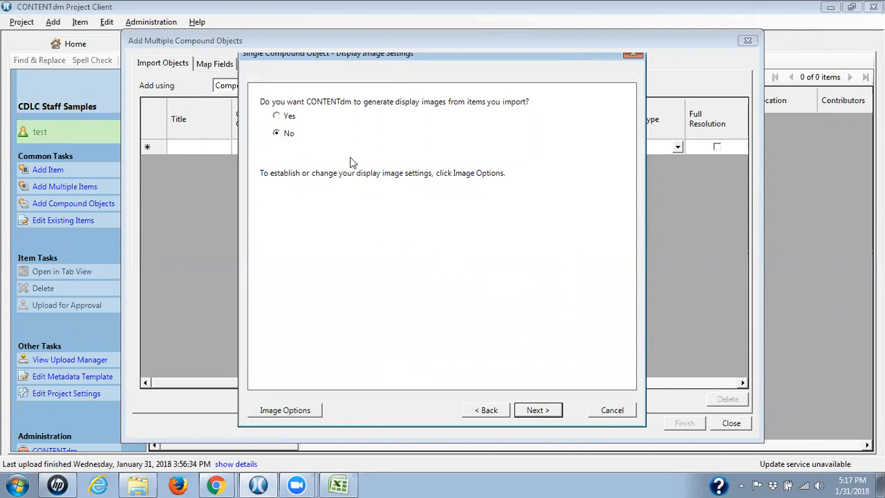
{"action": "mouse_move", "coordinate": [348, 134]}
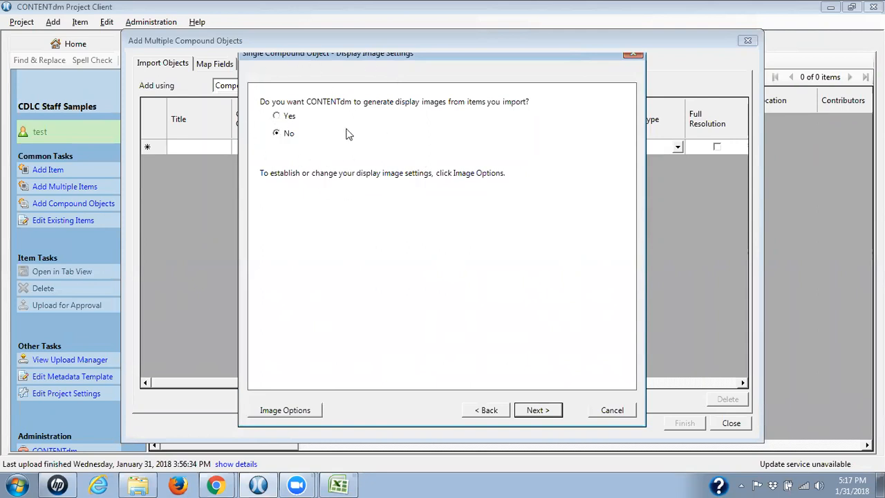
{"action": "mouse_move", "coordinate": [352, 127]}
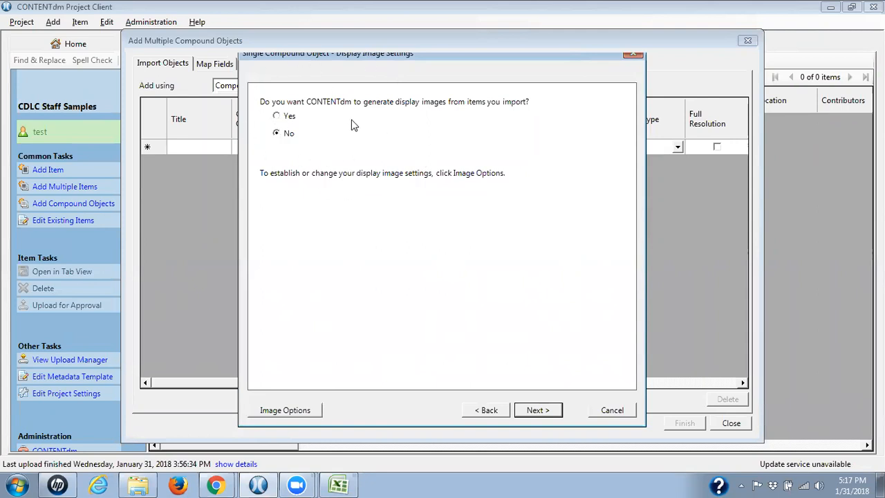
{"action": "mouse_move", "coordinate": [299, 418]}
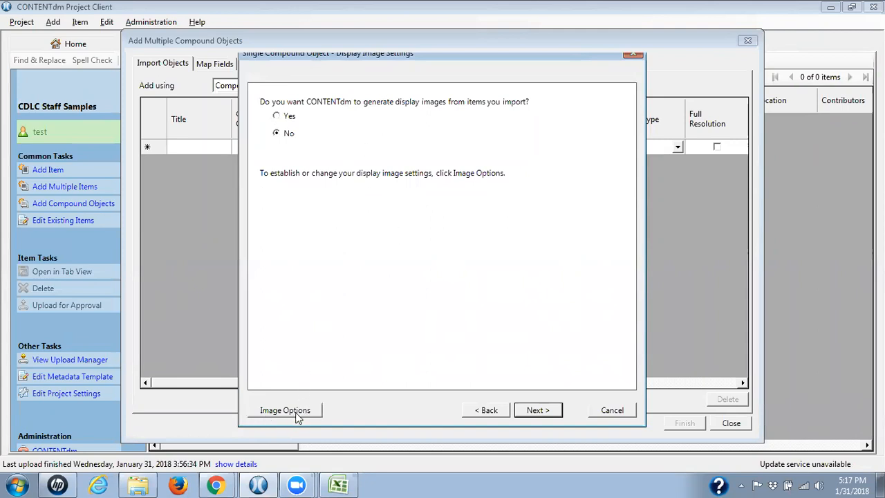
{"action": "mouse_move", "coordinate": [280, 412]}
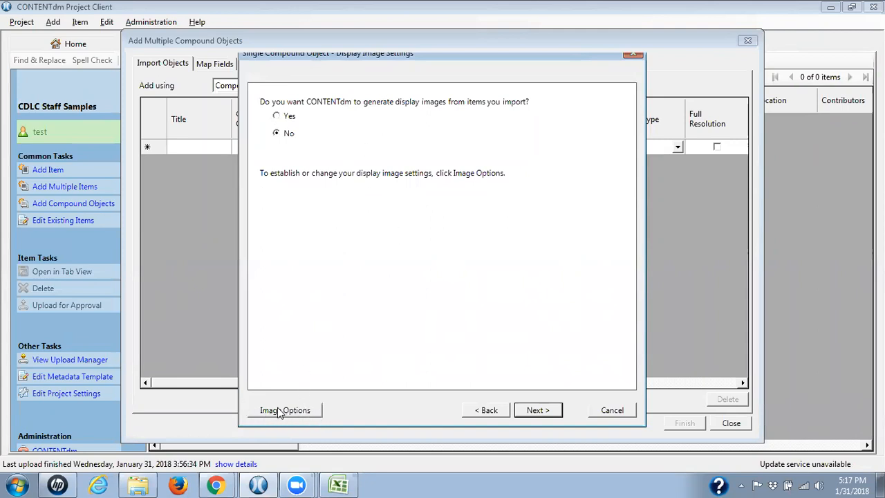
{"action": "mouse_move", "coordinate": [284, 410]}
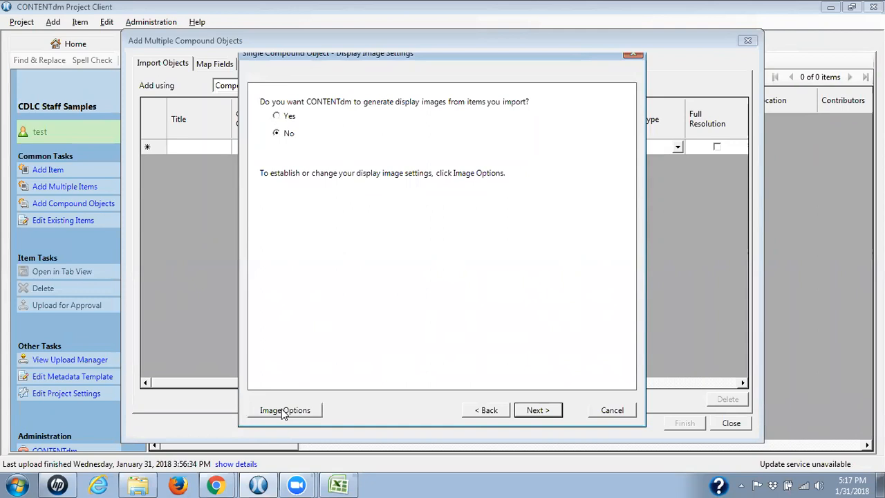
{"action": "mouse_move", "coordinate": [288, 411]}
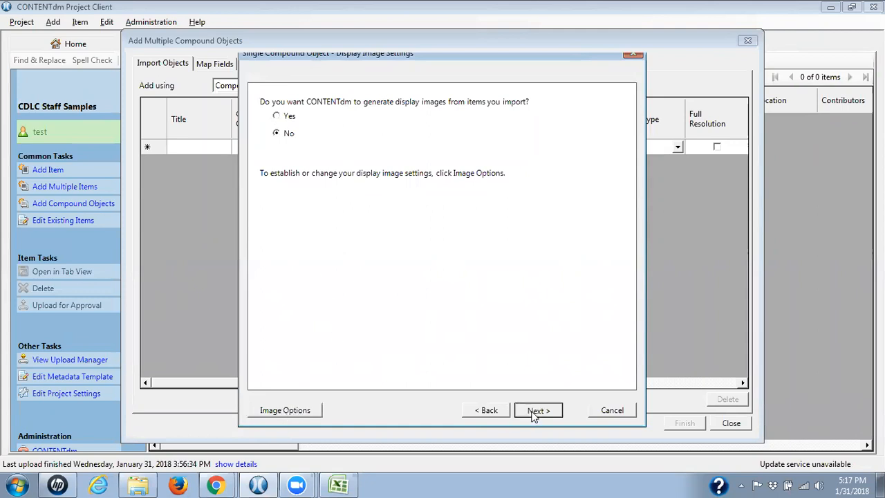
Label pages as a sequence named 'Page' beginning with 1
{"action": "left_click", "coordinate": [538, 410]}
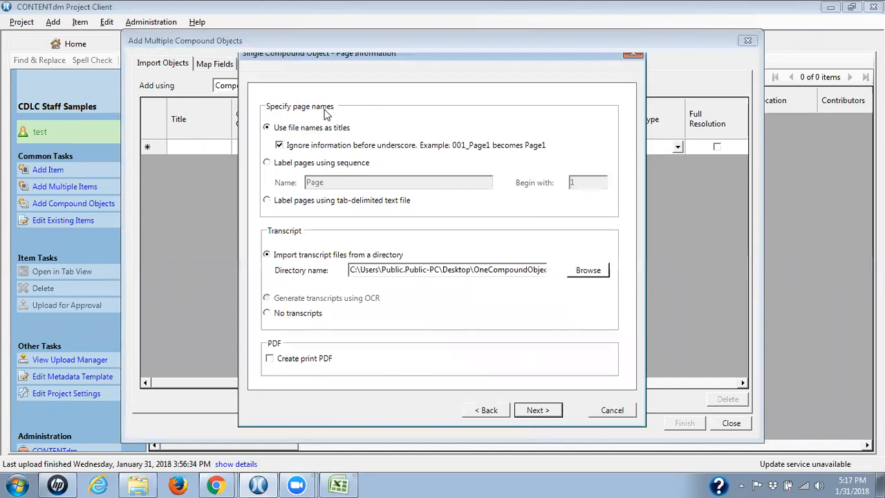
{"action": "mouse_move", "coordinate": [264, 132]}
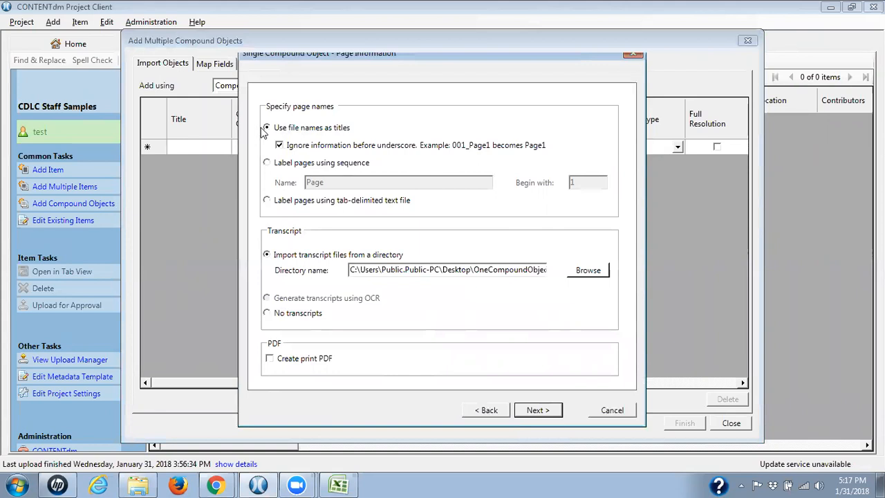
{"action": "mouse_move", "coordinate": [357, 131]}
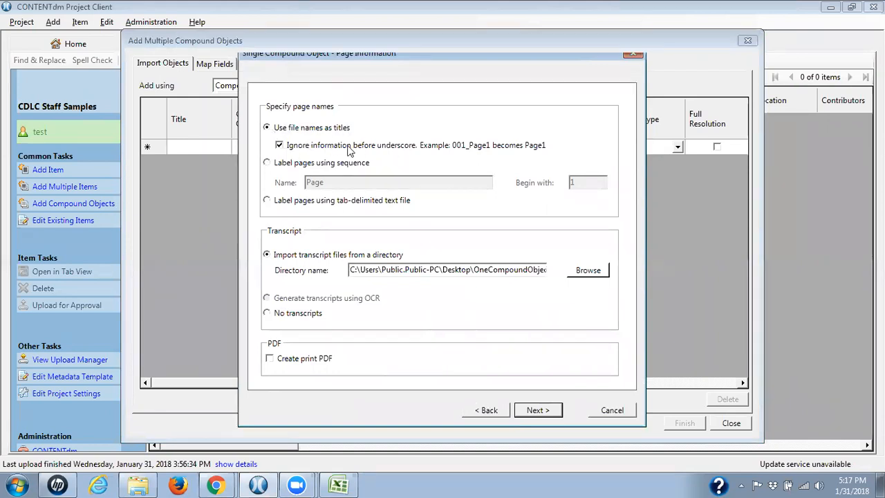
{"action": "mouse_move", "coordinate": [380, 150]}
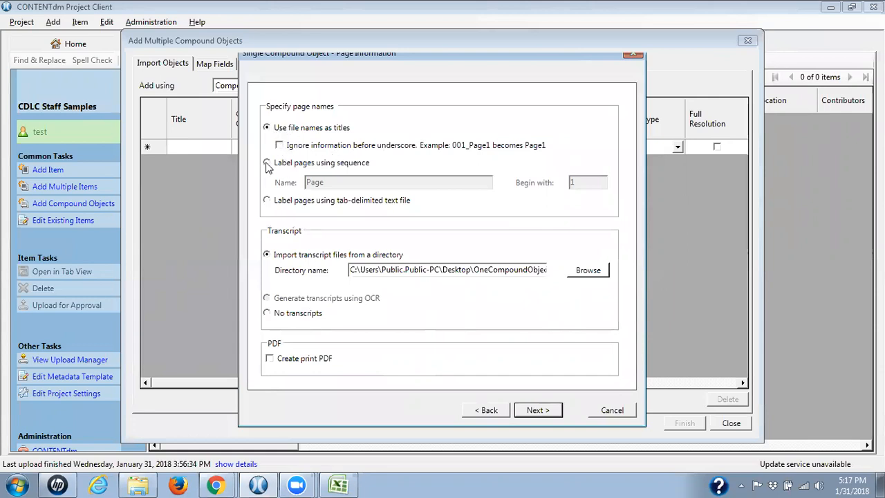
{"action": "left_click", "coordinate": [267, 163]}
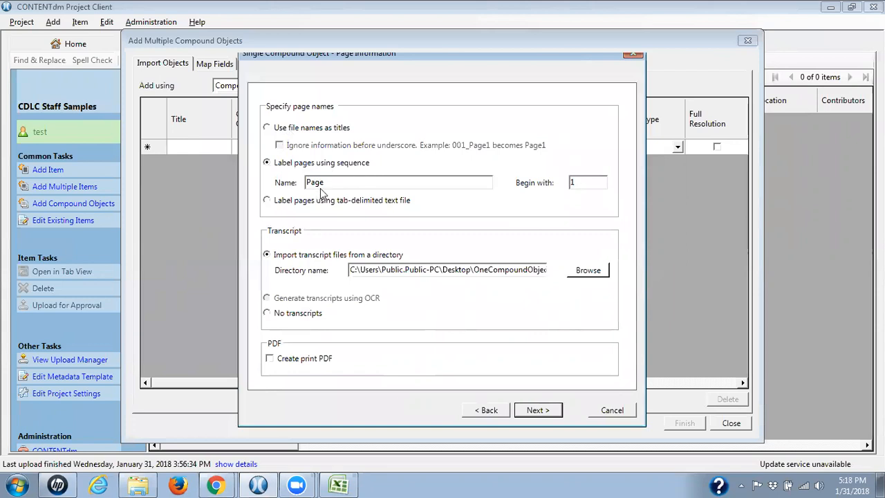
{"action": "mouse_move", "coordinate": [338, 102]}
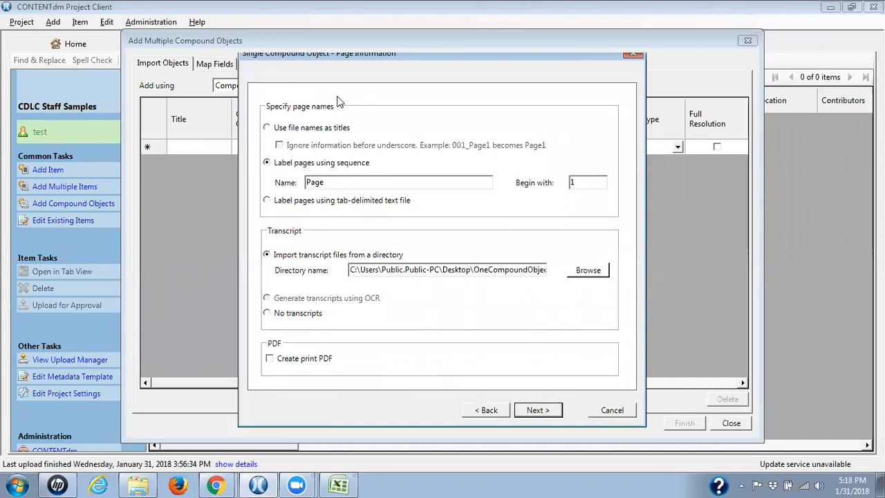
{"action": "mouse_move", "coordinate": [351, 116]}
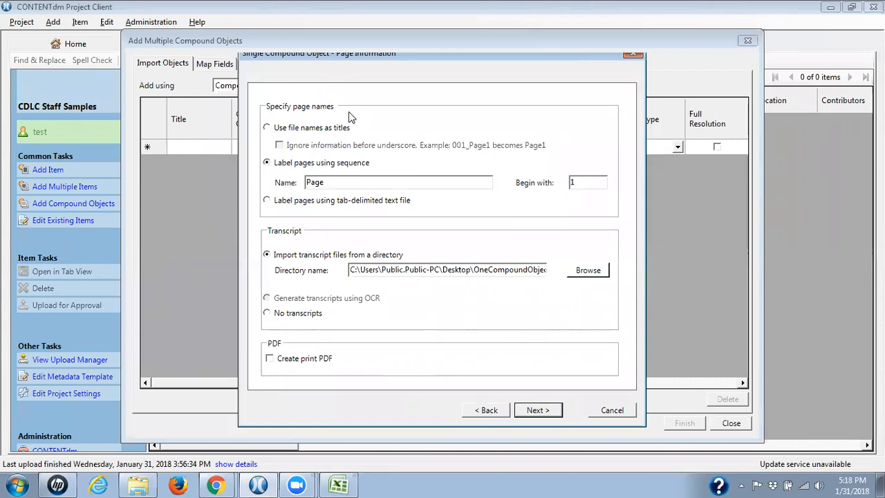
{"action": "mouse_move", "coordinate": [366, 132]}
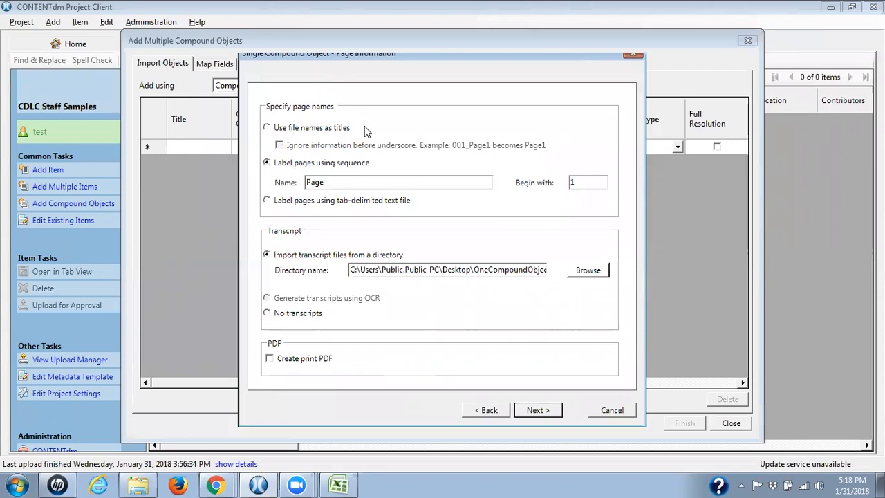
{"action": "mouse_move", "coordinate": [394, 163]}
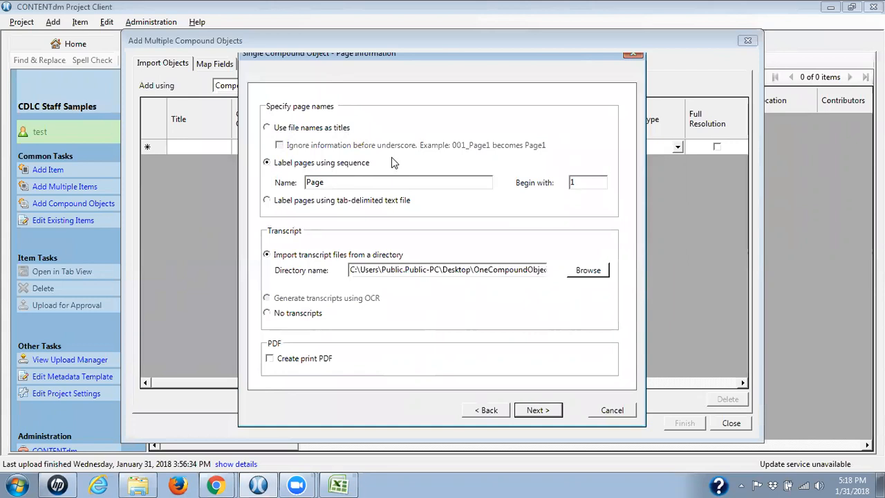
{"action": "mouse_move", "coordinate": [425, 161]}
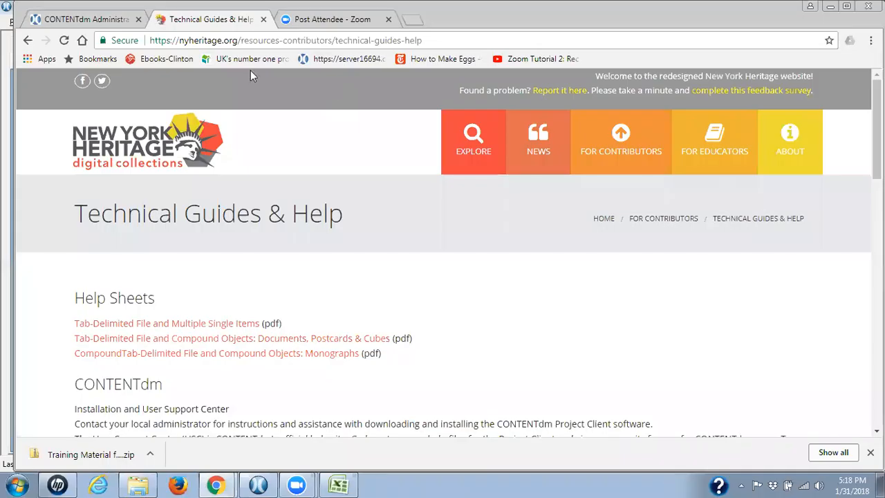
{"action": "mouse_move", "coordinate": [473, 141]}
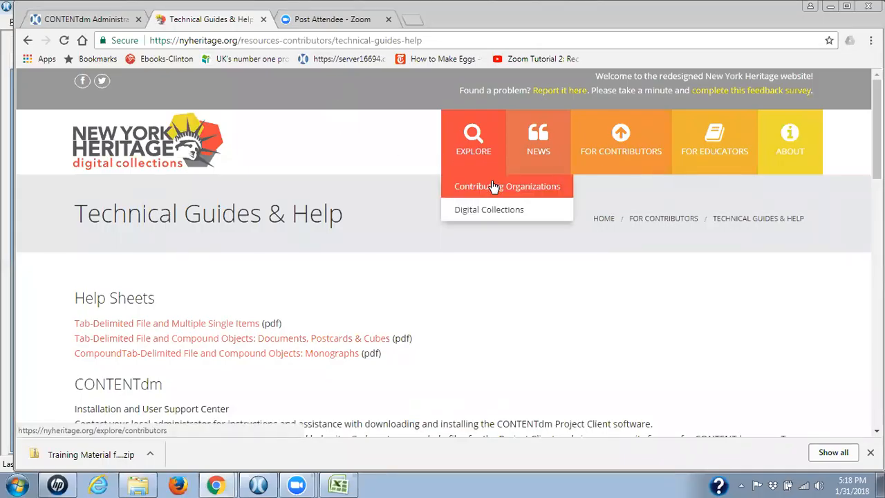
Browse the contributors list and view the Albany Institute of History and Art page
{"action": "left_click", "coordinate": [506, 186]}
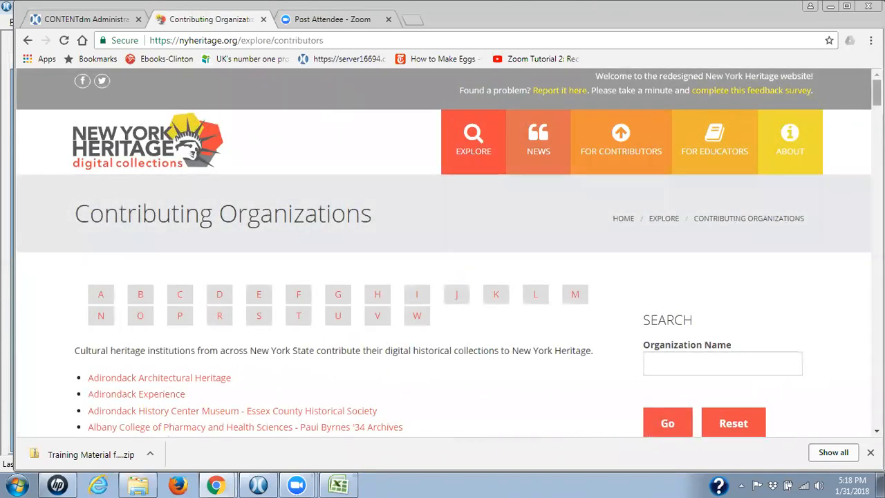
{"action": "scroll", "scroll_direction": "down", "scroll_amount": 3}
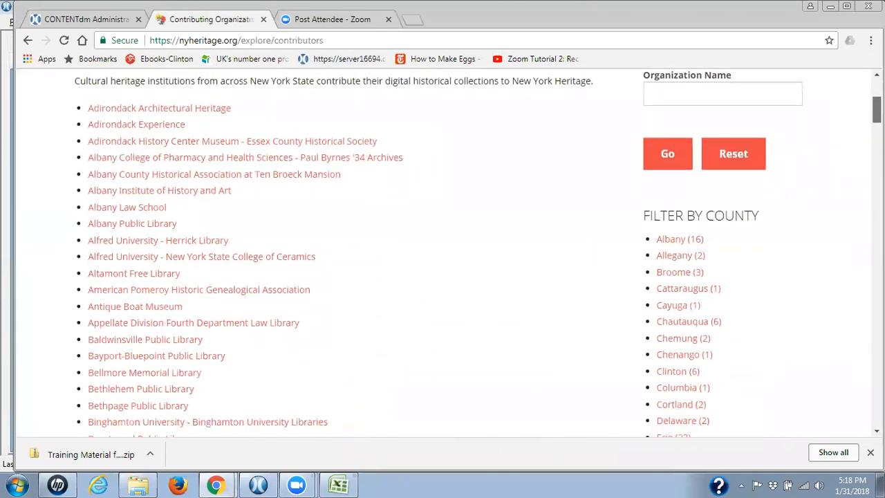
{"action": "scroll", "scroll_direction": "down", "scroll_amount": 3}
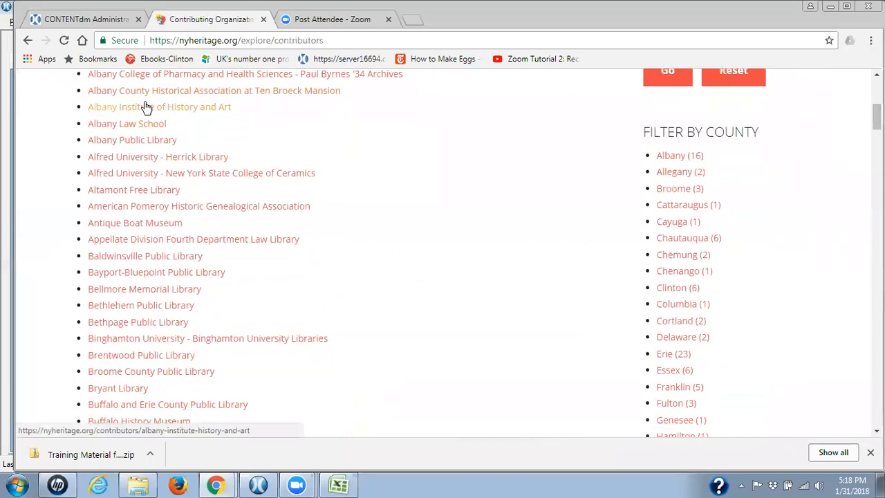
{"action": "left_click", "coordinate": [159, 106]}
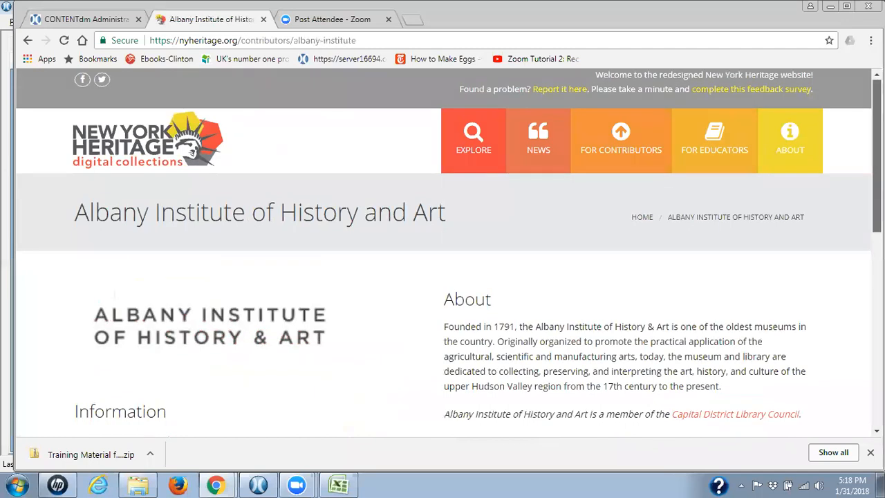
{"action": "scroll", "scroll_direction": "down", "scroll_amount": 3}
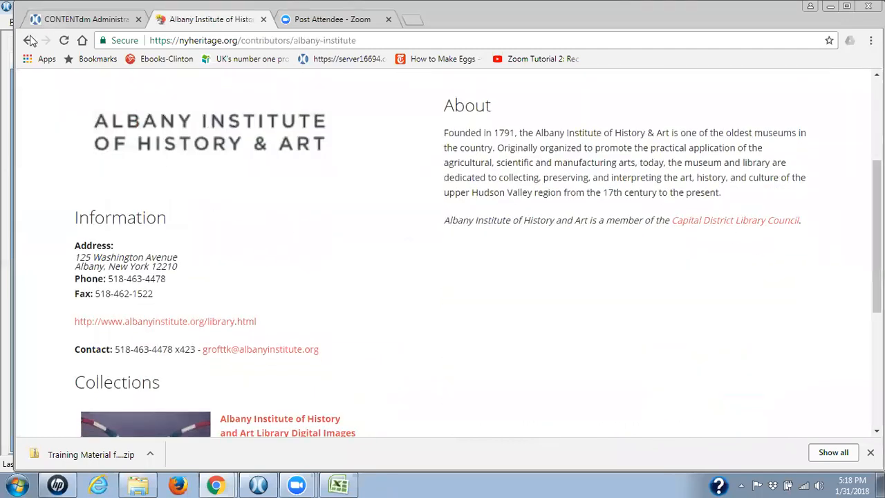
{"action": "left_click", "coordinate": [27, 41]}
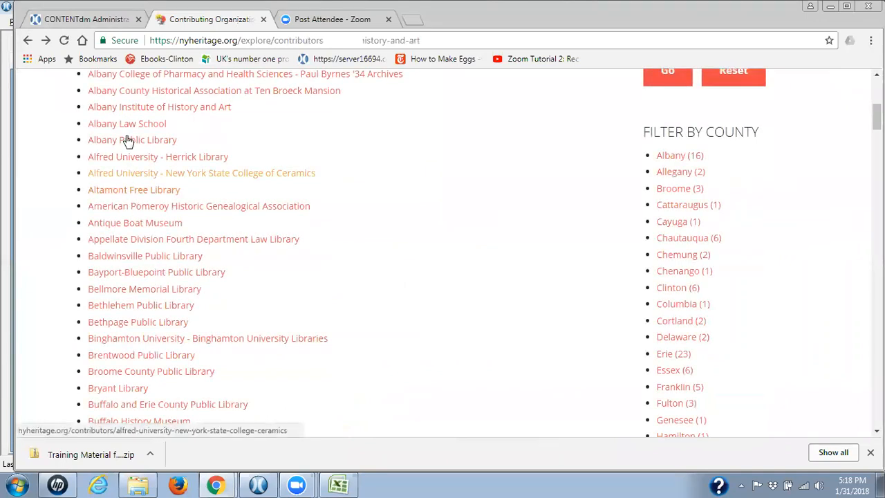
Open Albany Public Library's Albany, NY School Yearbooks collection
{"action": "left_click", "coordinate": [131, 140]}
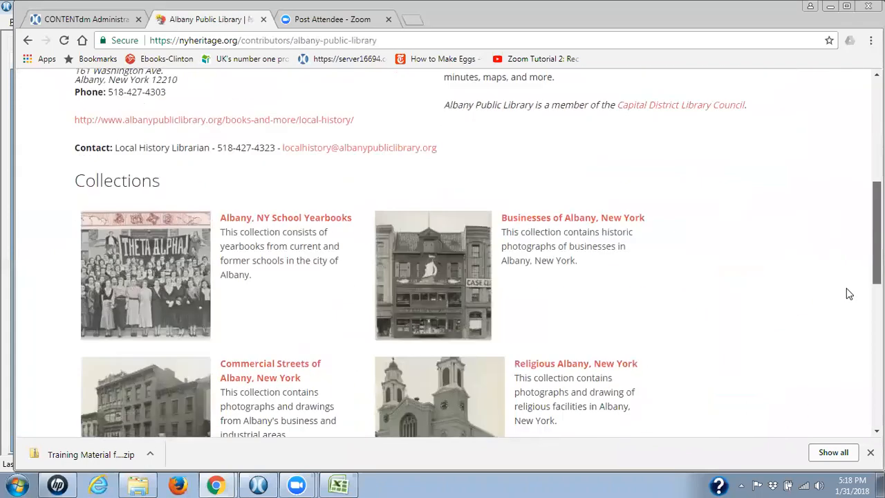
{"action": "scroll", "scroll_direction": "down", "scroll_amount": 3}
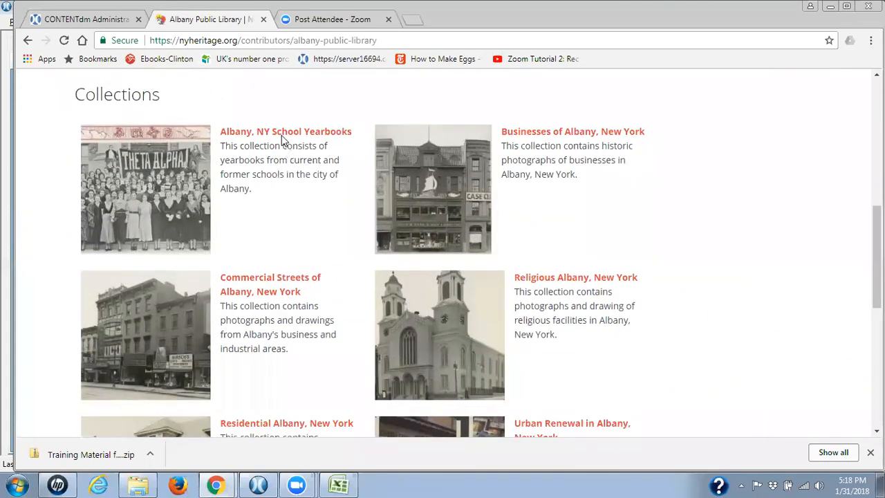
{"action": "left_click", "coordinate": [285, 131]}
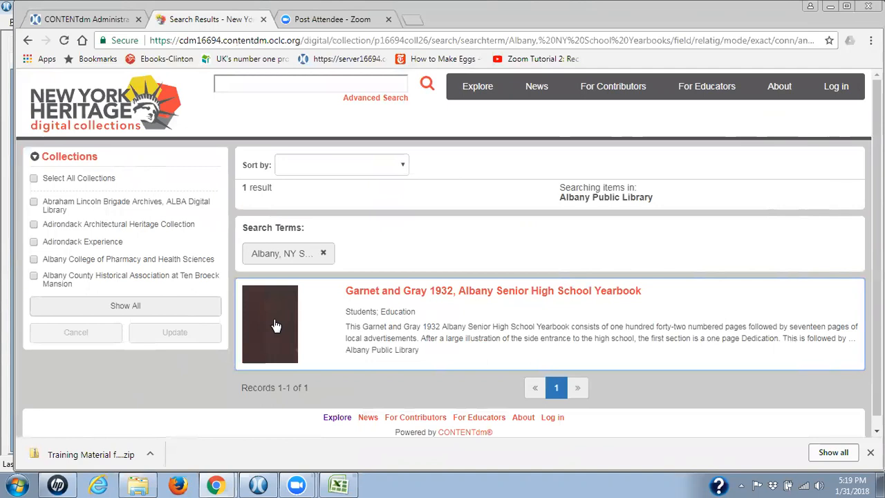
Open the Garnet and Gray 1932 yearbook and scroll through its pages
{"action": "left_click", "coordinate": [492, 290]}
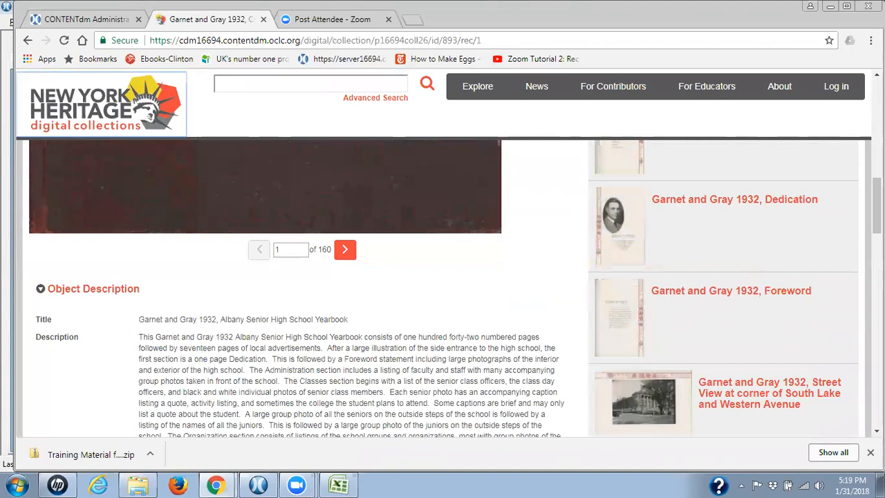
{"action": "scroll", "scroll_direction": "down", "scroll_amount": 3}
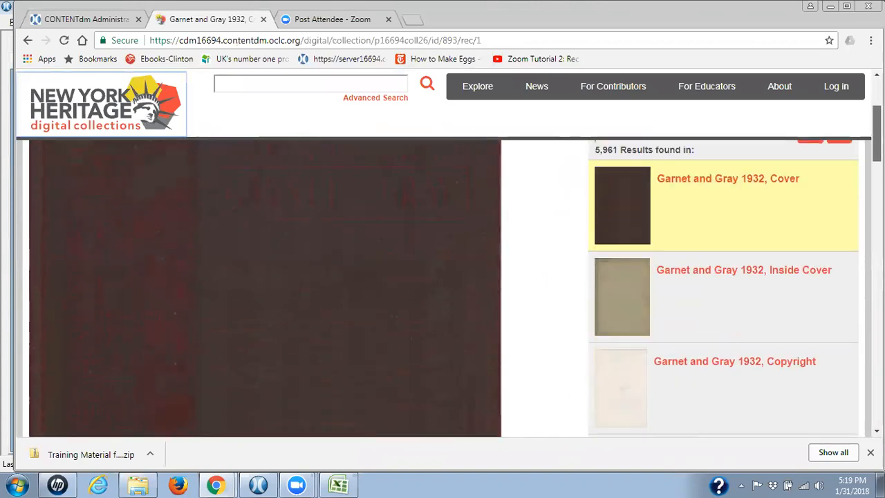
{"action": "scroll", "scroll_direction": "down", "scroll_amount": 3}
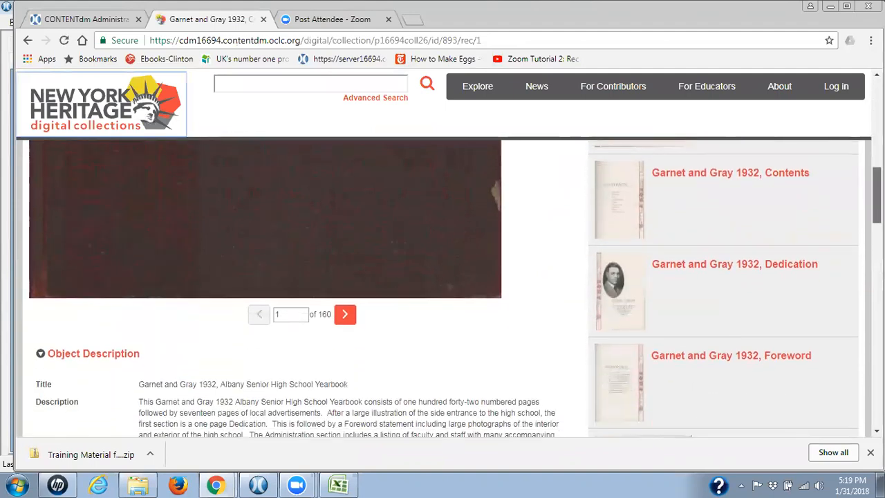
{"action": "scroll", "scroll_direction": "down", "scroll_amount": 3}
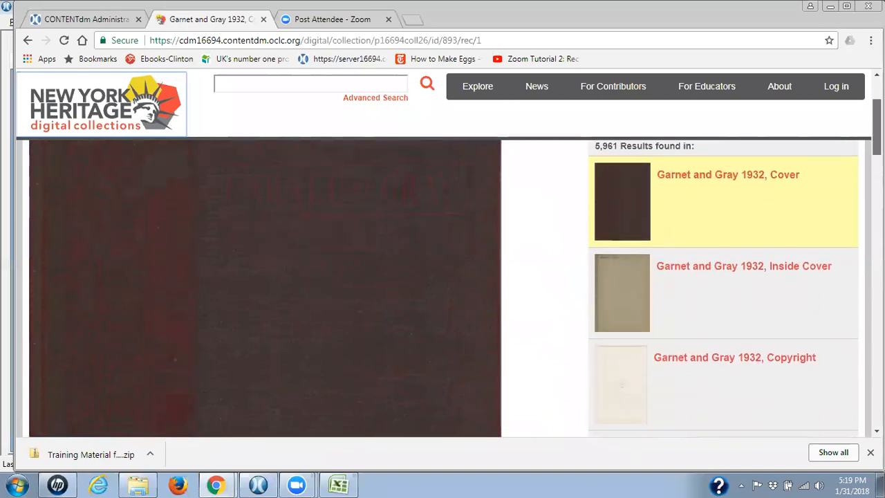
{"action": "scroll", "scroll_direction": "down", "scroll_amount": 3}
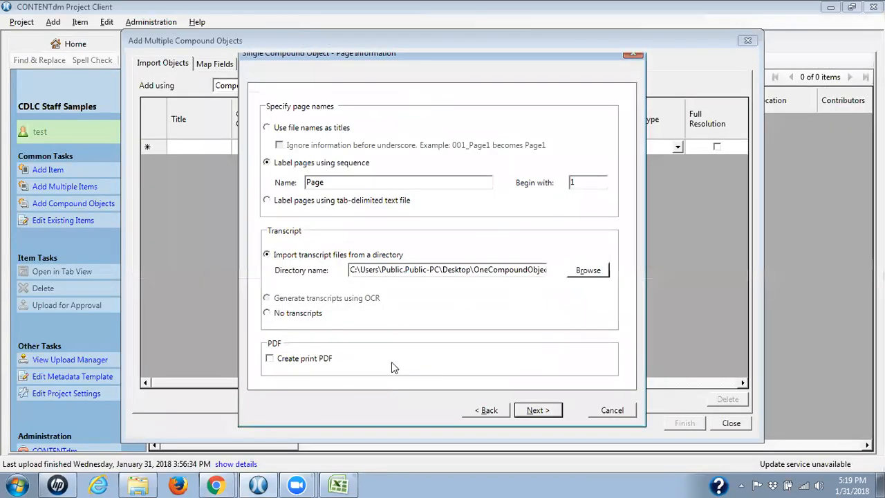
{"action": "mouse_move", "coordinate": [290, 243]}
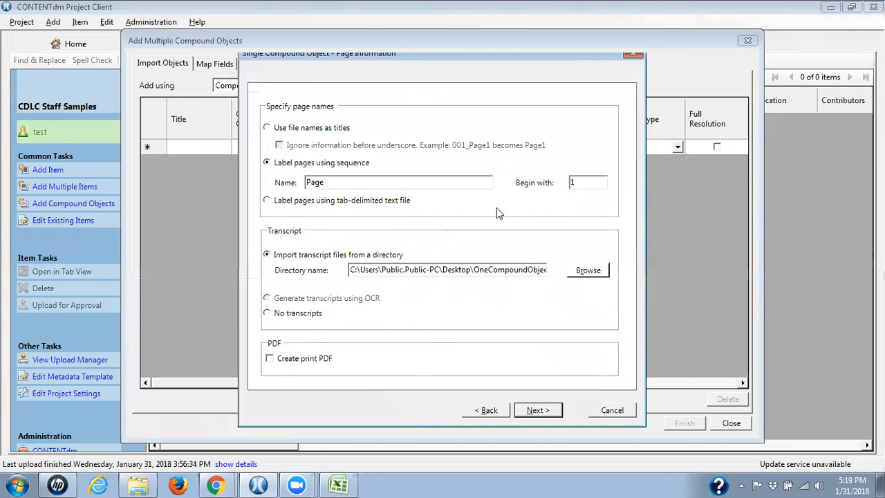
{"action": "mouse_move", "coordinate": [596, 270]}
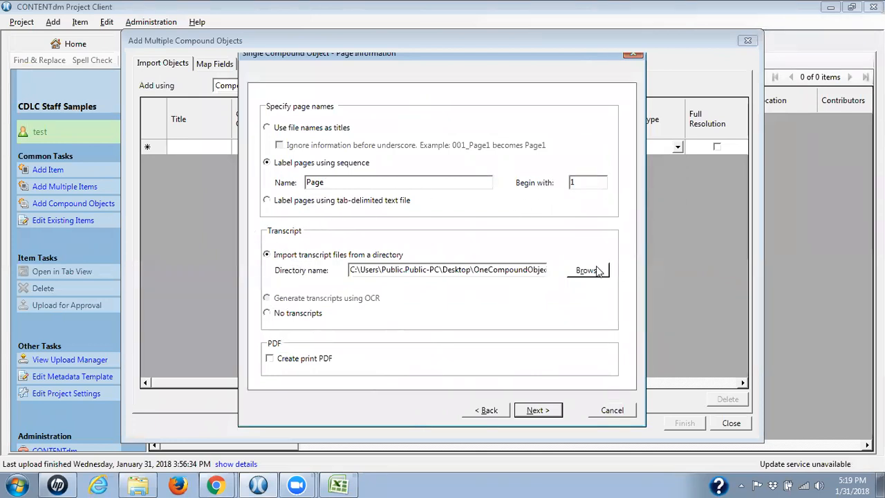
Set the transcript directory to the VYD002006-txt folder
{"action": "left_click", "coordinate": [587, 270]}
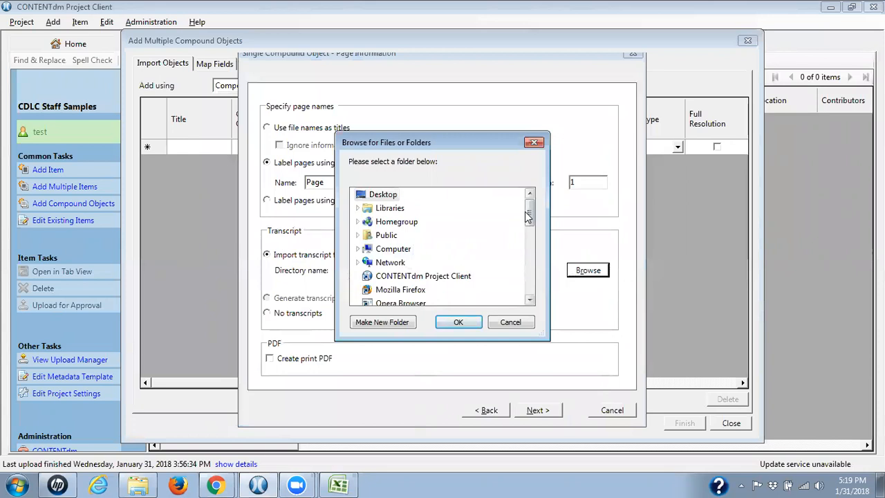
{"action": "scroll", "scroll_direction": "down", "scroll_amount": 3}
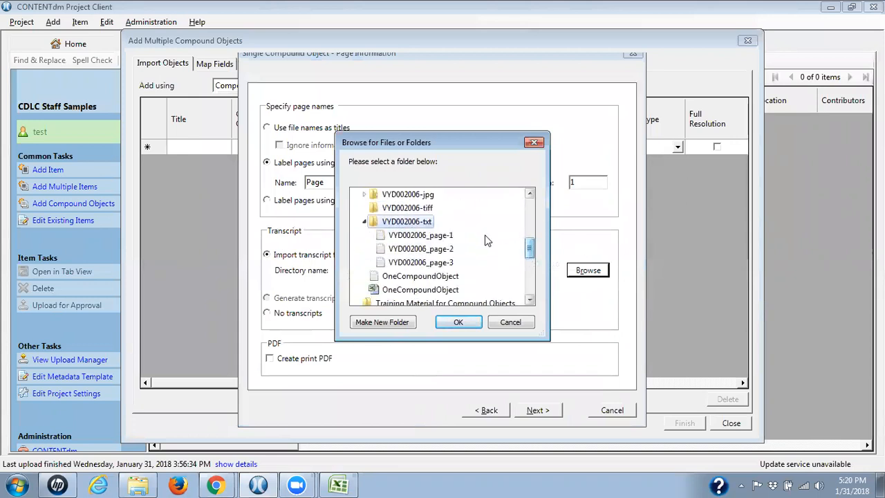
{"action": "mouse_move", "coordinate": [469, 241]}
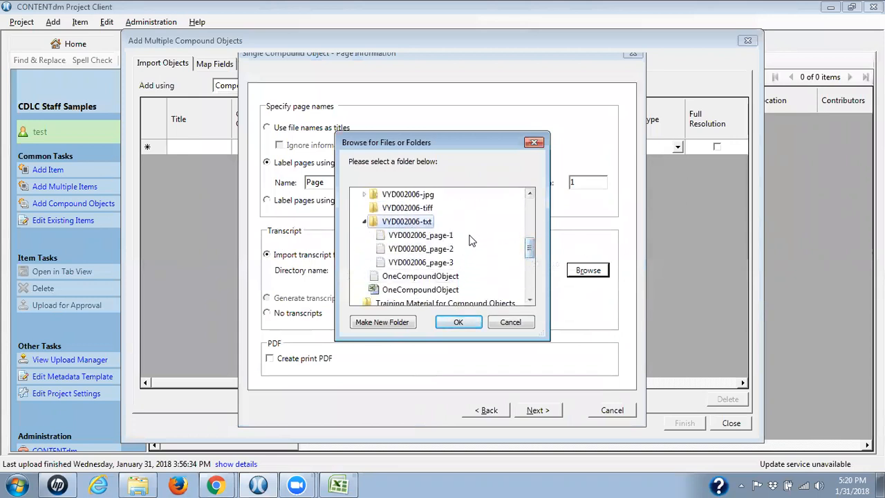
{"action": "left_click", "coordinate": [457, 322]}
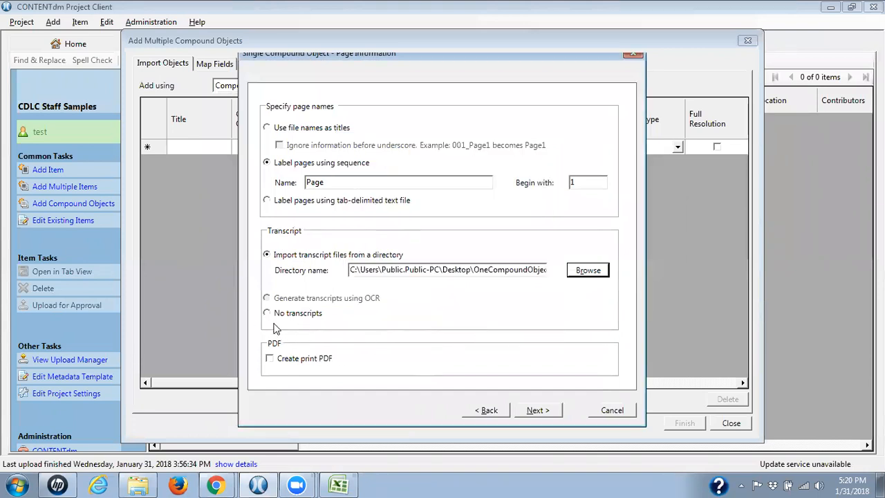
{"action": "mouse_move", "coordinate": [289, 325]}
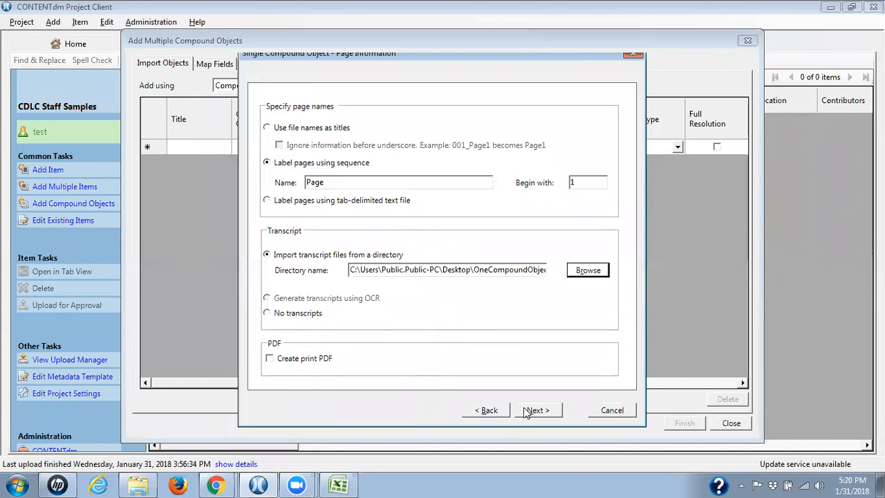
Review the Confirm Settings summary and finish importing the document
{"action": "left_click", "coordinate": [536, 409]}
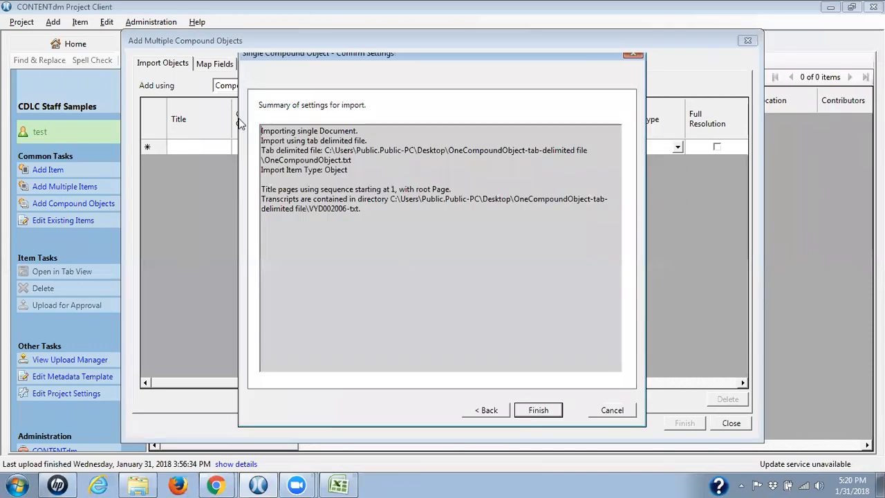
{"action": "mouse_move", "coordinate": [348, 144]}
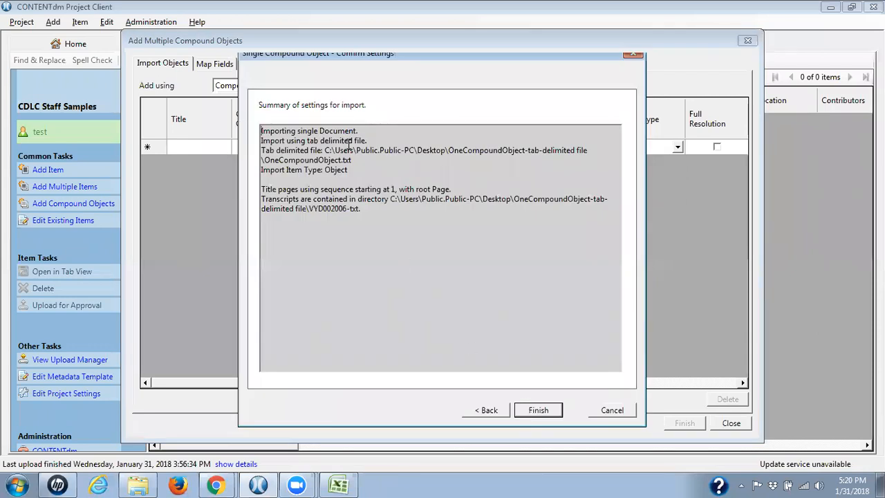
{"action": "mouse_move", "coordinate": [370, 155]}
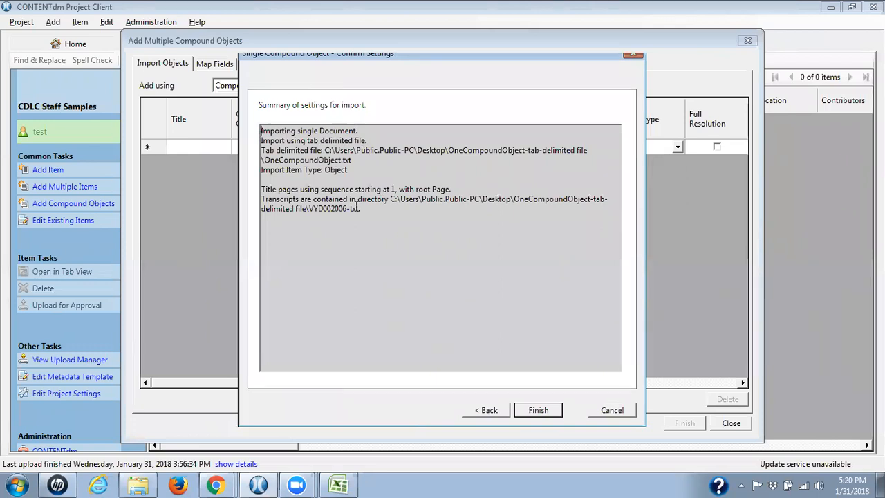
{"action": "mouse_move", "coordinate": [338, 190]}
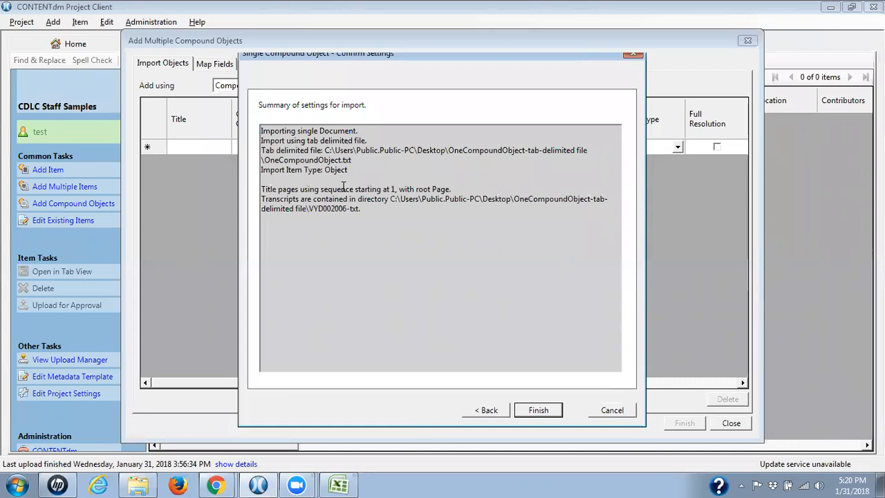
{"action": "mouse_move", "coordinate": [387, 190]}
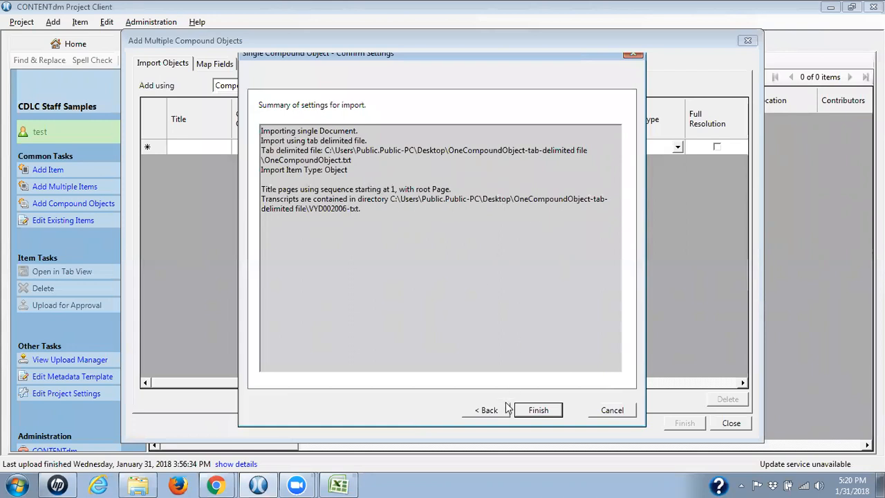
{"action": "left_click", "coordinate": [537, 409]}
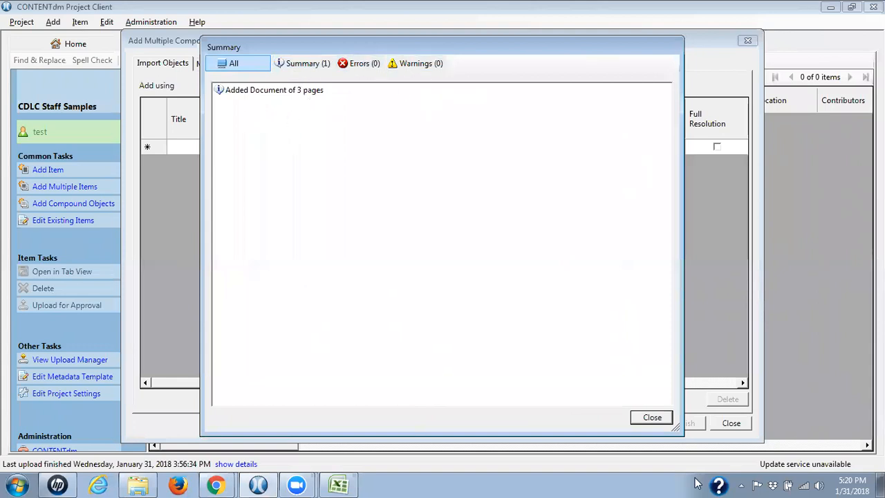
Close the 'Added Document of 3 pages' summary window
{"action": "left_click", "coordinate": [650, 417]}
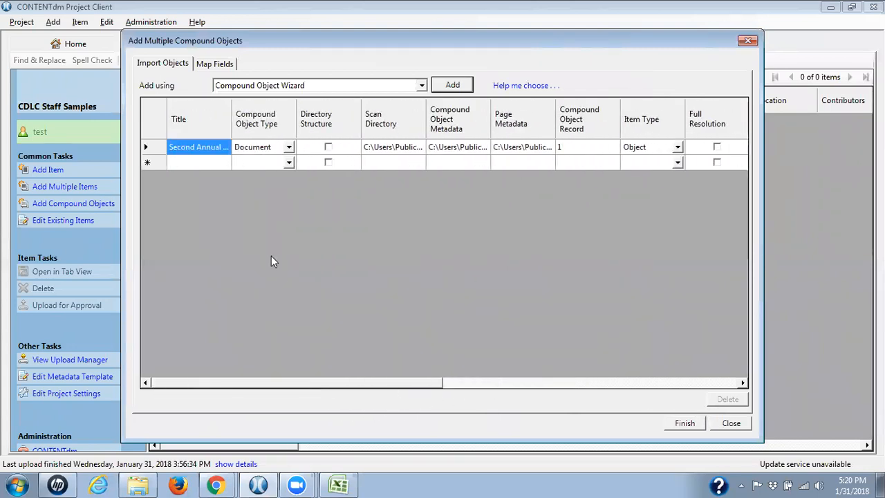
{"action": "mouse_move", "coordinate": [206, 63]}
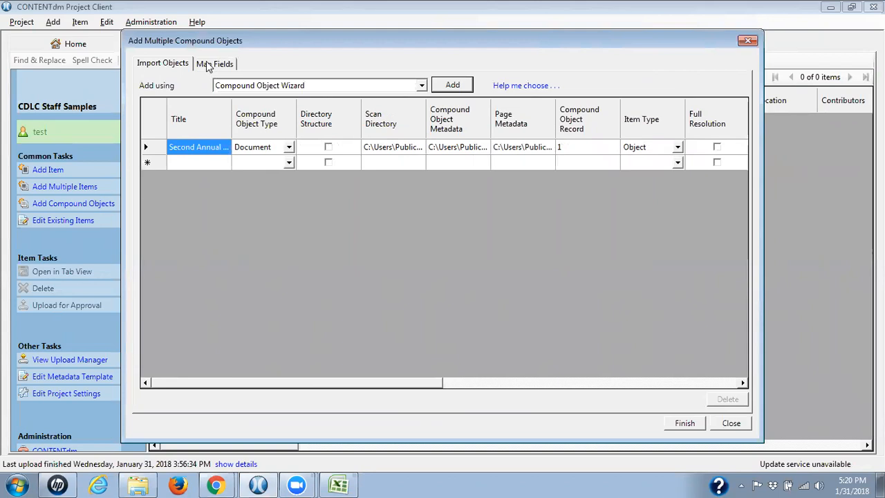
Map Creator, Date of Original and Resource Identifier to Creator, Date of Original and Identifier
{"action": "left_click", "coordinate": [214, 63]}
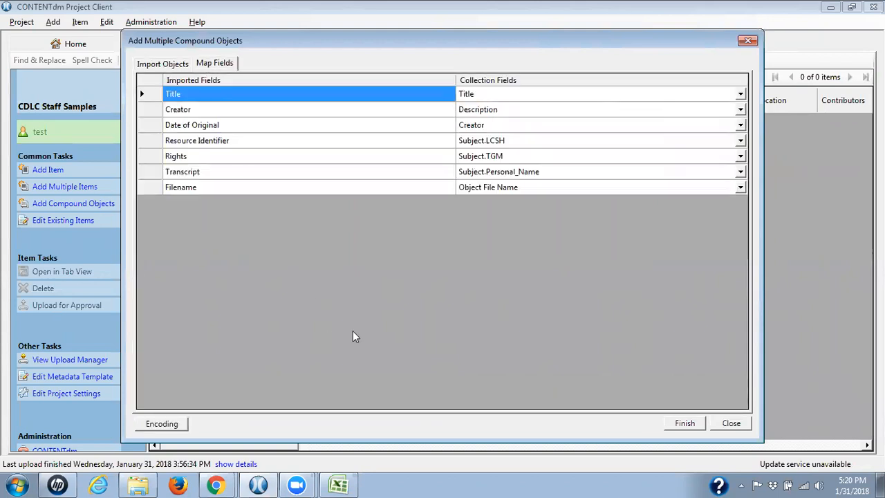
{"action": "mouse_move", "coordinate": [154, 118]}
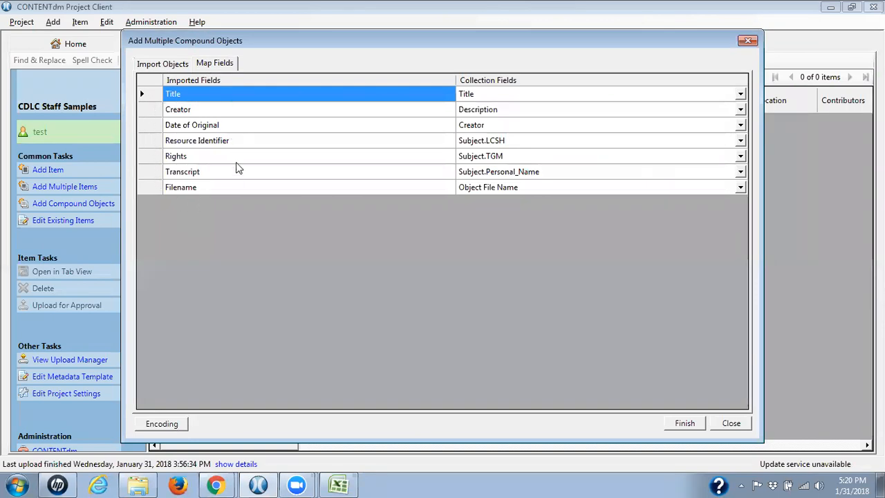
{"action": "mouse_move", "coordinate": [602, 85]}
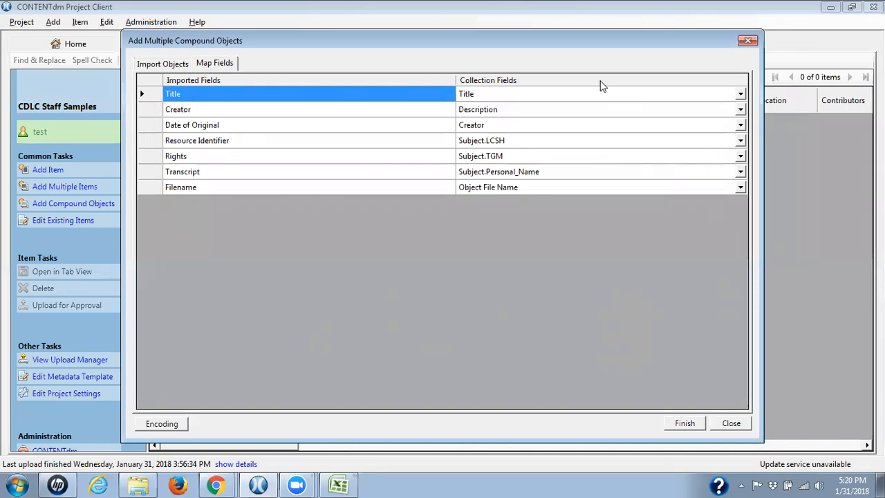
{"action": "mouse_move", "coordinate": [542, 235]}
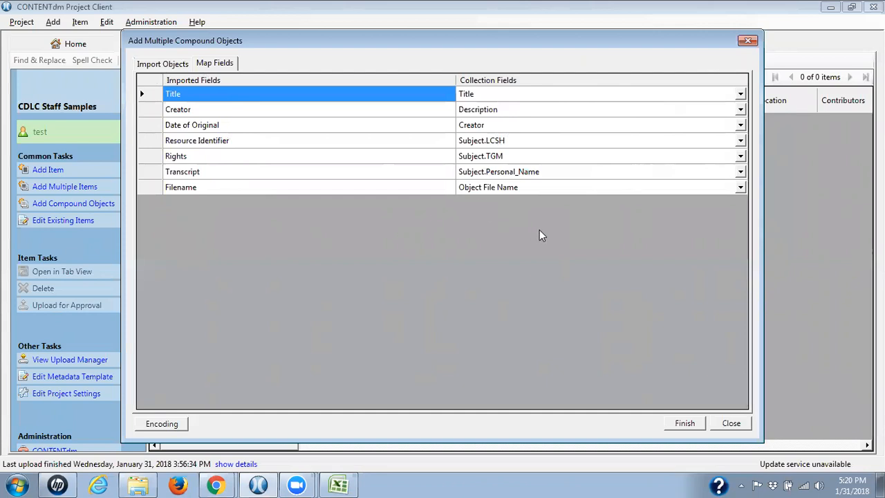
{"action": "mouse_move", "coordinate": [521, 219]}
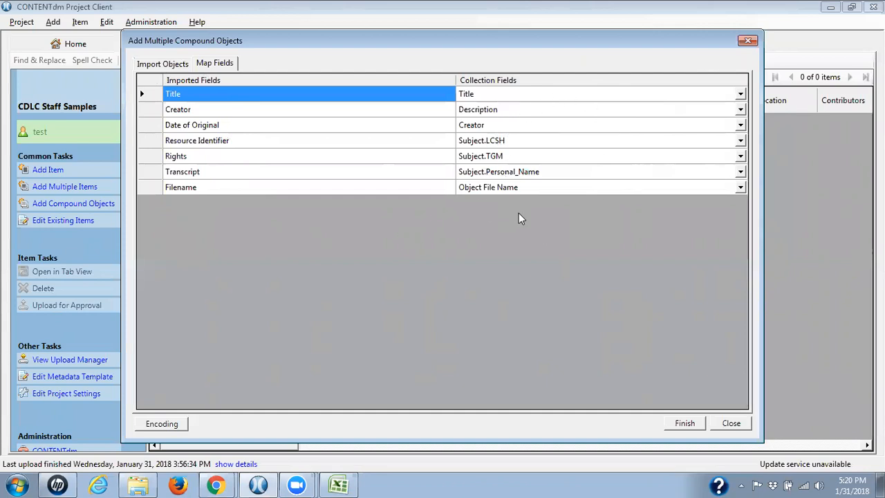
{"action": "mouse_move", "coordinate": [514, 115]}
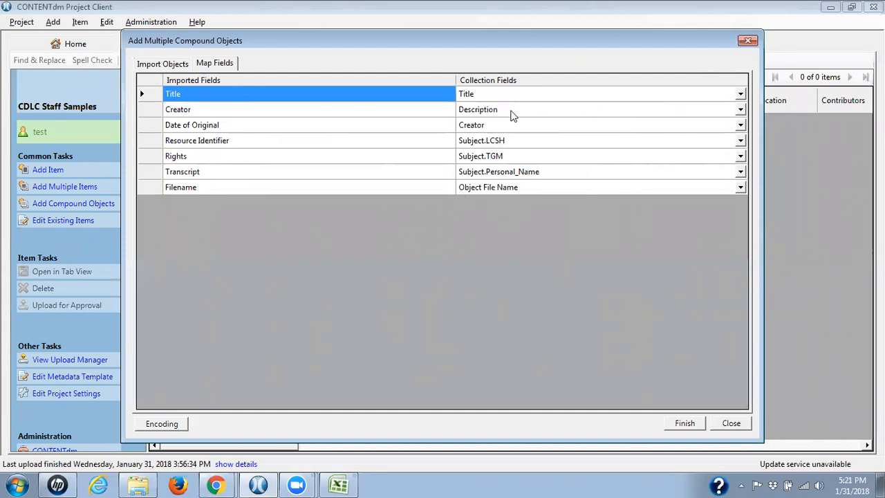
{"action": "mouse_move", "coordinate": [219, 110]}
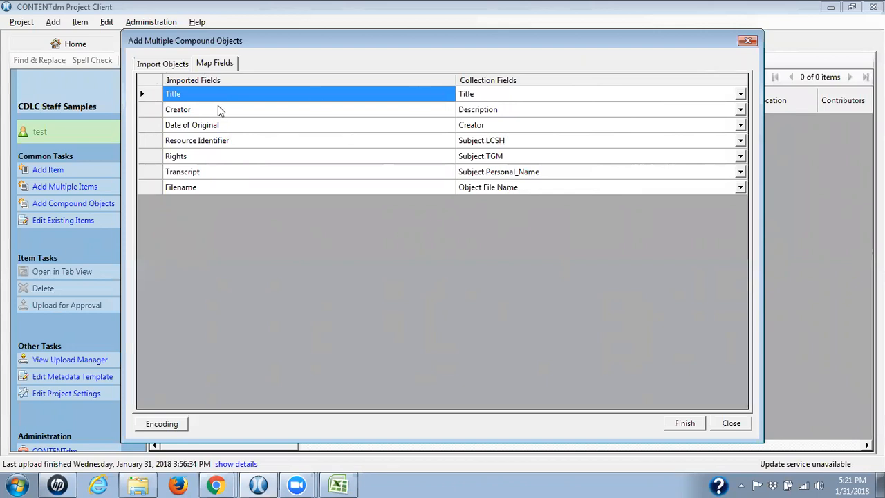
{"action": "mouse_move", "coordinate": [745, 114]}
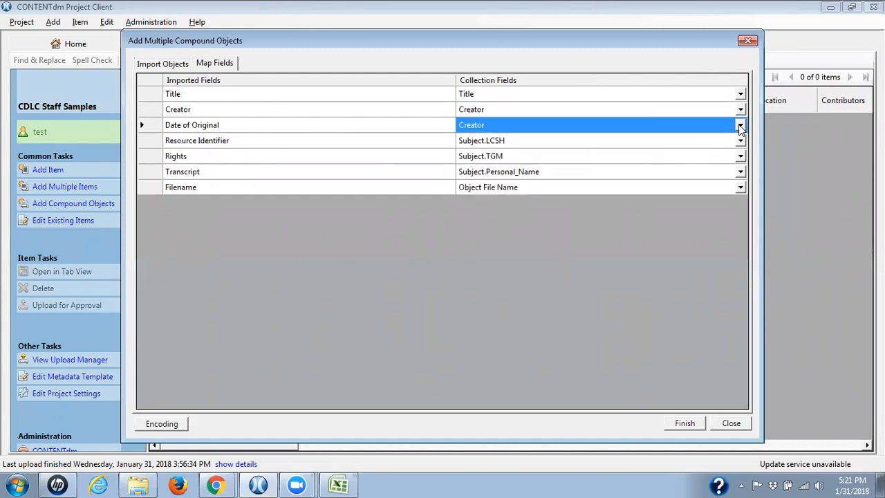
{"action": "left_click", "coordinate": [739, 125]}
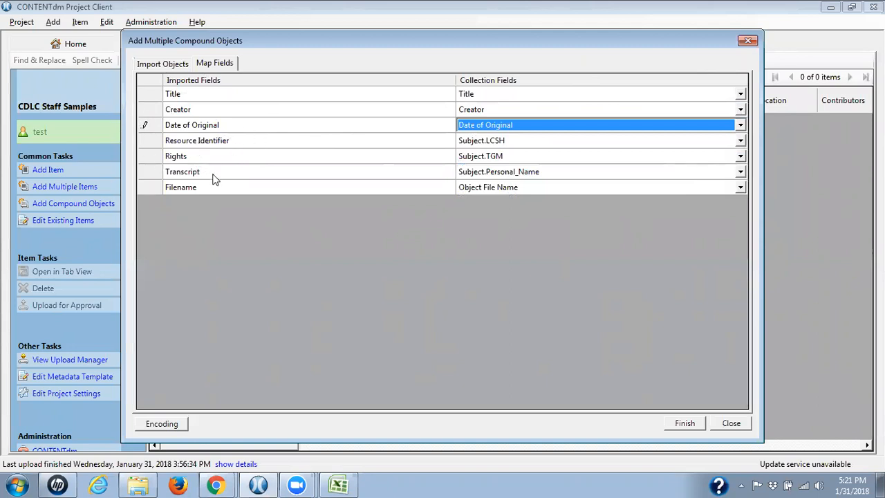
{"action": "mouse_move", "coordinate": [231, 150]}
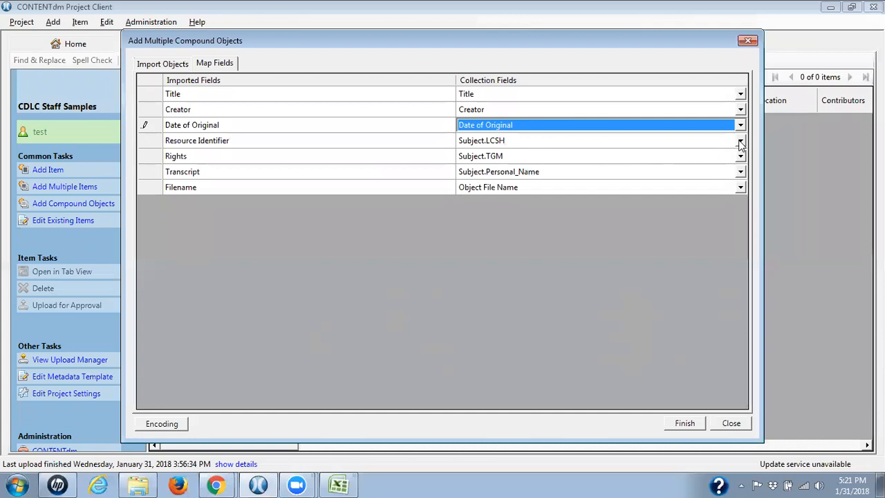
{"action": "left_click", "coordinate": [741, 141]}
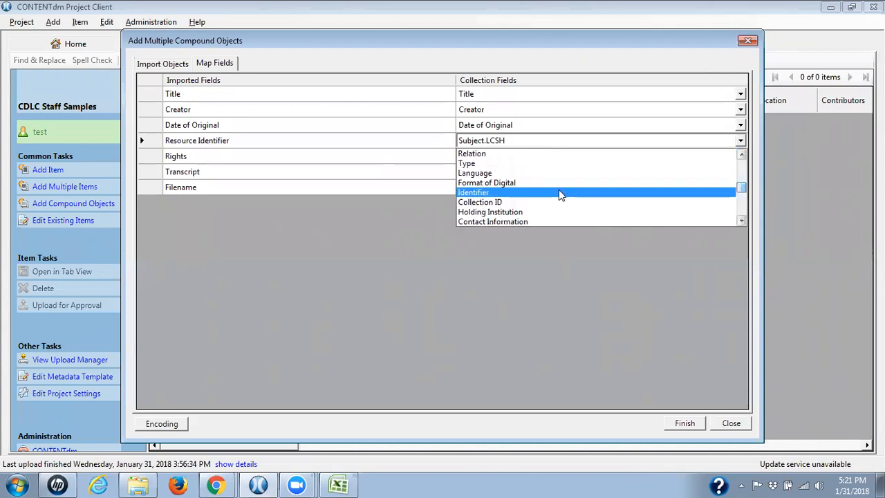
{"action": "left_click", "coordinate": [473, 192]}
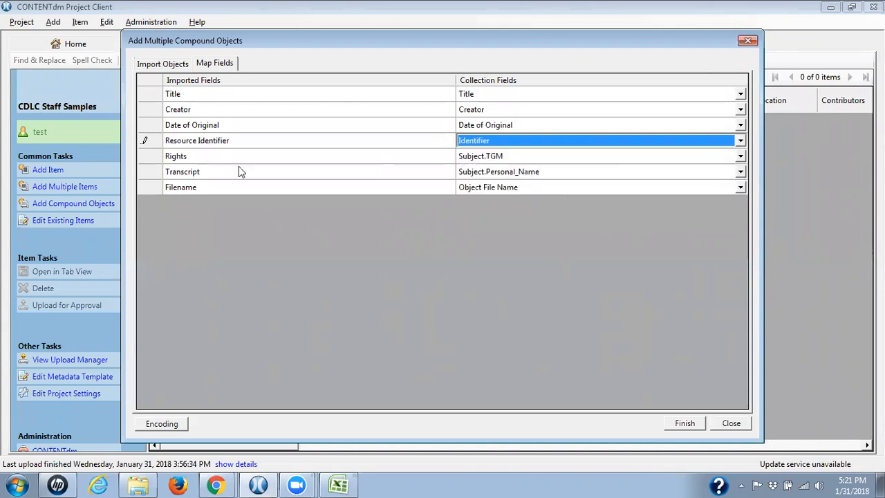
{"action": "mouse_move", "coordinate": [272, 199]}
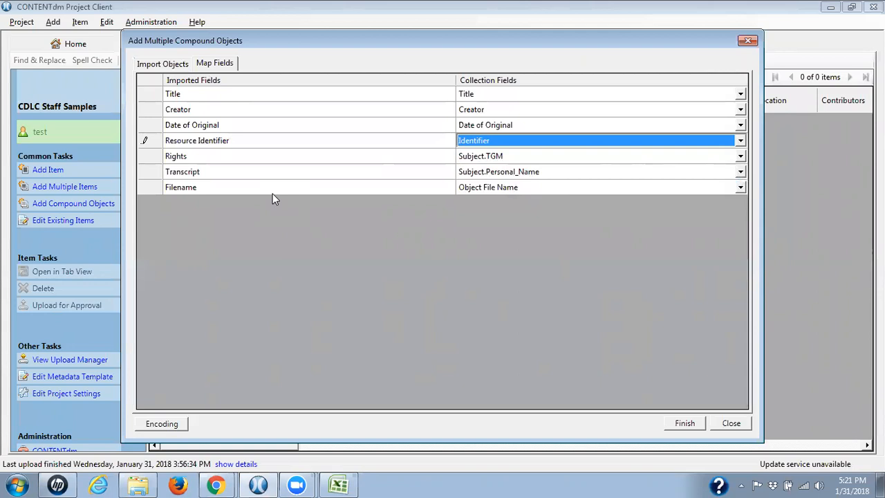
{"action": "mouse_move", "coordinate": [243, 94]}
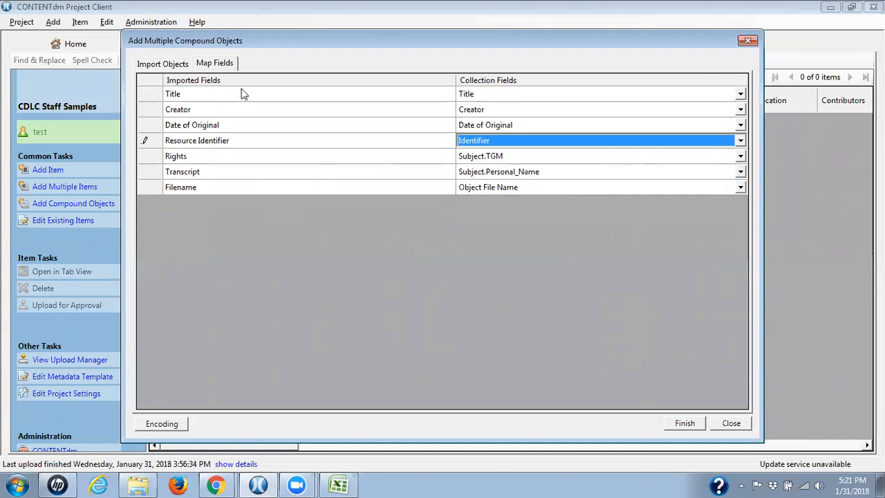
{"action": "mouse_move", "coordinate": [313, 290]}
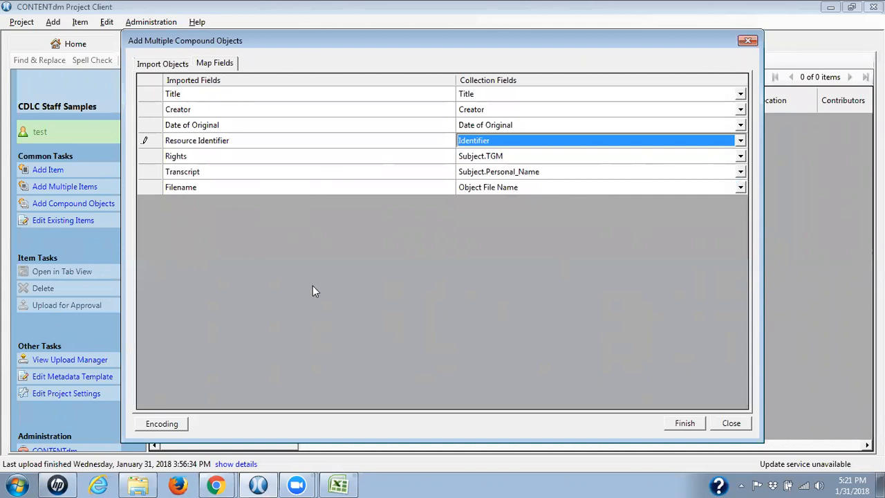
{"action": "mouse_move", "coordinate": [316, 289]}
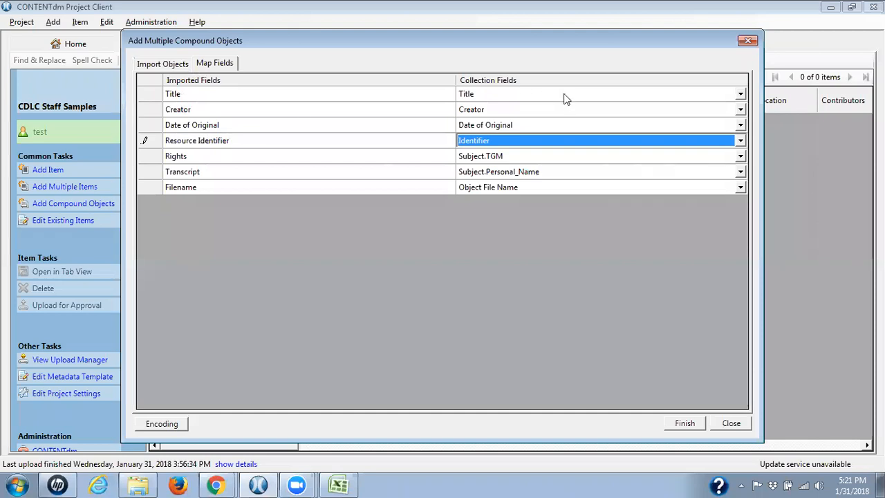
{"action": "mouse_move", "coordinate": [511, 76]}
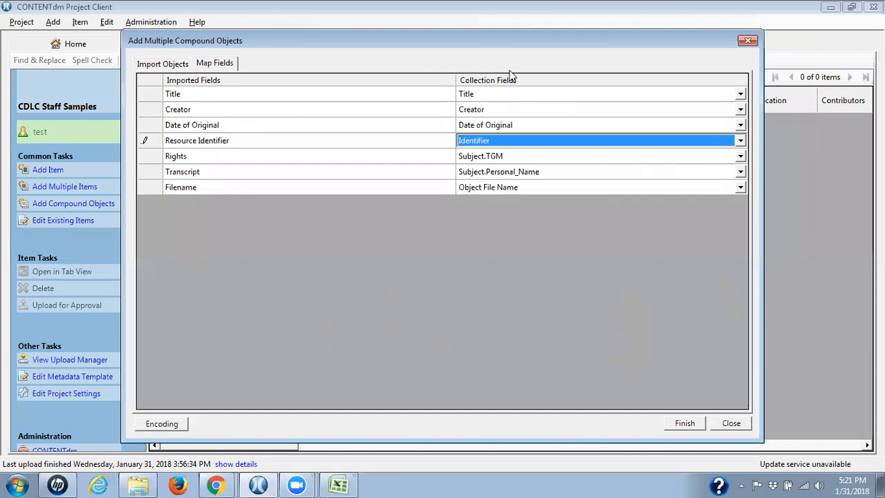
{"action": "mouse_move", "coordinate": [224, 101]}
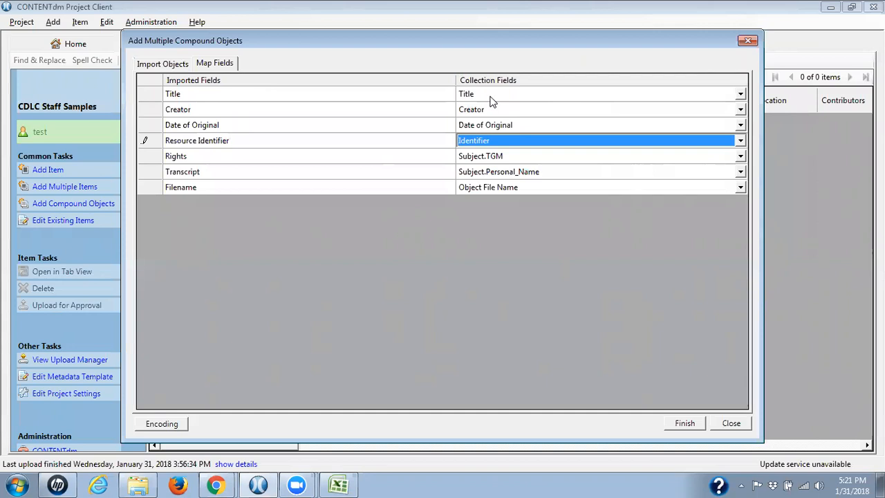
{"action": "mouse_move", "coordinate": [668, 264]}
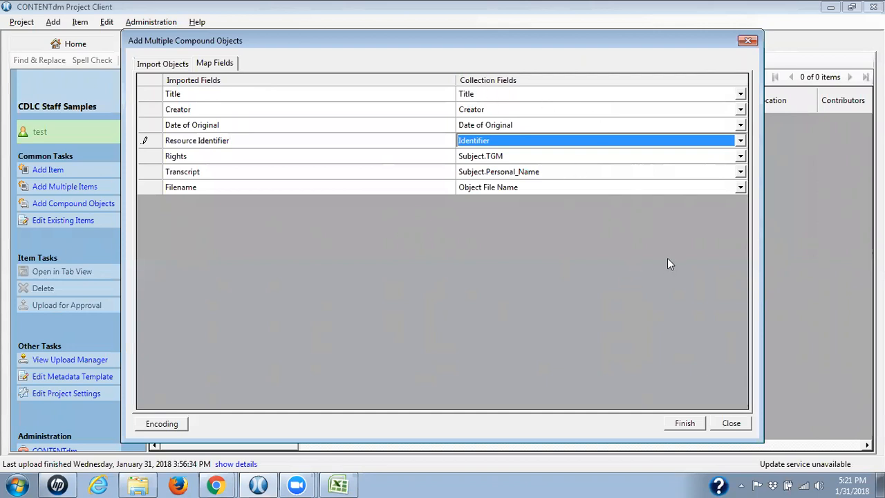
{"action": "mouse_move", "coordinate": [378, 187]}
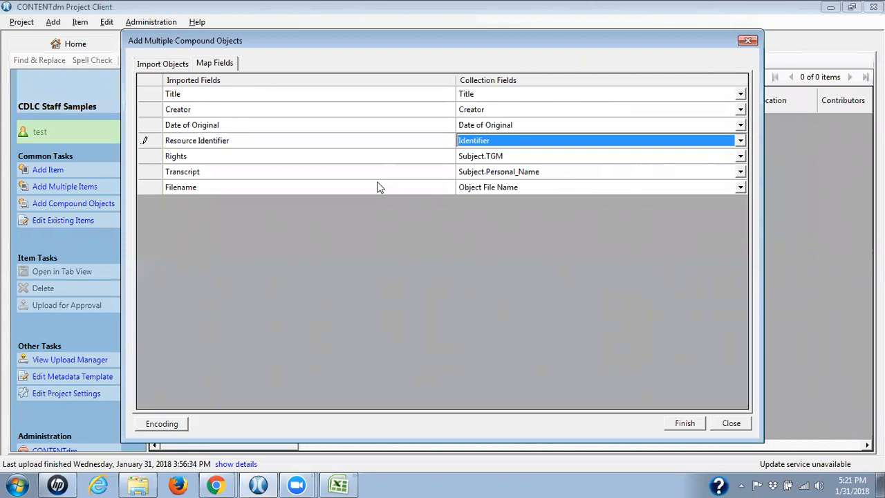
{"action": "mouse_move", "coordinate": [198, 198]}
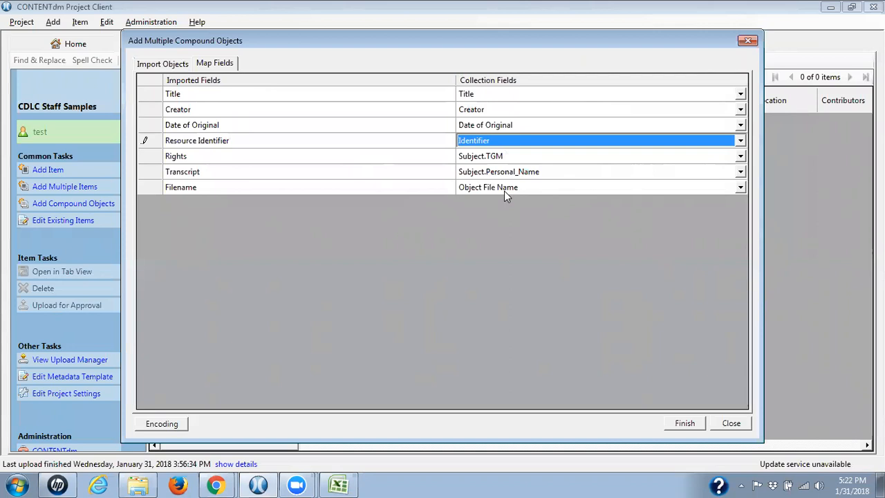
{"action": "mouse_move", "coordinate": [338, 161]}
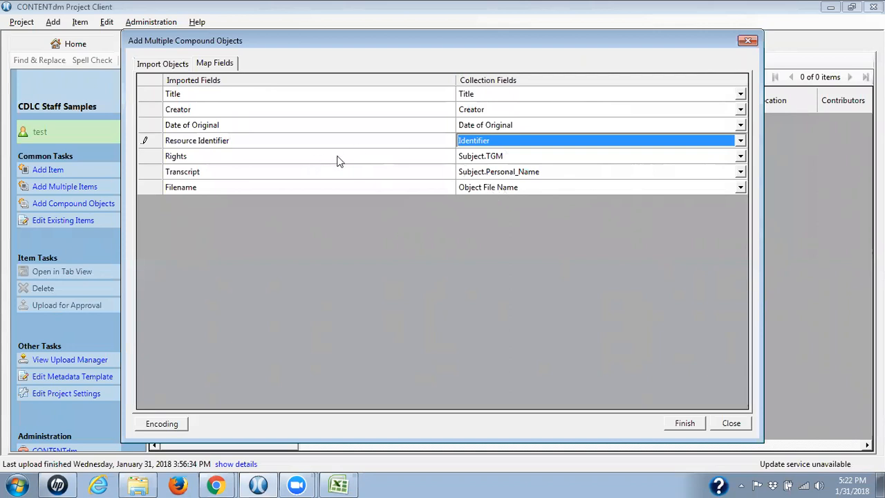
Map Rights to Rights and Transcript to Transcript, then return to Import Objects
{"action": "left_click", "coordinate": [740, 156]}
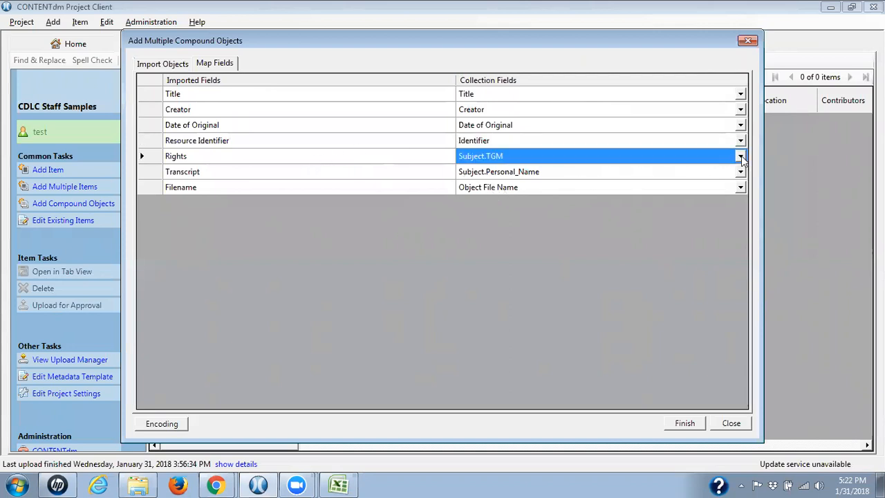
{"action": "left_click", "coordinate": [740, 156]}
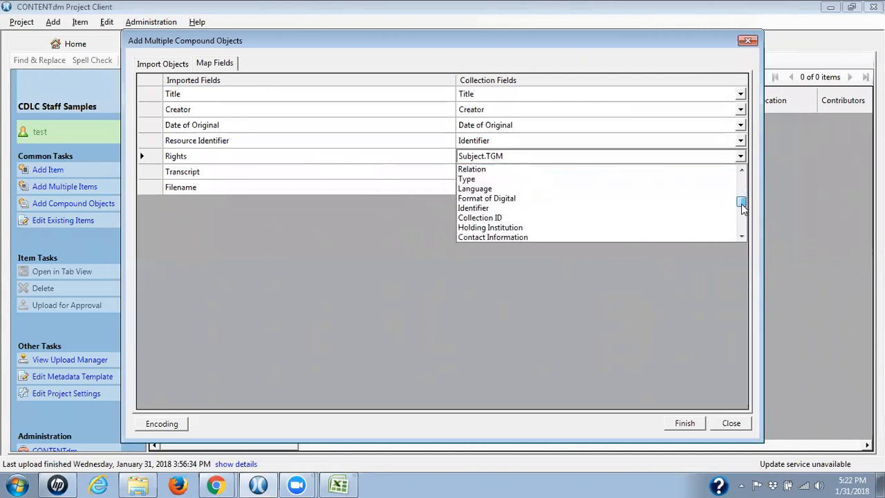
{"action": "left_click", "coordinate": [740, 216]}
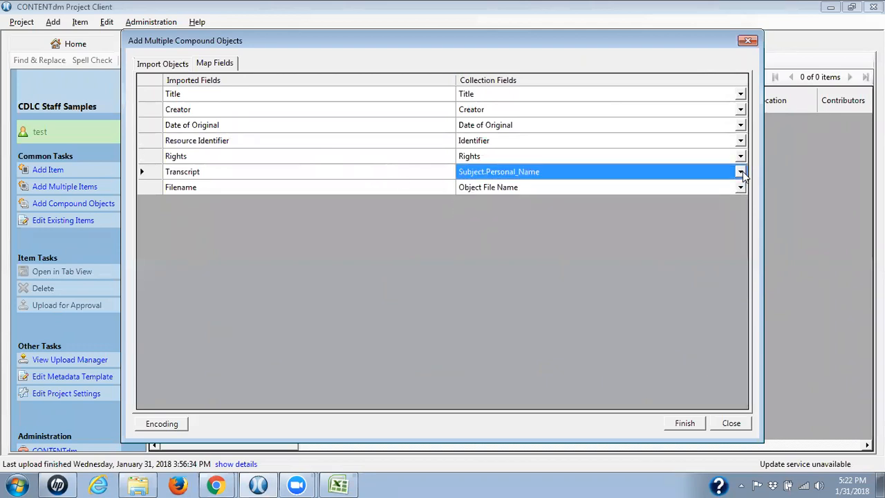
{"action": "left_click", "coordinate": [741, 171]}
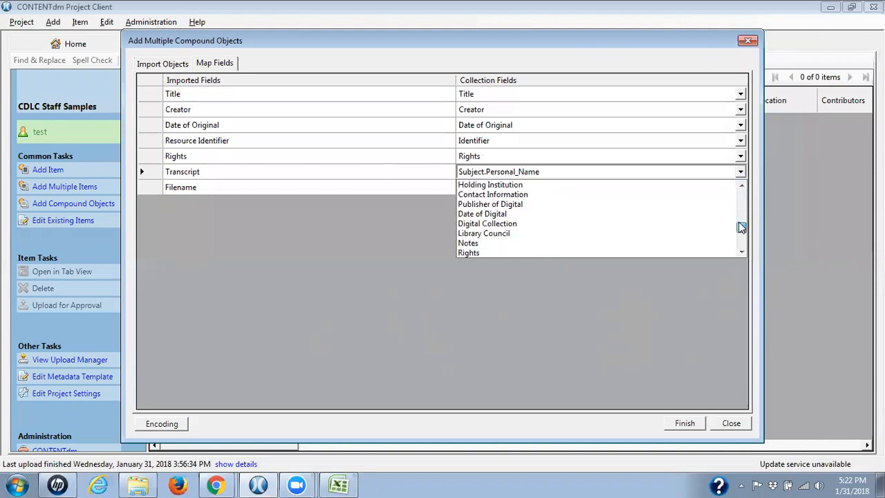
{"action": "left_click", "coordinate": [741, 250]}
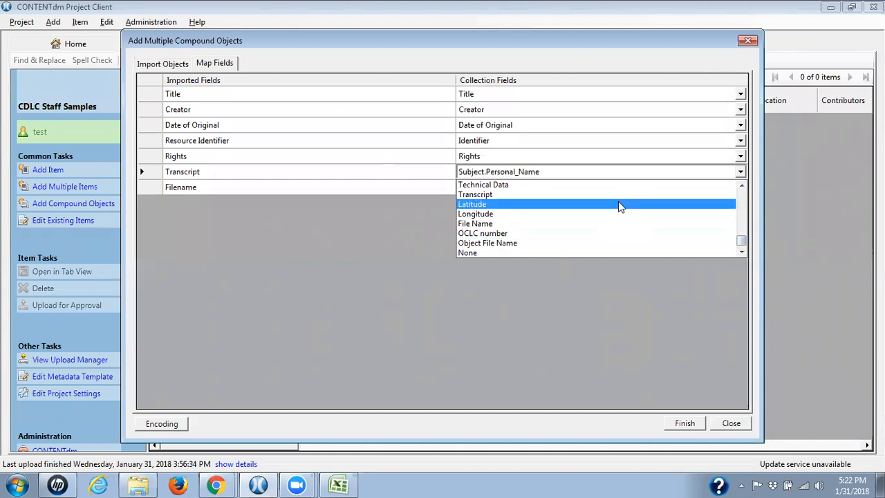
{"action": "left_click", "coordinate": [475, 194]}
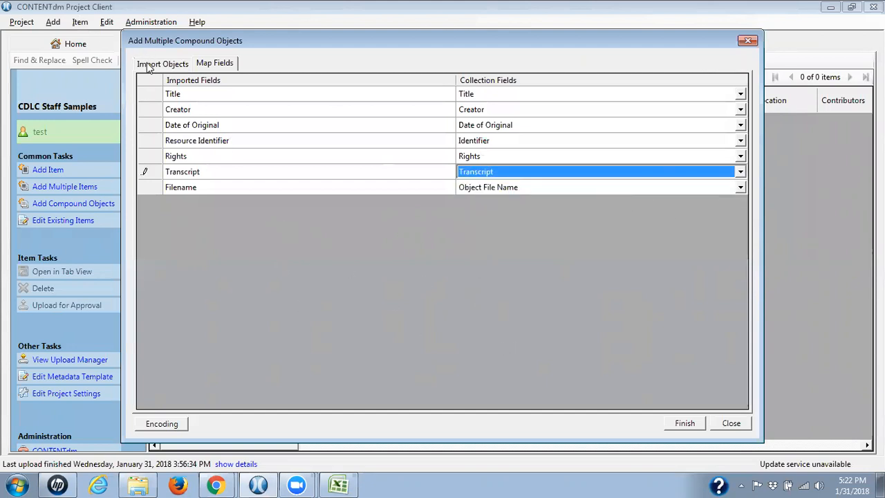
{"action": "left_click", "coordinate": [162, 63]}
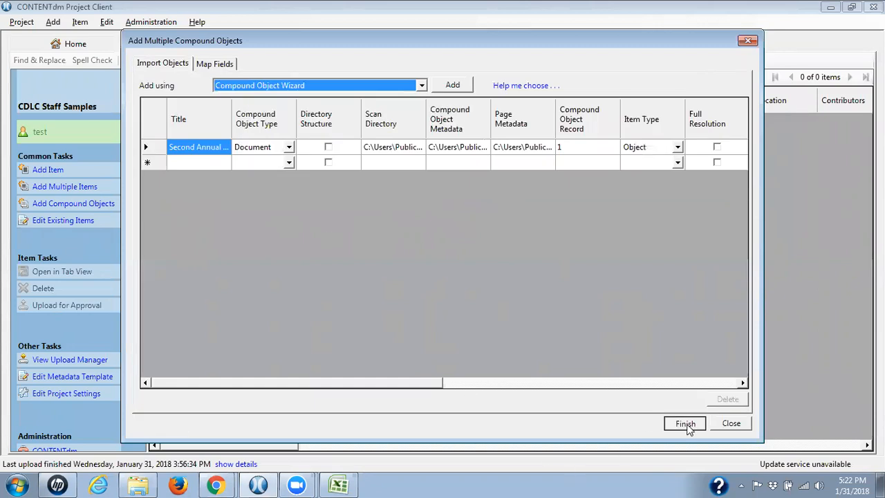
Finish adding the compound object and close the '1 of 1 added' summary
{"action": "left_click", "coordinate": [684, 423]}
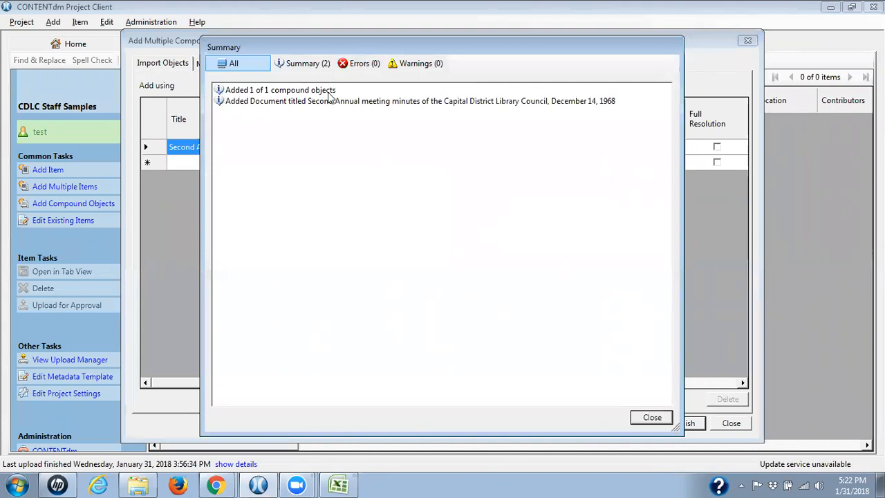
{"action": "left_click", "coordinate": [650, 417]}
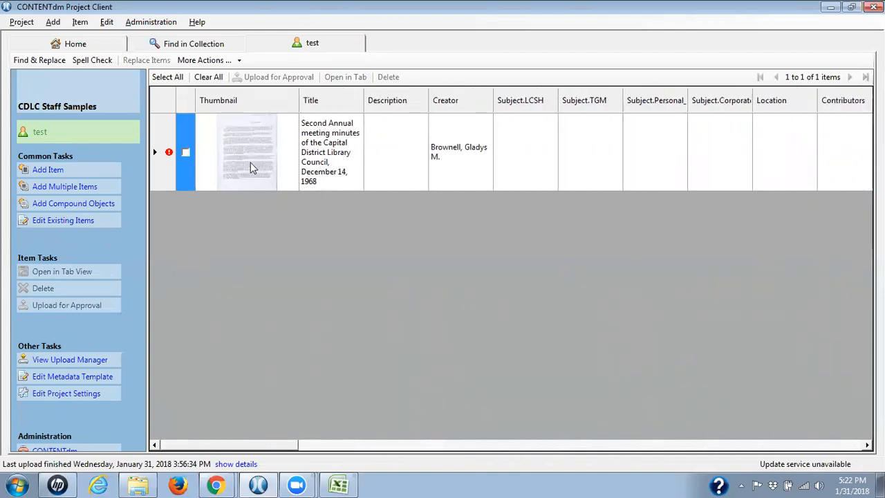
{"action": "double_click", "coordinate": [247, 152]}
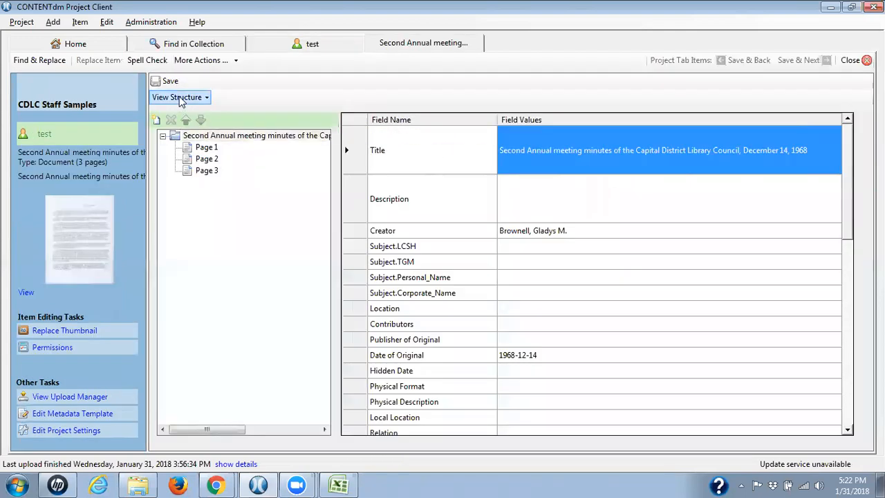
{"action": "left_click", "coordinate": [177, 97]}
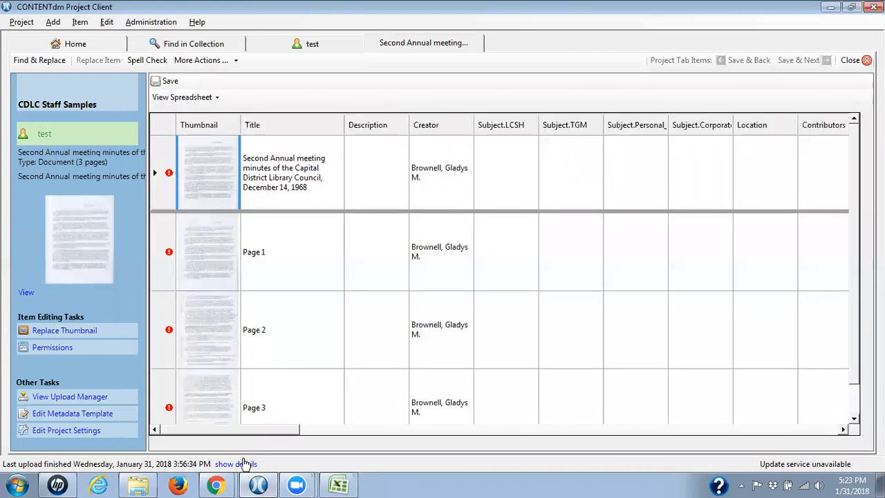
{"action": "mouse_move", "coordinate": [491, 184]}
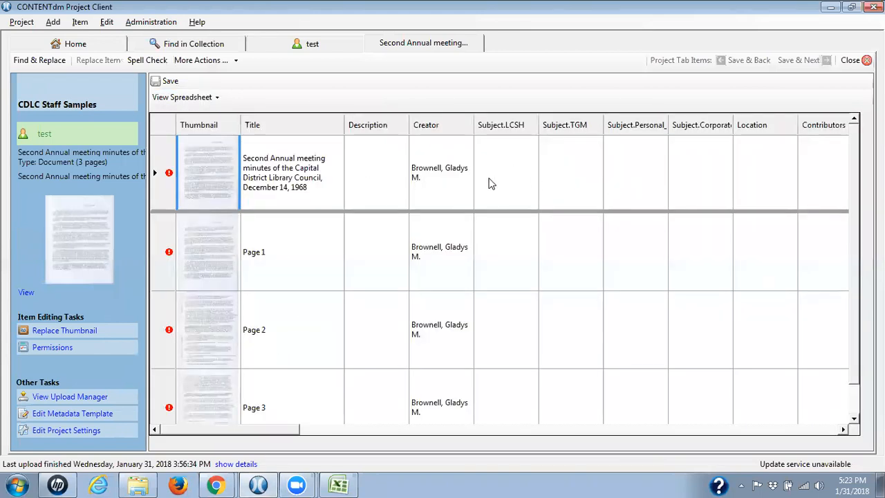
{"action": "mouse_move", "coordinate": [275, 265]}
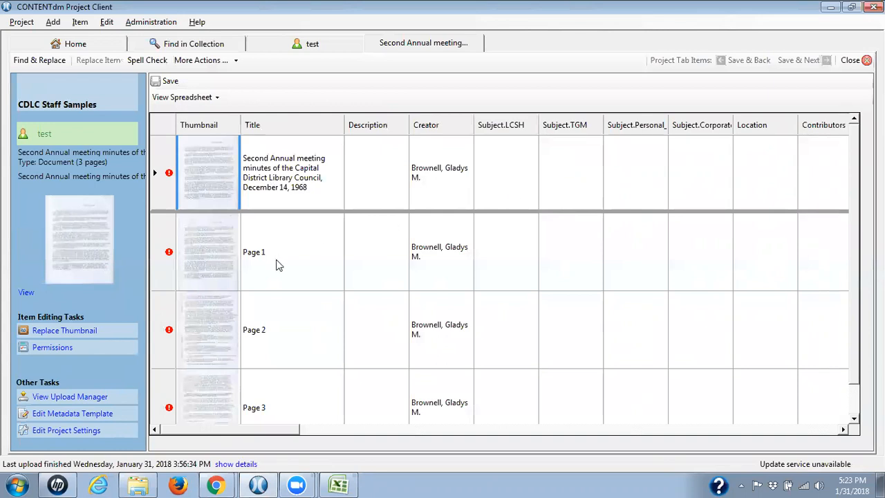
{"action": "mouse_move", "coordinate": [306, 393]}
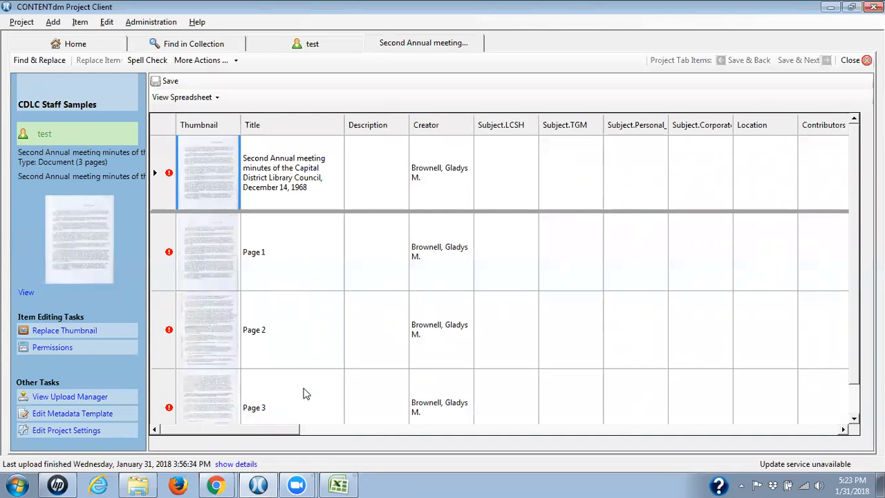
{"action": "scroll", "scroll_direction": "right", "scroll_amount": 3}
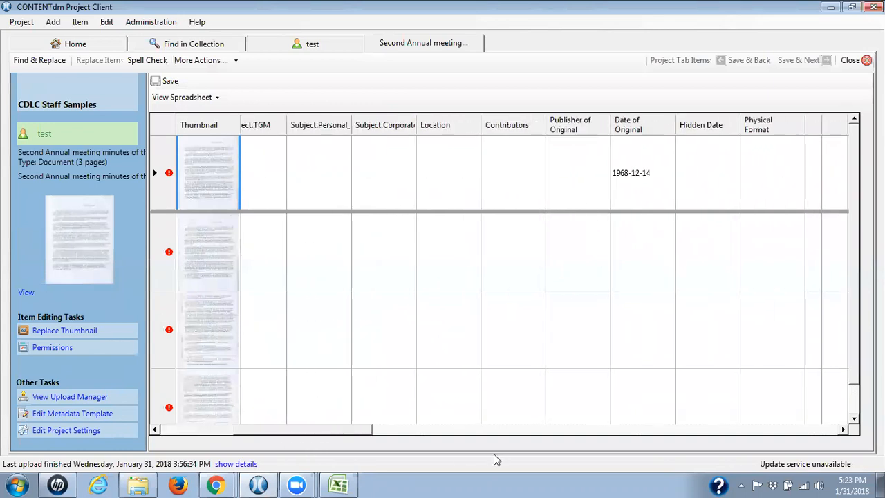
{"action": "scroll", "scroll_direction": "right", "scroll_amount": 3}
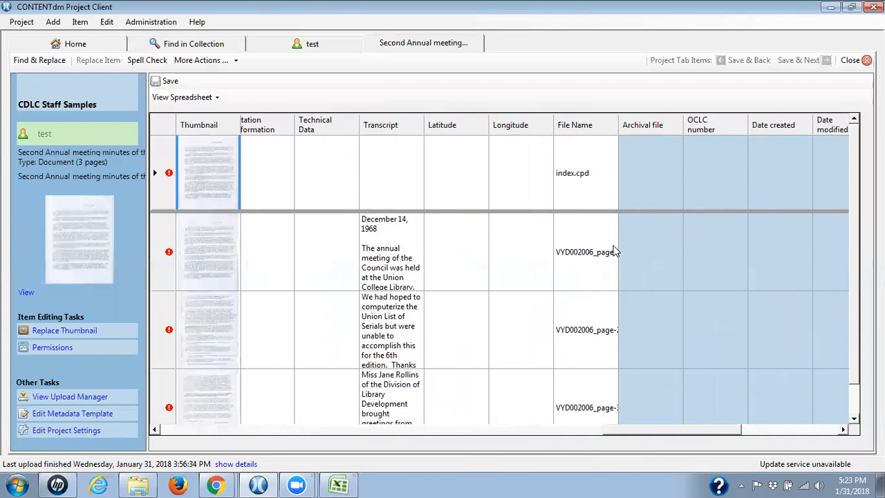
{"action": "mouse_move", "coordinate": [539, 172]}
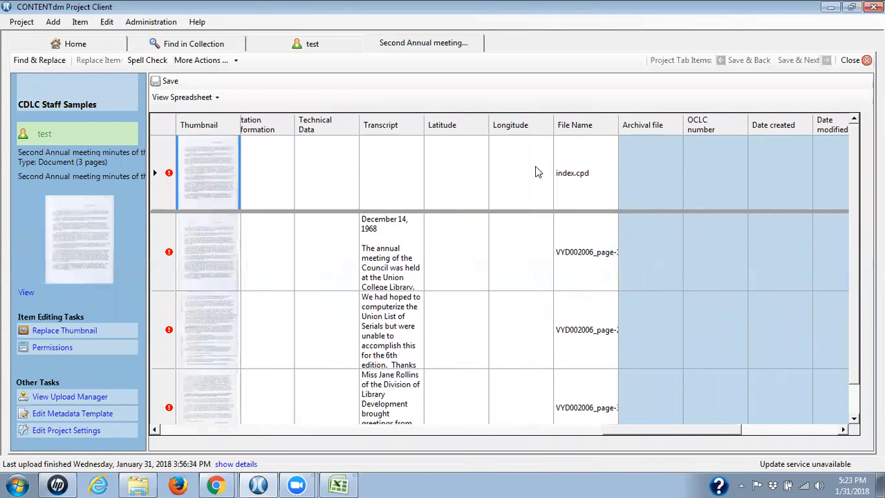
{"action": "mouse_move", "coordinate": [578, 202]}
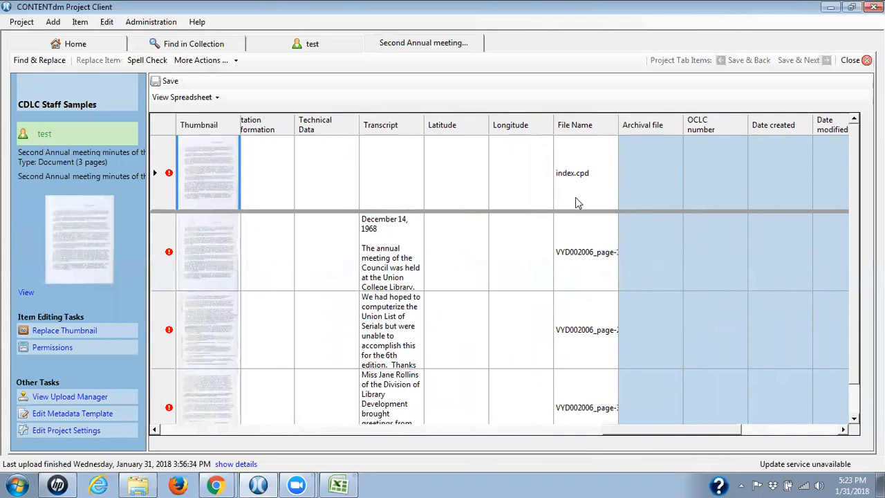
{"action": "mouse_move", "coordinate": [532, 135]}
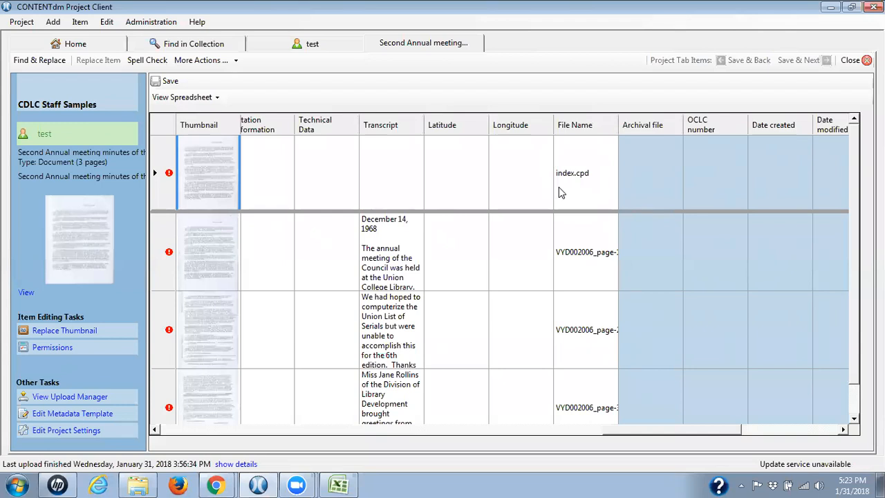
{"action": "mouse_move", "coordinate": [571, 188]}
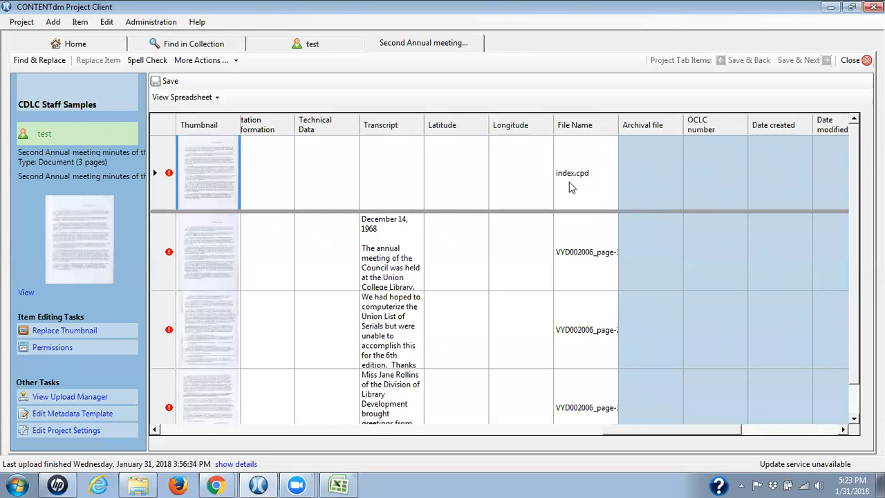
{"action": "mouse_move", "coordinate": [565, 187]}
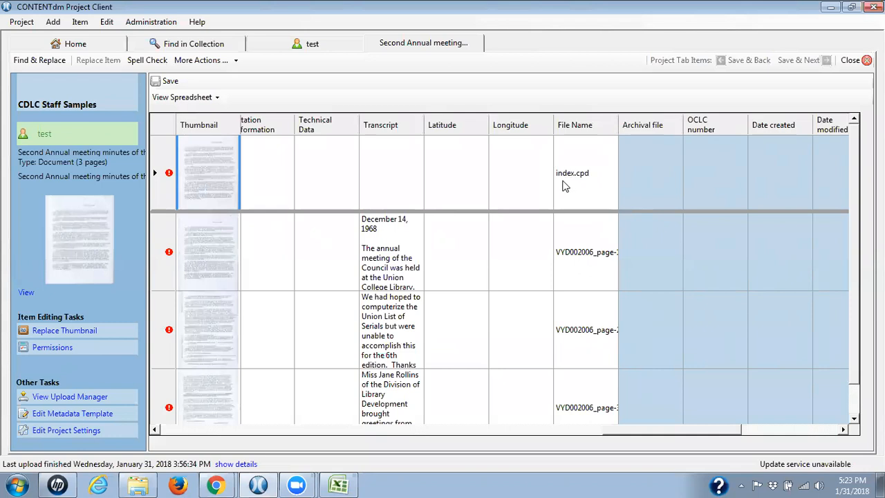
{"action": "mouse_move", "coordinate": [595, 186]}
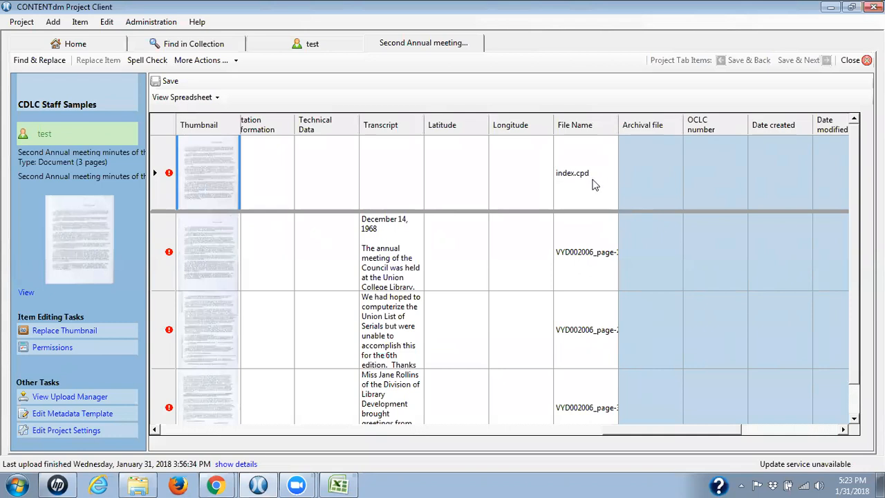
{"action": "mouse_move", "coordinate": [544, 174]}
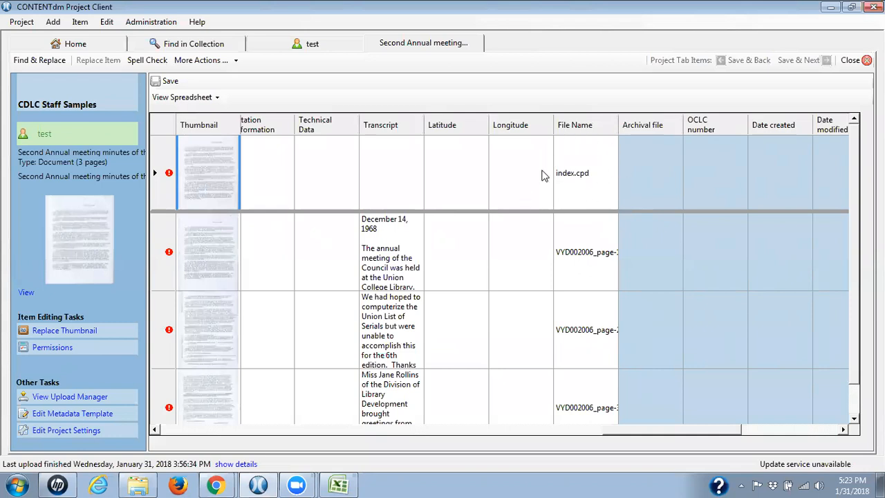
{"action": "mouse_move", "coordinate": [551, 157]}
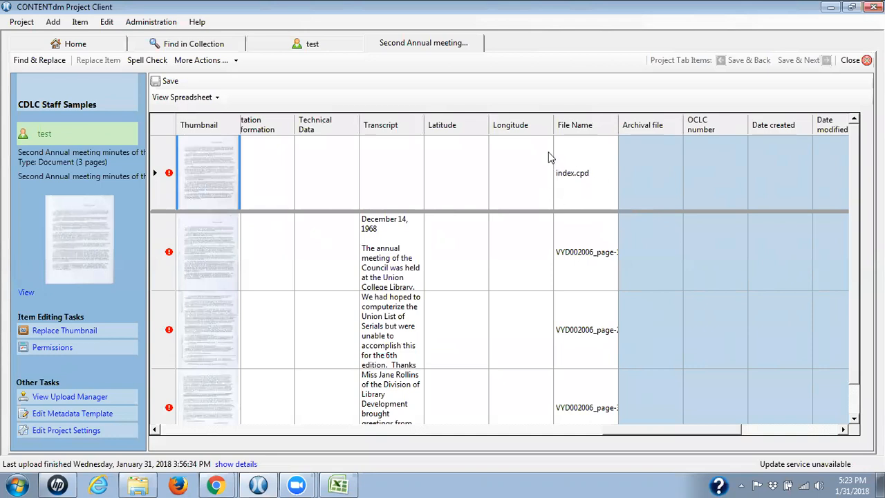
{"action": "mouse_move", "coordinate": [576, 195]}
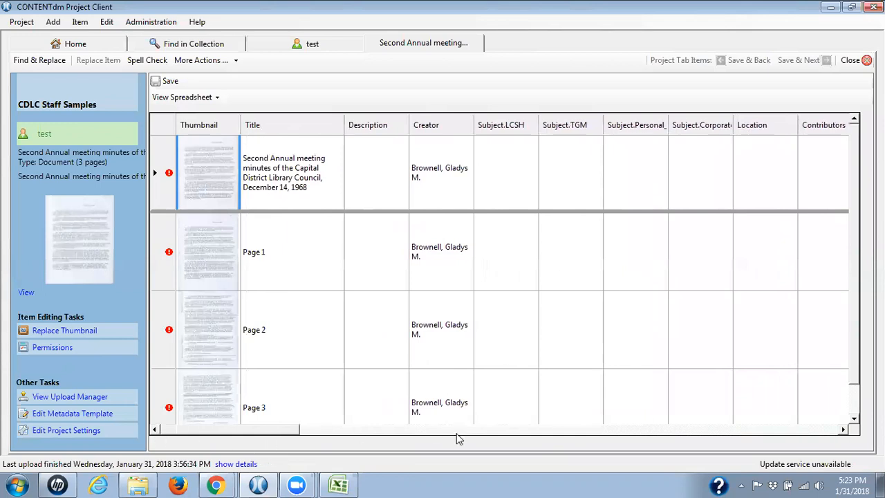
{"action": "mouse_move", "coordinate": [282, 232]}
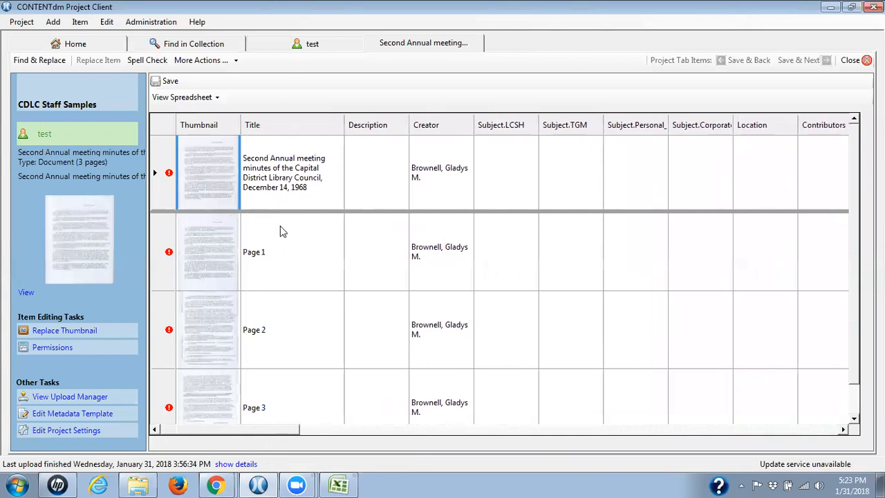
{"action": "mouse_move", "coordinate": [282, 434]}
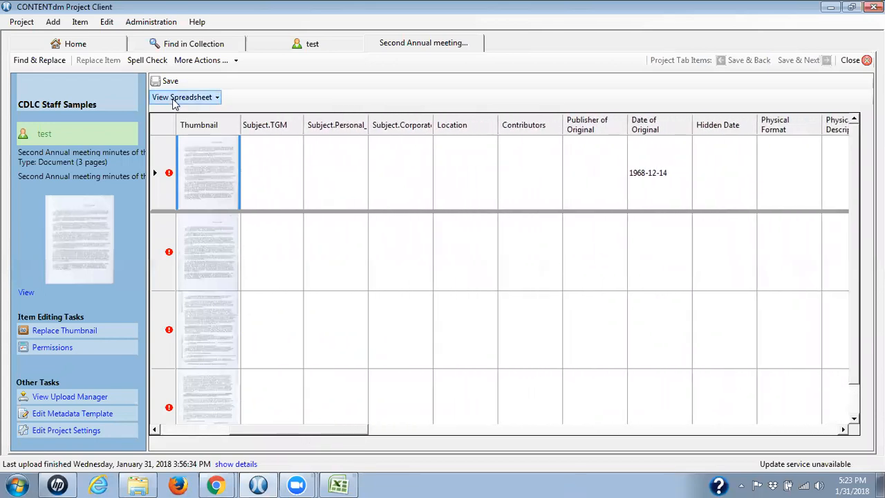
Switch to View Structure and scroll the document's field names and values
{"action": "left_click", "coordinate": [182, 97]}
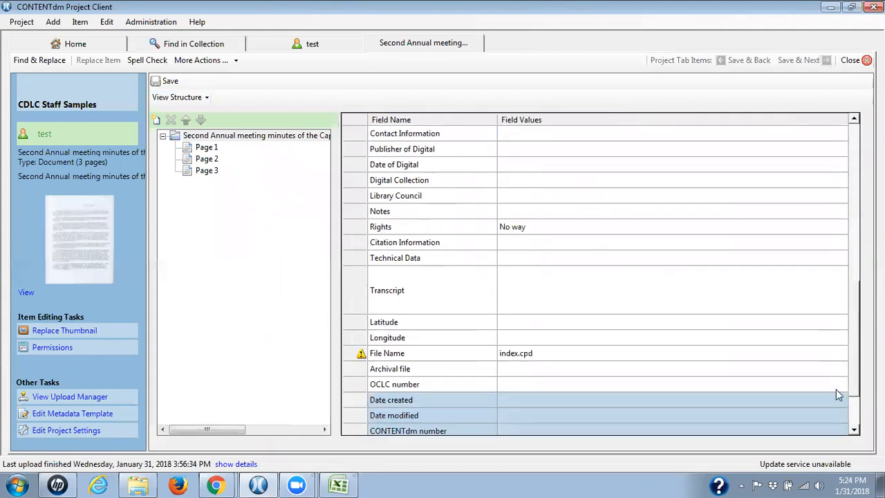
{"action": "scroll", "scroll_direction": "down", "scroll_amount": 3}
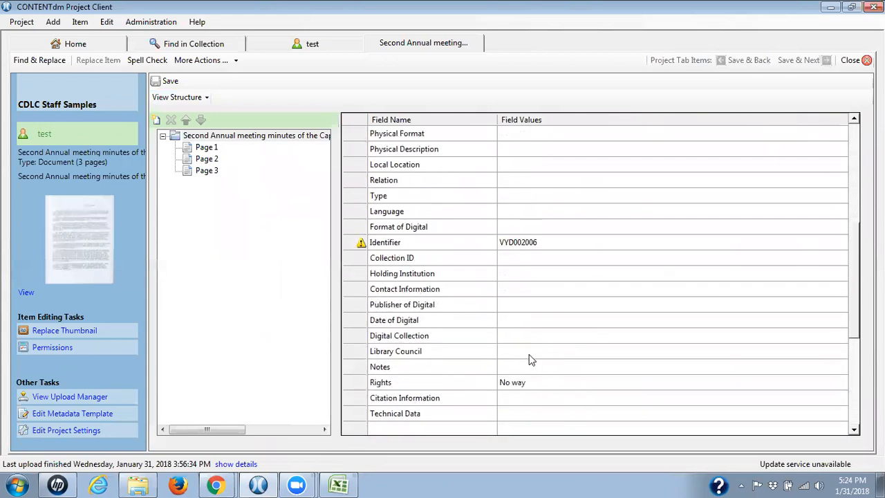
{"action": "mouse_move", "coordinate": [535, 372]}
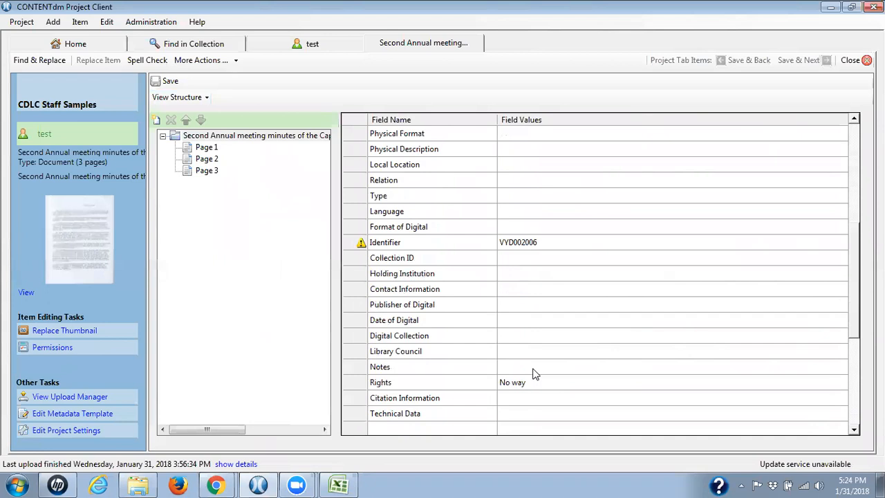
{"action": "mouse_move", "coordinate": [523, 379]}
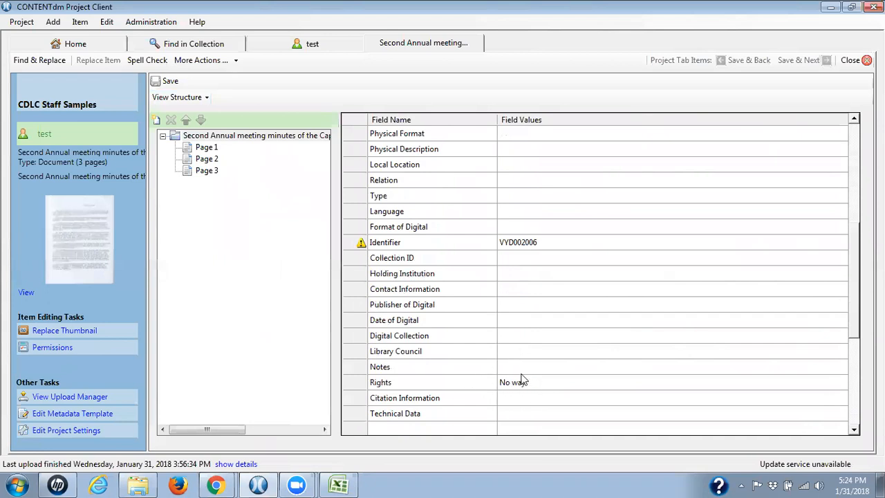
{"action": "mouse_move", "coordinate": [513, 371]}
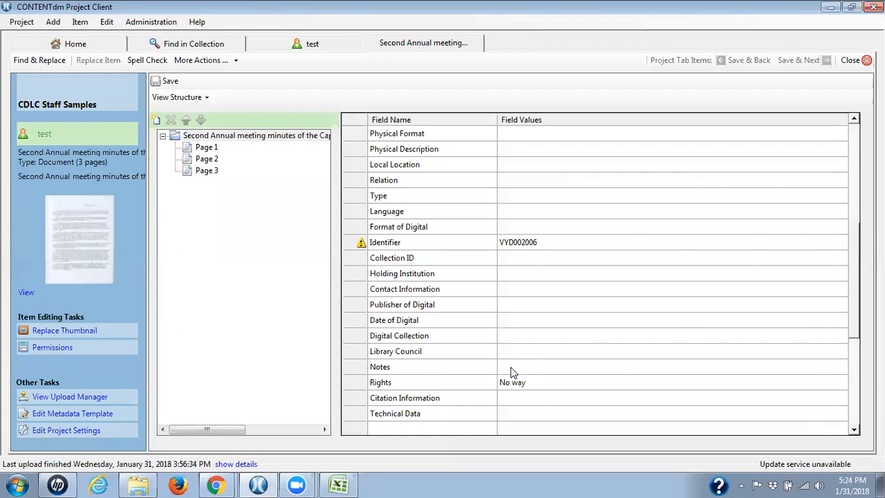
Set Library Council to Capital District Library Council and Digital Collection to dummy test
{"action": "left_click", "coordinate": [567, 350]}
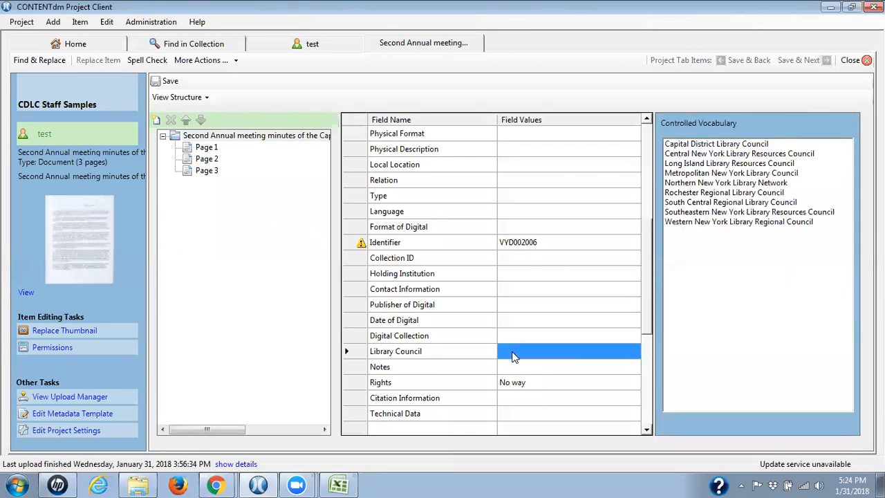
{"action": "left_click", "coordinate": [716, 143]}
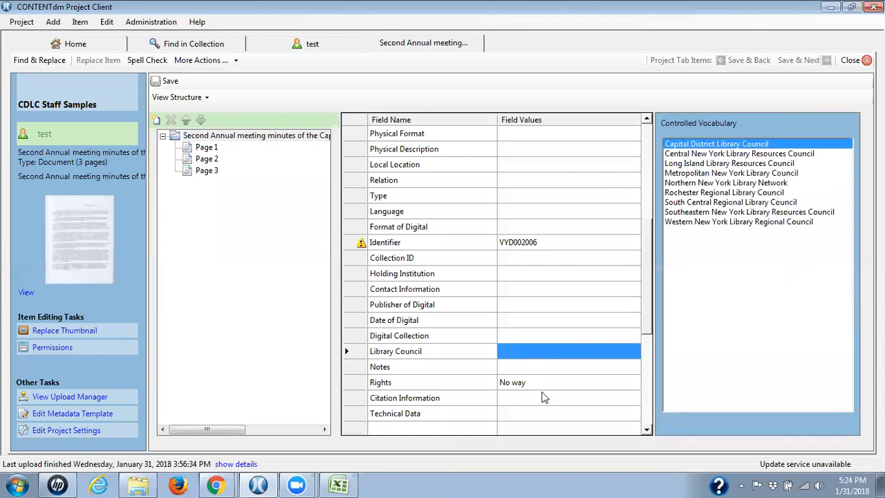
{"action": "double_click", "coordinate": [716, 144]}
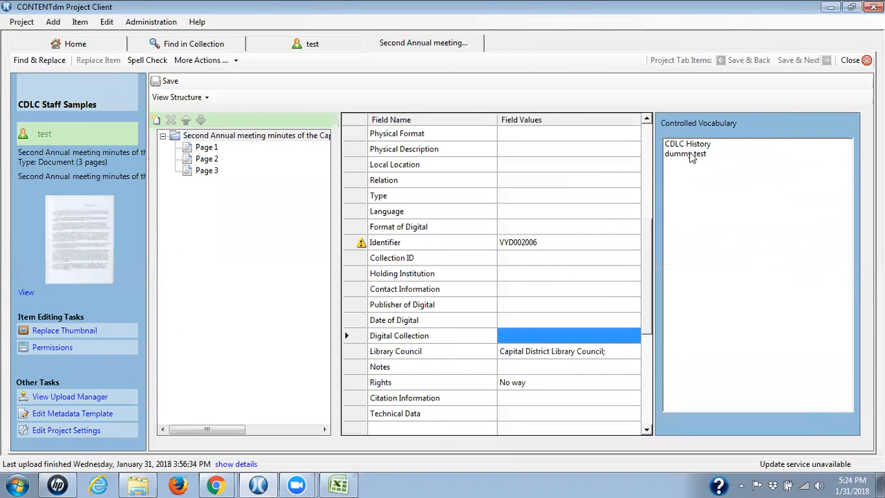
{"action": "double_click", "coordinate": [684, 153]}
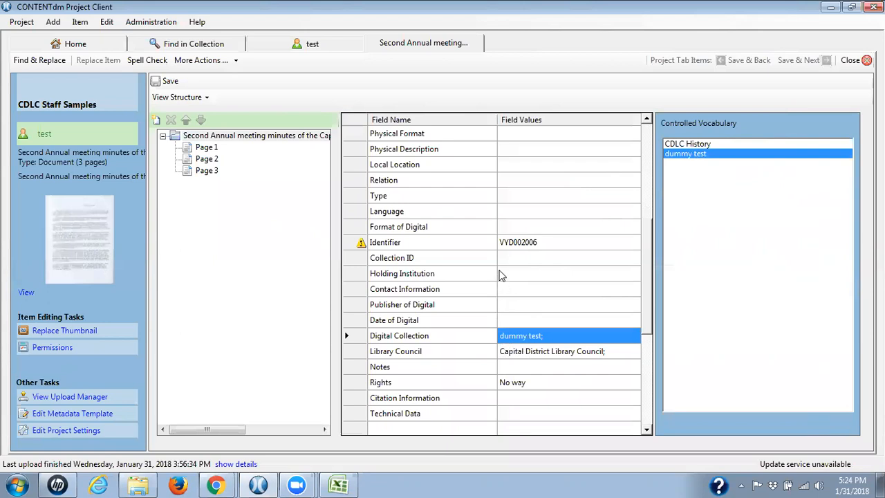
Set Collection ID to VYD002 from the Controlled Vocabulary list
{"action": "left_click", "coordinate": [566, 257]}
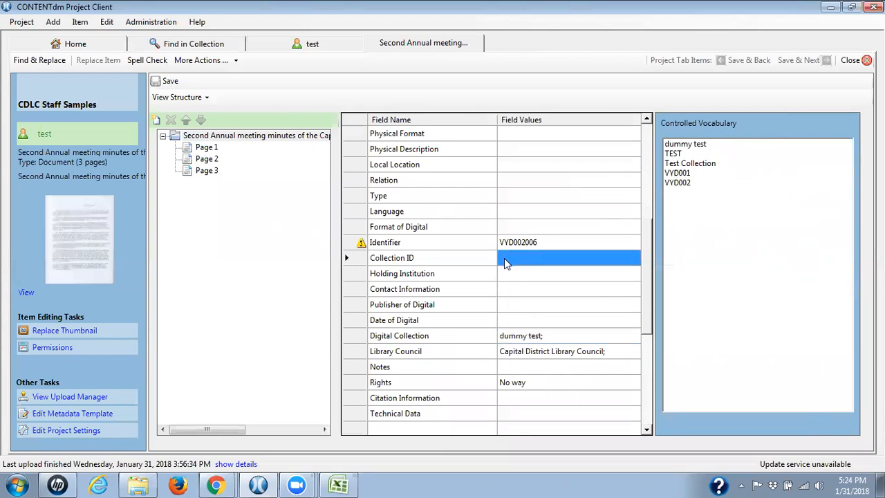
{"action": "left_click", "coordinate": [677, 182]}
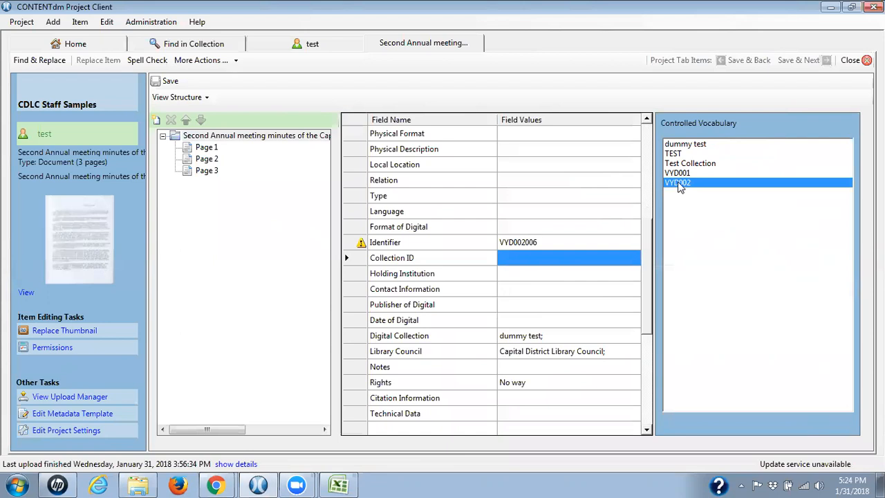
{"action": "double_click", "coordinate": [677, 182]}
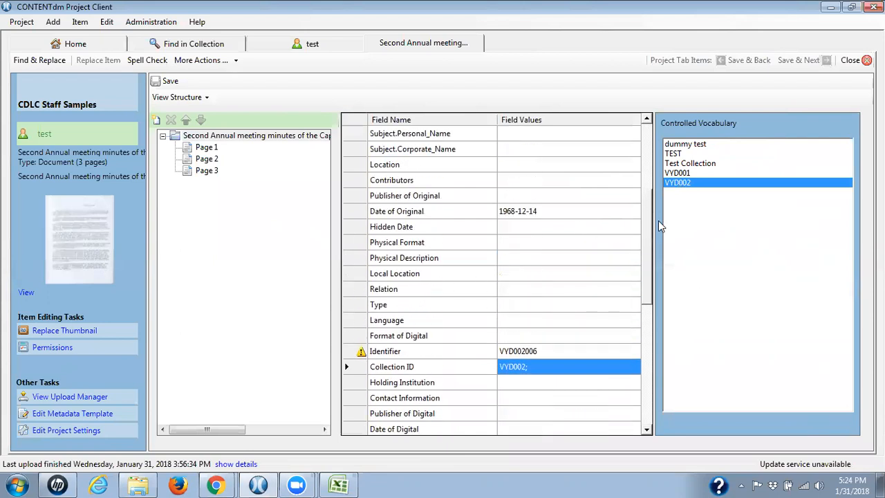
Choose 'Meeting minutes' as Physical Format from the Controlled Vocabulary list
{"action": "left_click", "coordinate": [567, 242]}
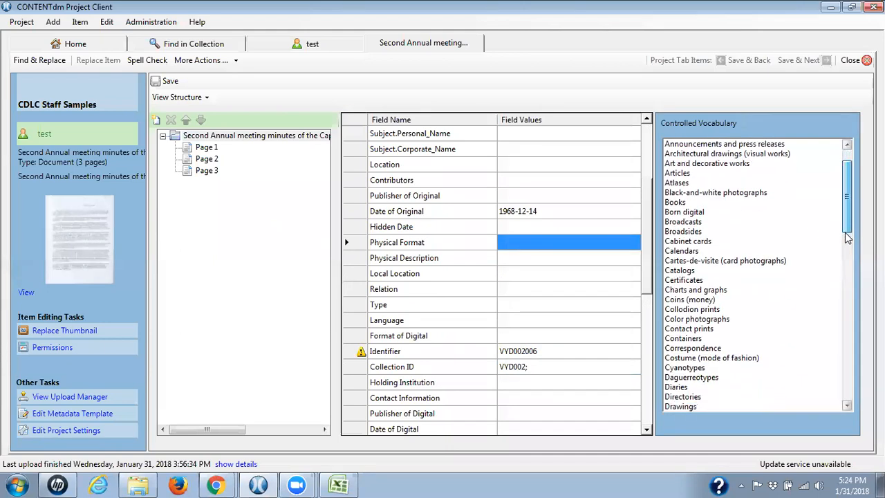
{"action": "scroll", "scroll_direction": "down", "scroll_amount": 3}
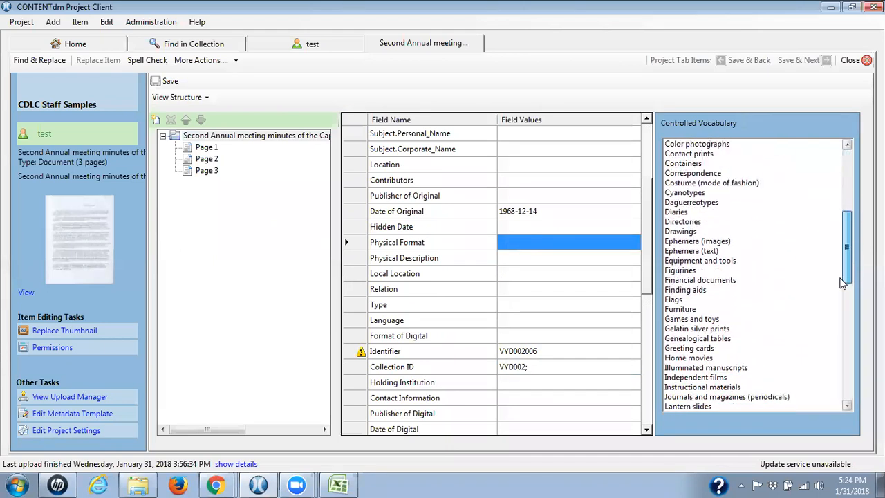
{"action": "scroll", "scroll_direction": "down", "scroll_amount": 3}
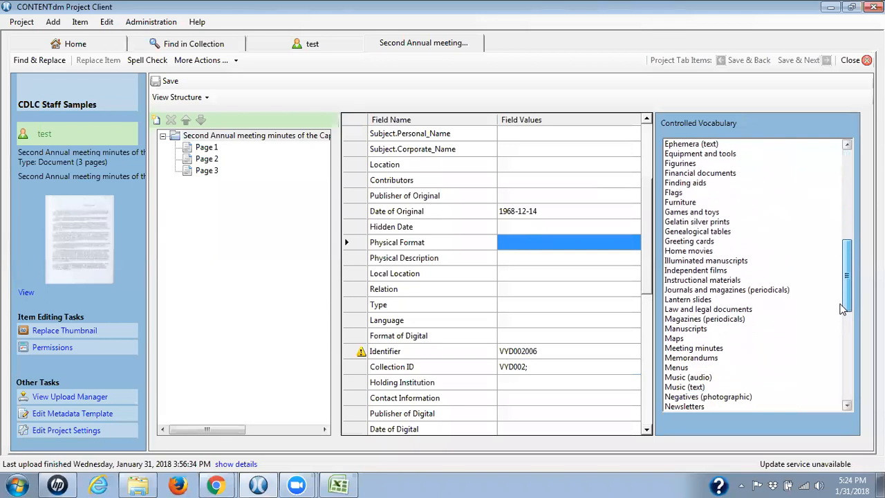
{"action": "scroll", "scroll_direction": "down", "scroll_amount": 3}
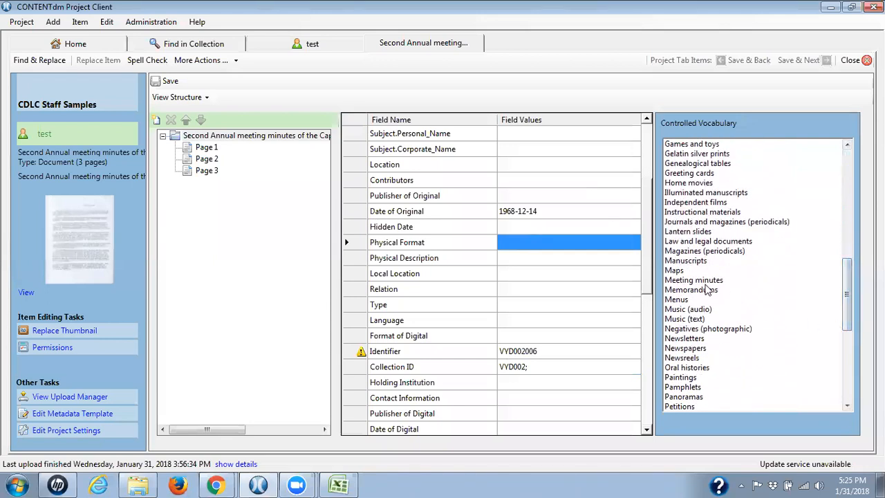
{"action": "left_click", "coordinate": [693, 279]}
{"action": "type", "text": "1968-12-14"}
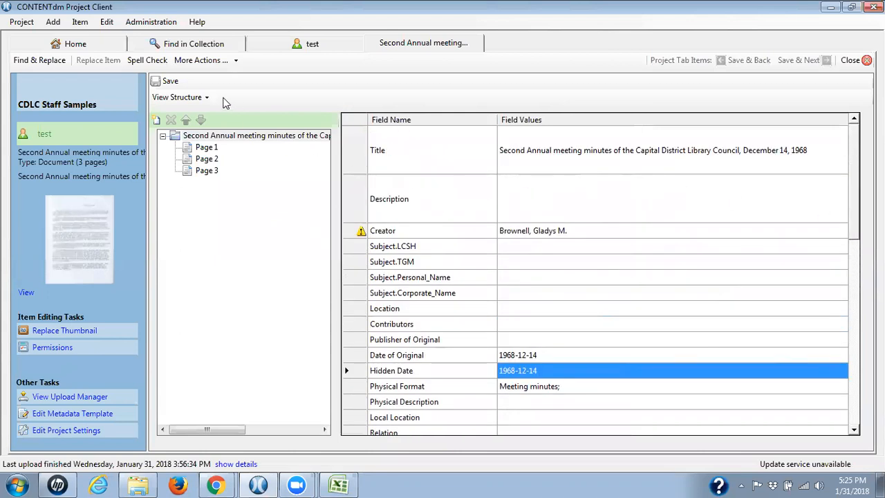
Switch View Structure to View Spreadsheet for the Second Annual document and pages
{"action": "left_click", "coordinate": [180, 96]}
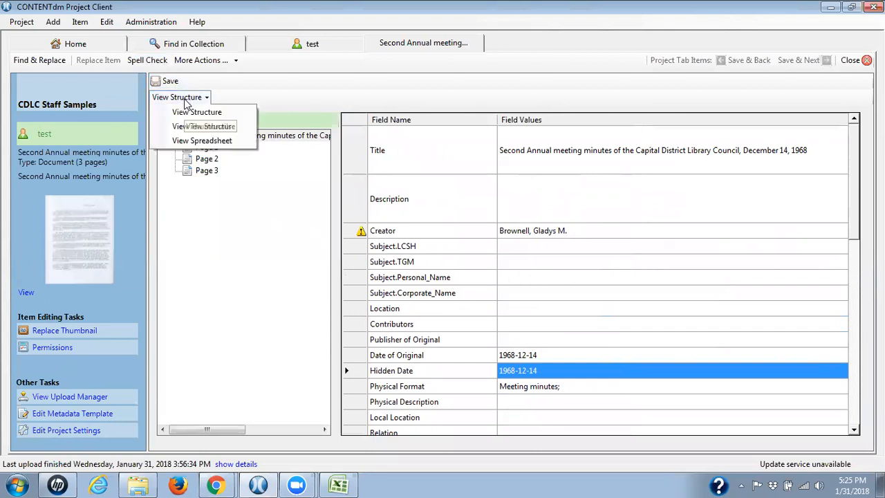
{"action": "left_click", "coordinate": [202, 140]}
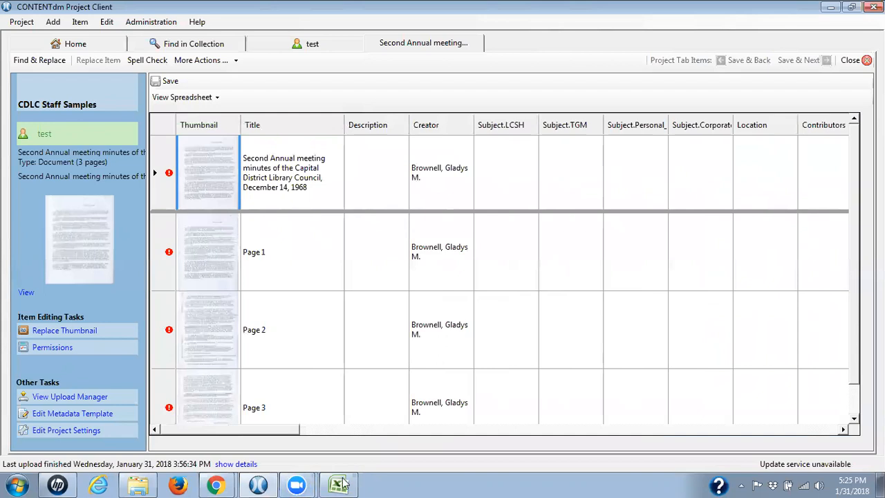
{"action": "mouse_move", "coordinate": [367, 482]}
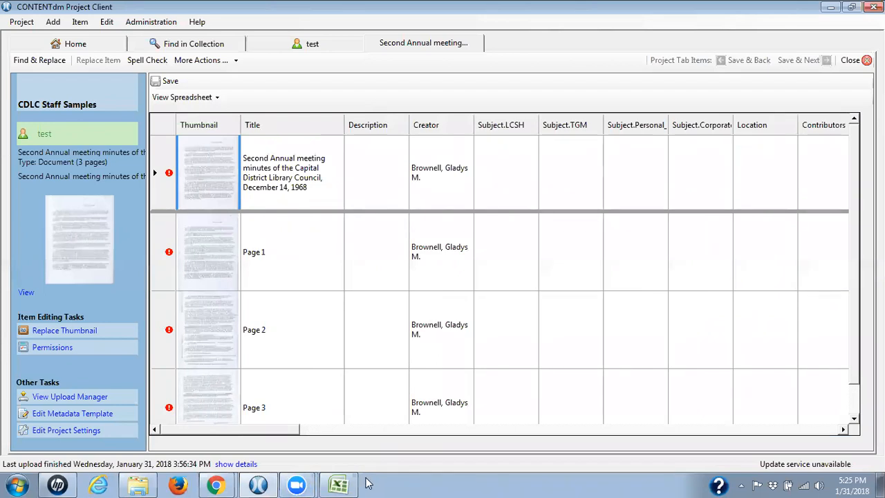
{"action": "mouse_move", "coordinate": [289, 440]}
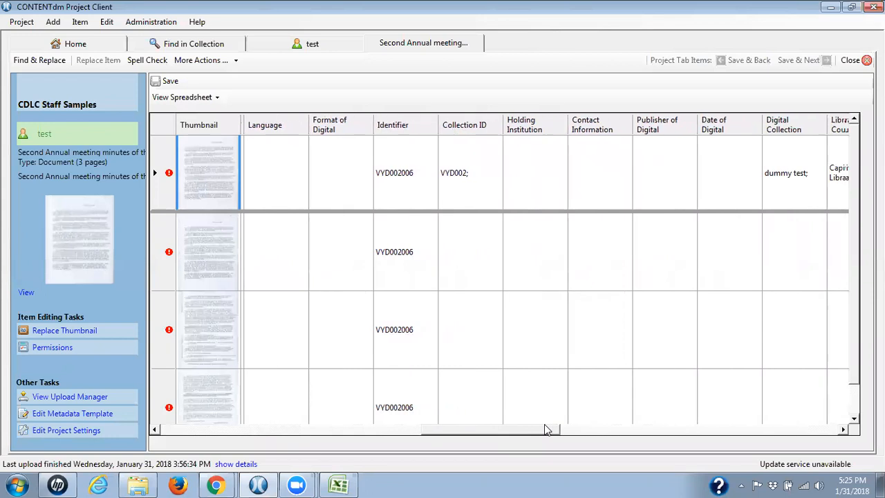
Fill Down the top-row Collection ID, Digital Collection and Library Council cells
{"action": "right_click", "coordinate": [470, 173]}
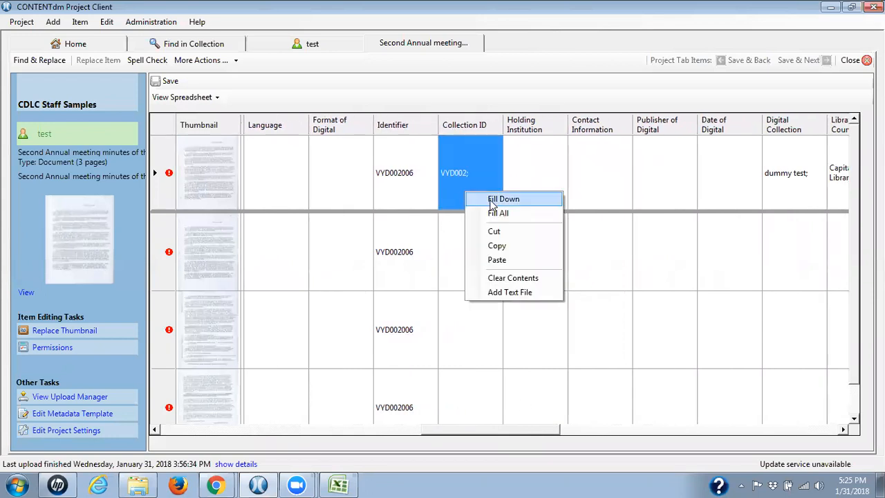
{"action": "left_click", "coordinate": [503, 200]}
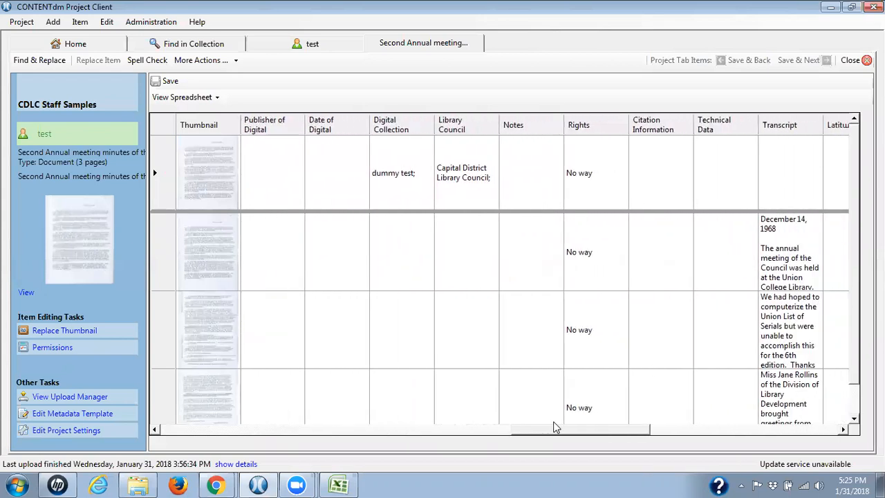
{"action": "right_click", "coordinate": [376, 173]}
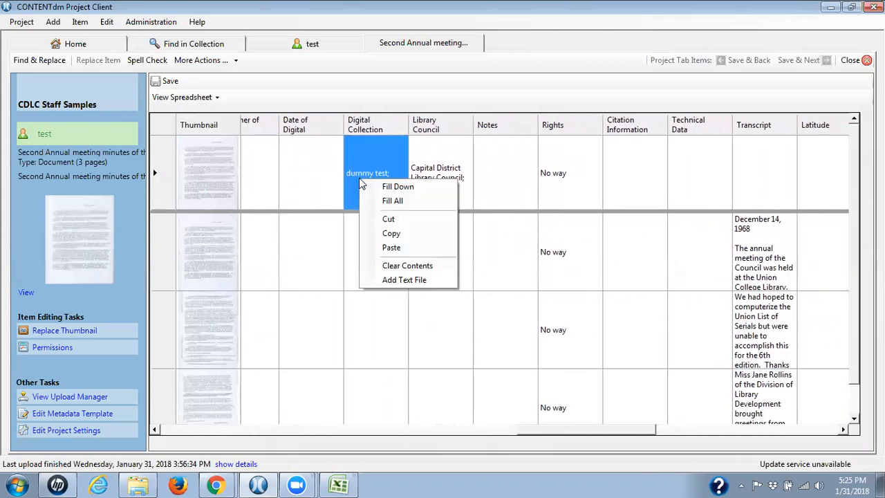
{"action": "mouse_move", "coordinate": [397, 186]}
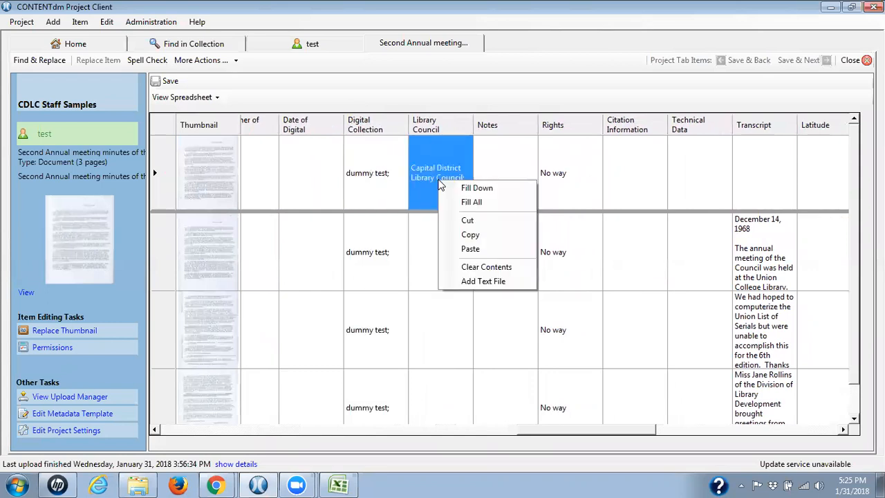
{"action": "mouse_move", "coordinate": [476, 187]}
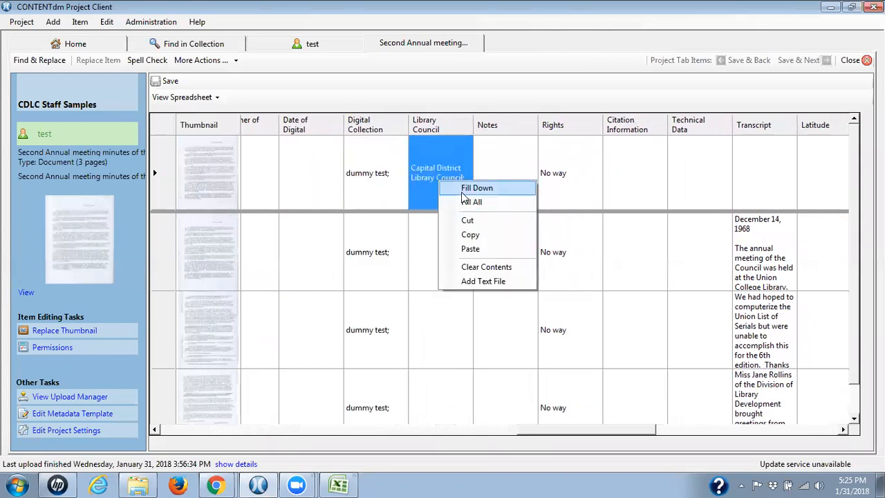
{"action": "left_click", "coordinate": [476, 188]}
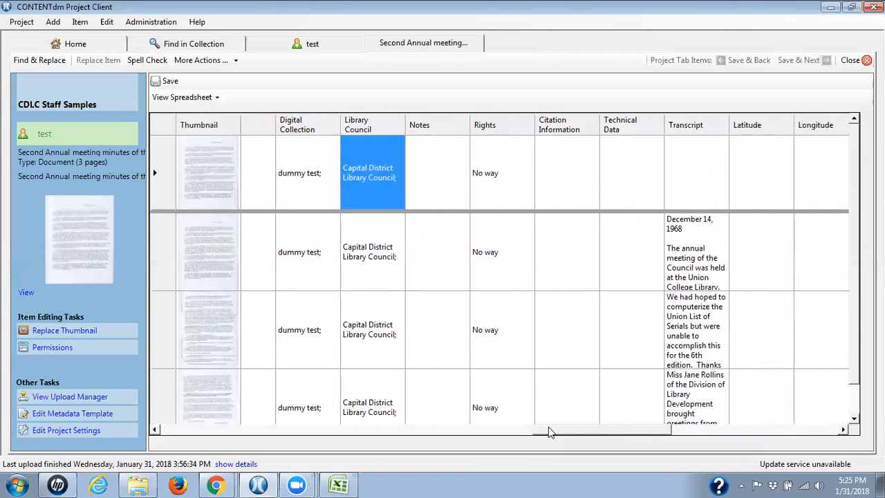
{"action": "mouse_move", "coordinate": [518, 429]}
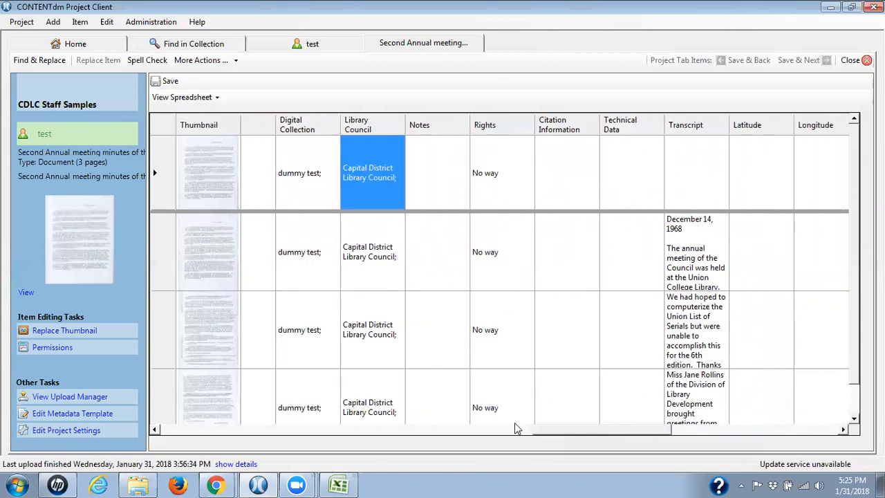
{"action": "mouse_move", "coordinate": [571, 434]}
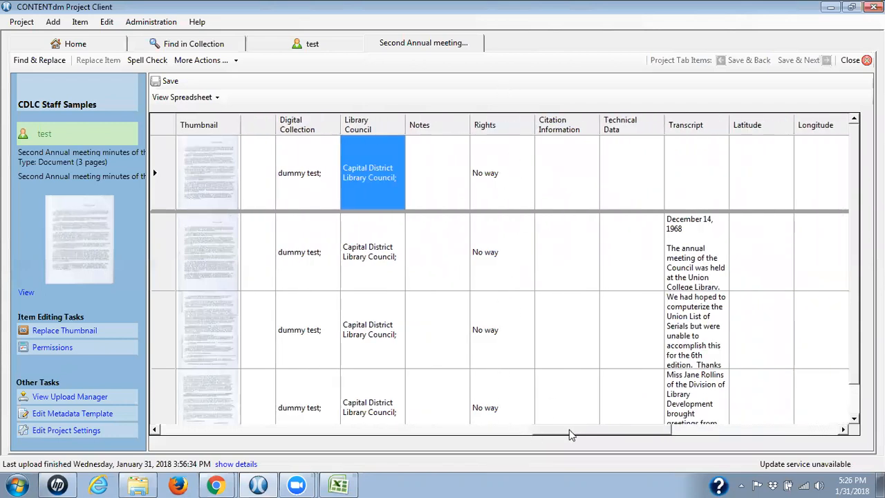
{"action": "scroll", "scroll_direction": "right", "scroll_amount": 3}
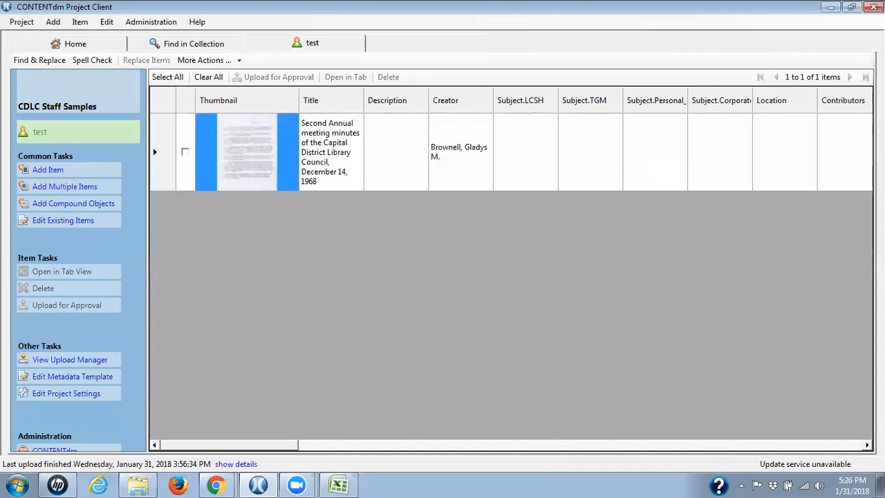
{"action": "mouse_move", "coordinate": [559, 249]}
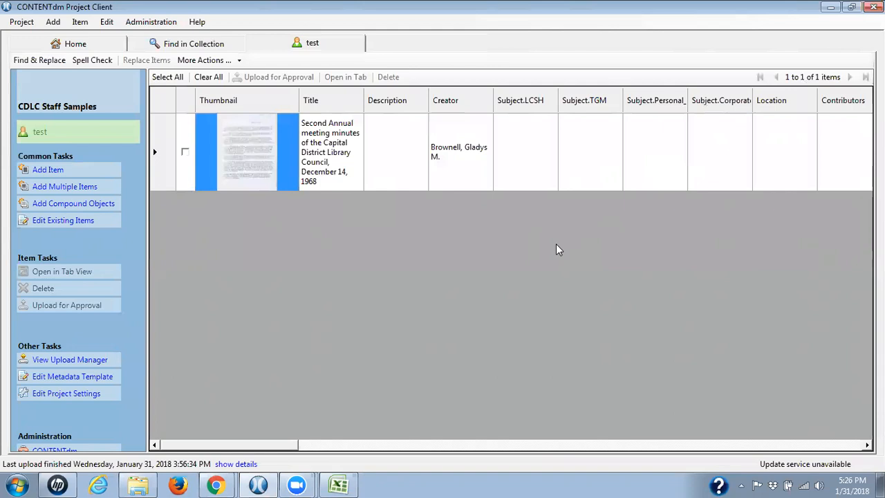
{"action": "mouse_move", "coordinate": [610, 248]}
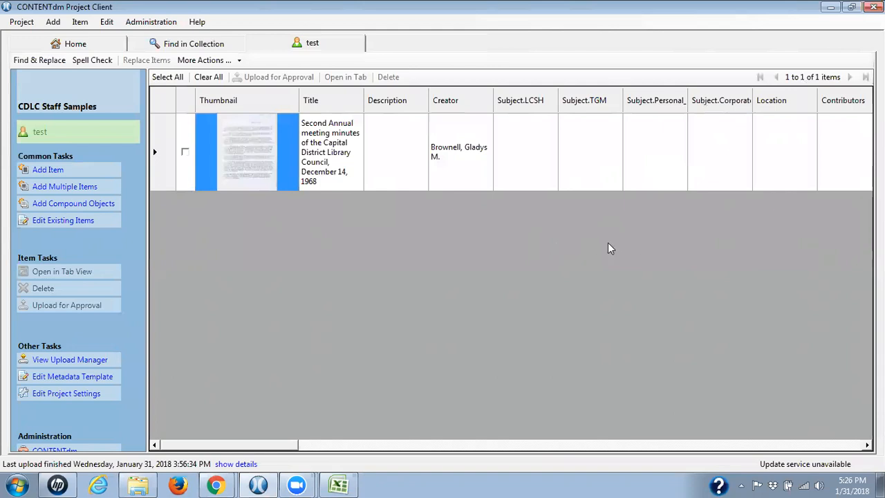
{"action": "mouse_move", "coordinate": [506, 266]}
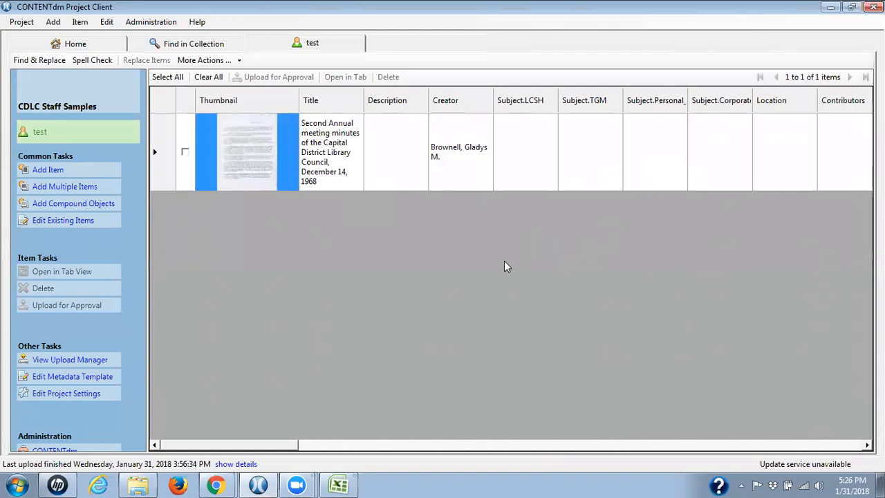
{"action": "mouse_move", "coordinate": [266, 190]}
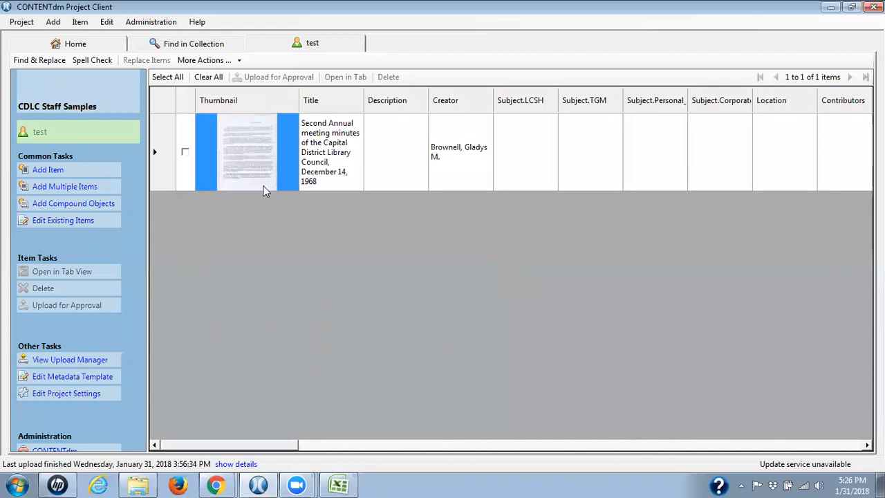
Select the Second Annual item and send it with Upload for Approval
{"action": "left_click", "coordinate": [185, 152]}
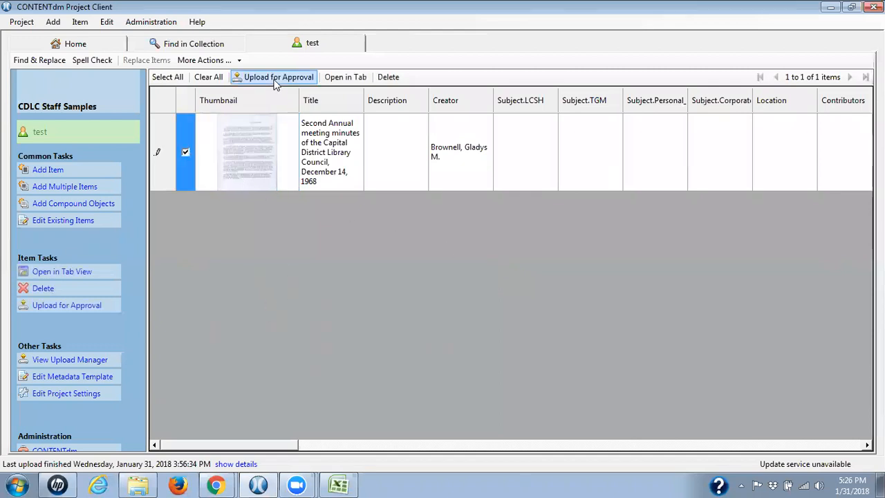
{"action": "left_click", "coordinate": [278, 77]}
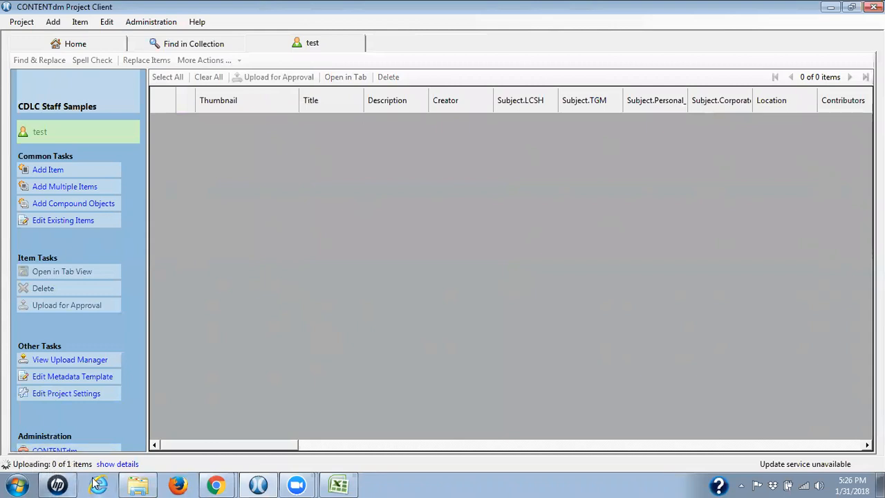
{"action": "mouse_move", "coordinate": [98, 483]}
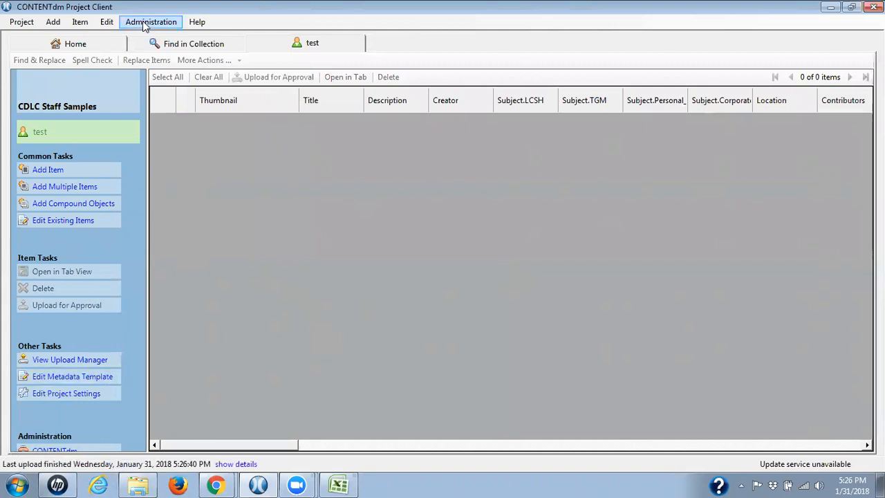
Open CONTENTdm Administration in its browser tab and go to Approve items
{"action": "left_click", "coordinate": [151, 21]}
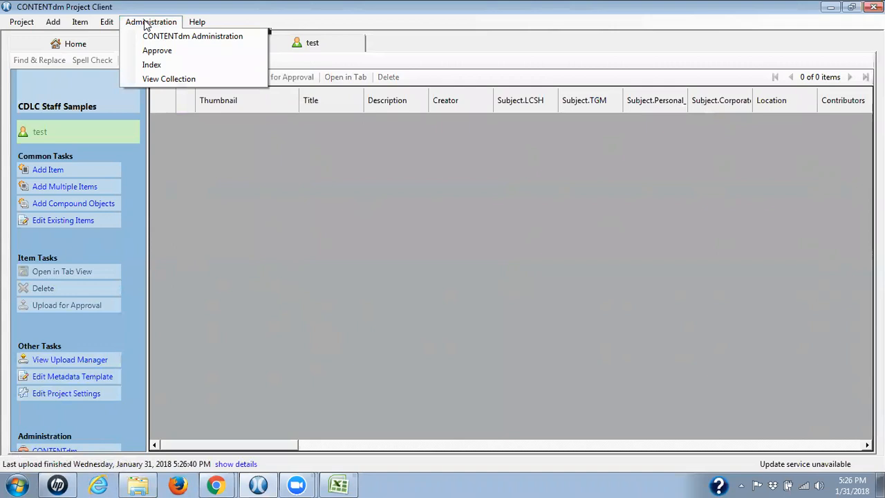
{"action": "mouse_move", "coordinate": [333, 136]}
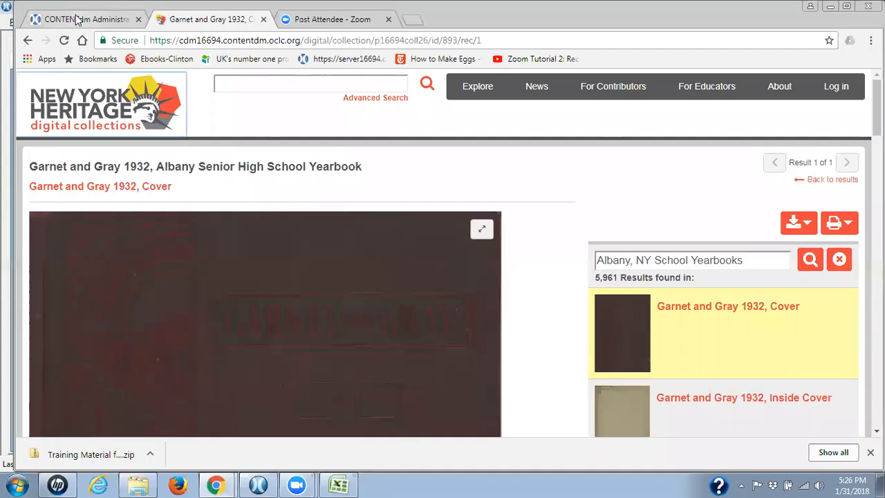
{"action": "left_click", "coordinate": [76, 18]}
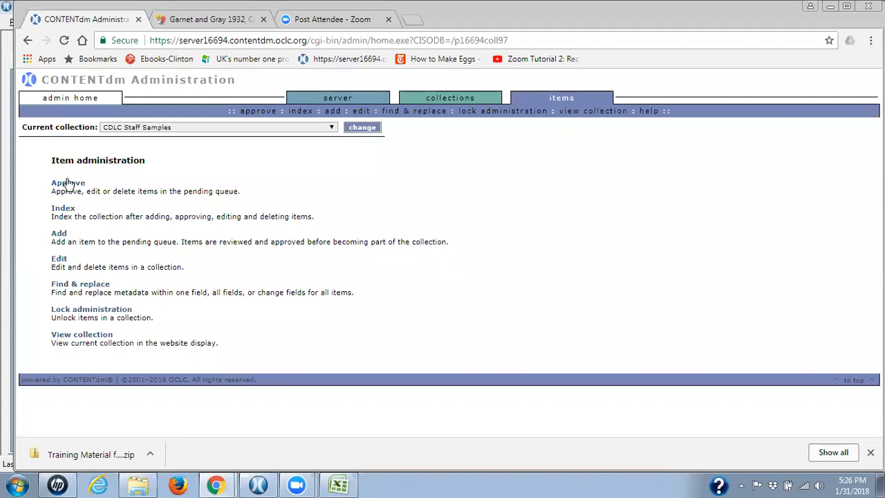
{"action": "left_click", "coordinate": [67, 182]}
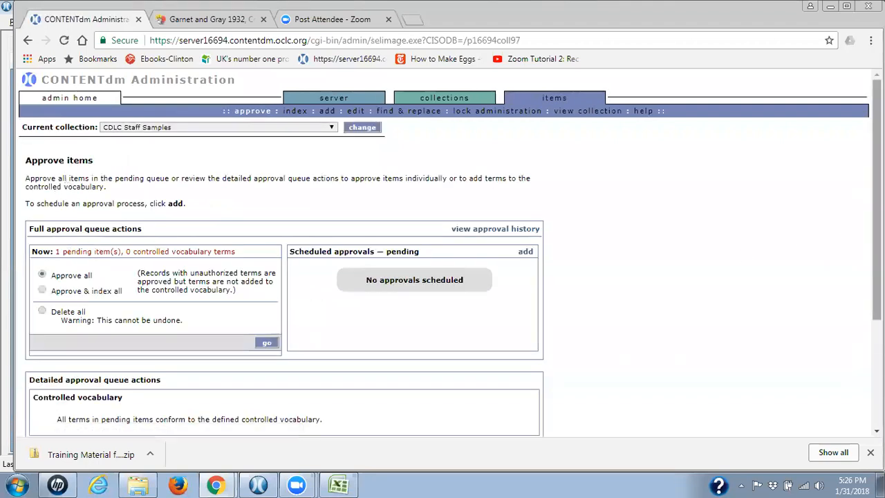
{"action": "scroll", "scroll_direction": "down", "scroll_amount": 3}
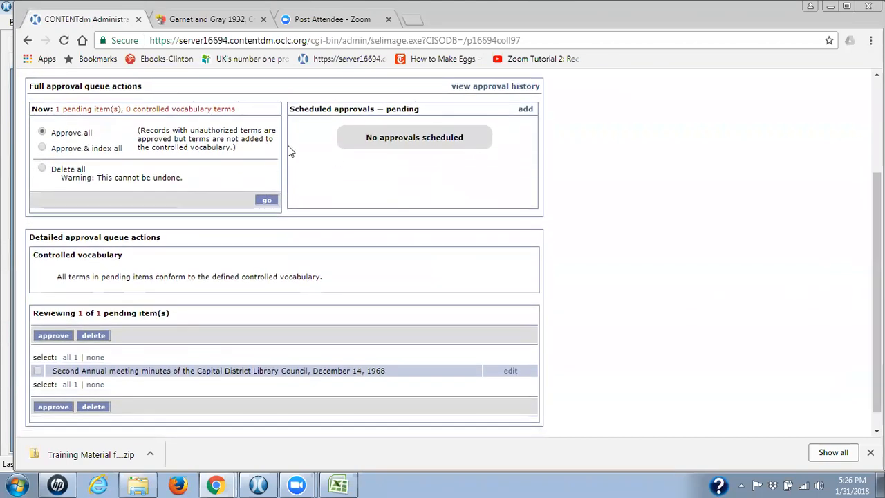
{"action": "mouse_move", "coordinate": [253, 123]}
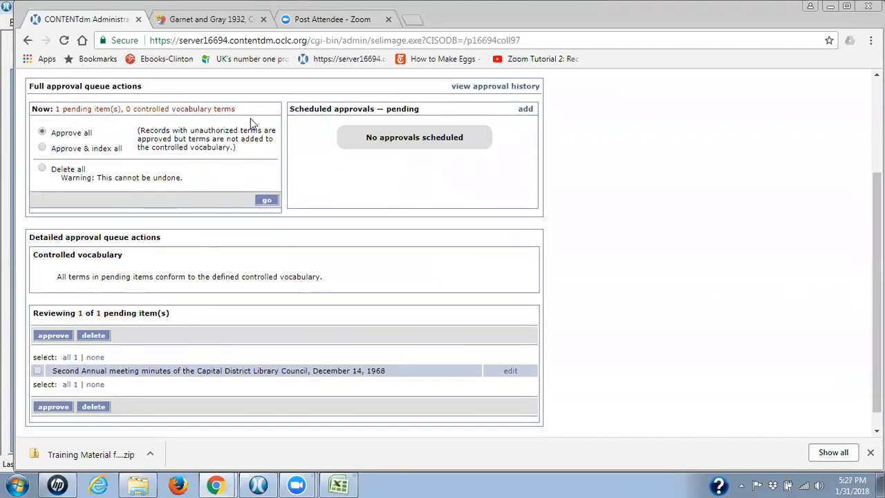
{"action": "mouse_move", "coordinate": [262, 107]}
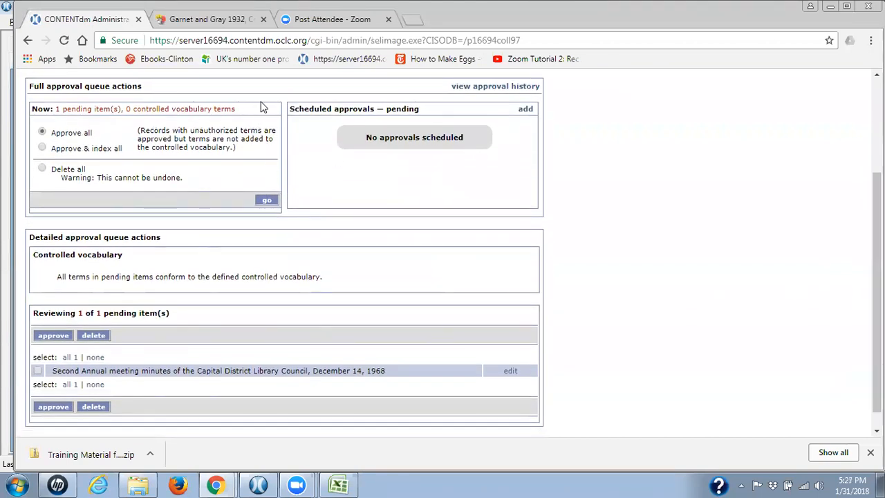
{"action": "mouse_move", "coordinate": [172, 91]}
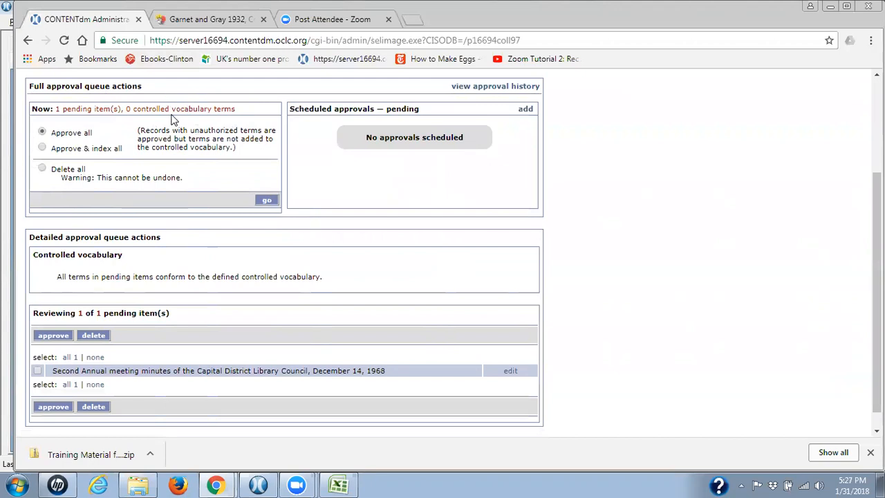
{"action": "mouse_move", "coordinate": [116, 124]}
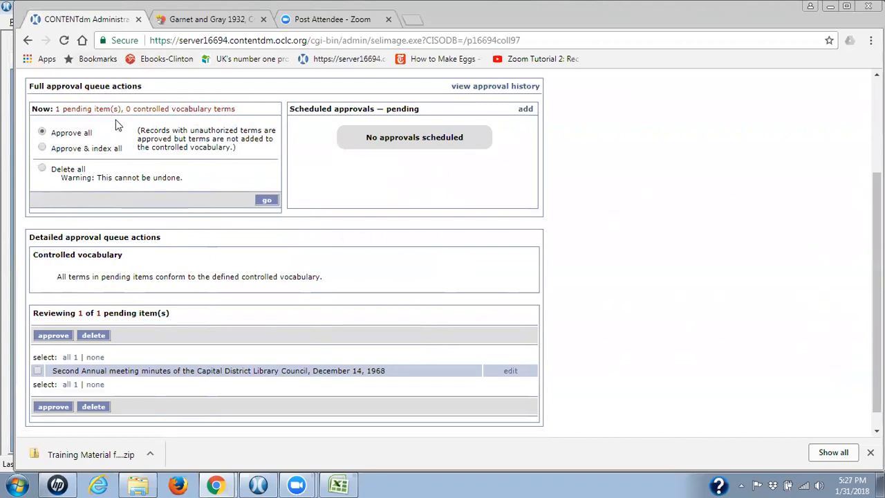
{"action": "mouse_move", "coordinate": [127, 119]}
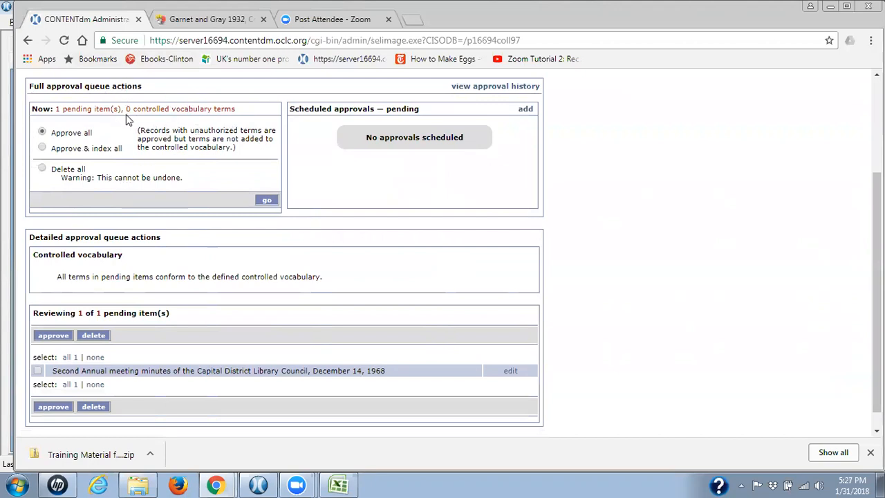
{"action": "mouse_move", "coordinate": [166, 109]}
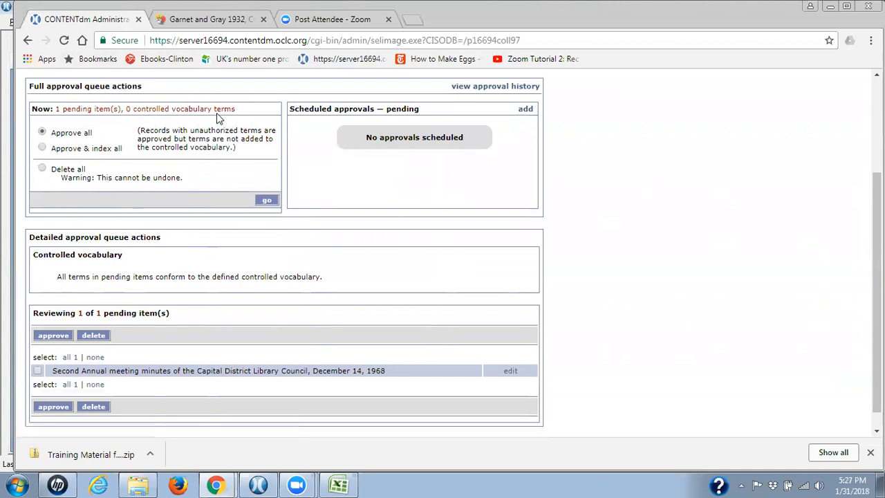
{"action": "mouse_move", "coordinate": [41, 100]}
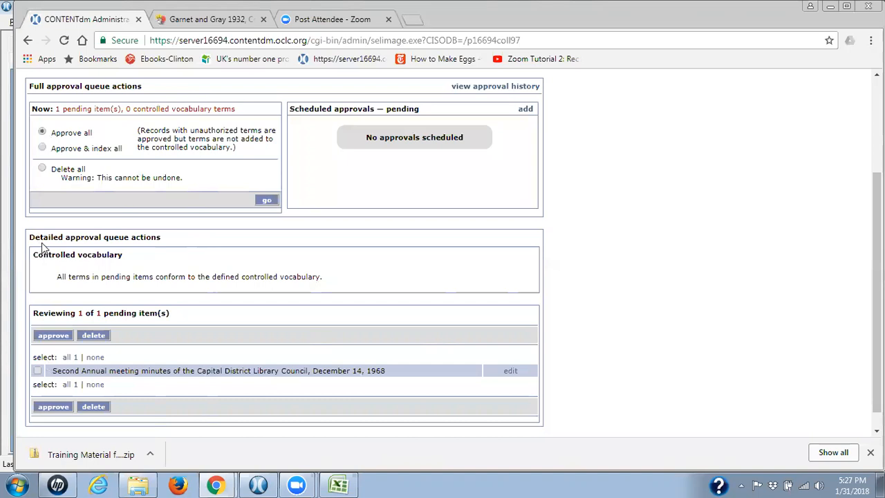
{"action": "mouse_move", "coordinate": [668, 300]}
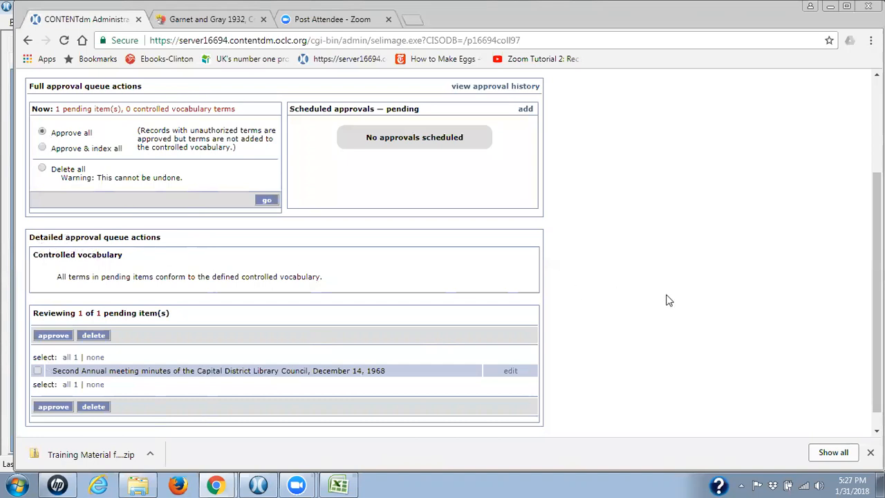
{"action": "scroll", "scroll_direction": "down", "scroll_amount": 3}
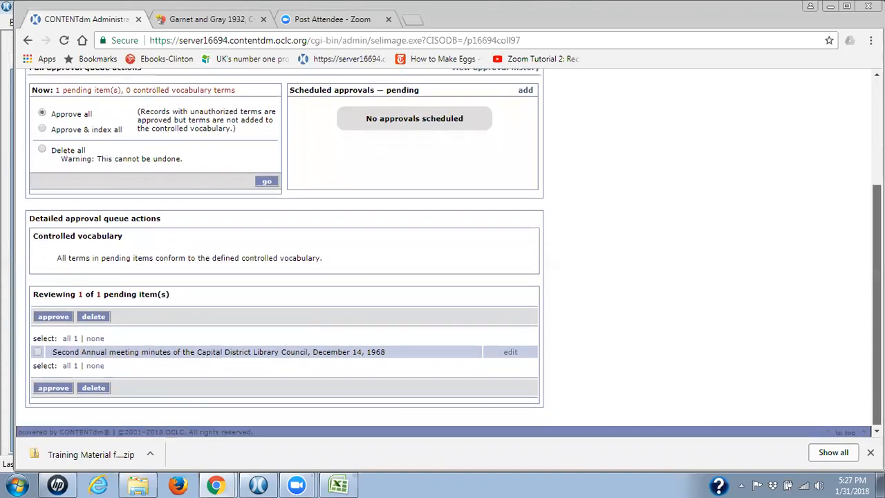
{"action": "scroll", "scroll_direction": "down", "scroll_amount": 3}
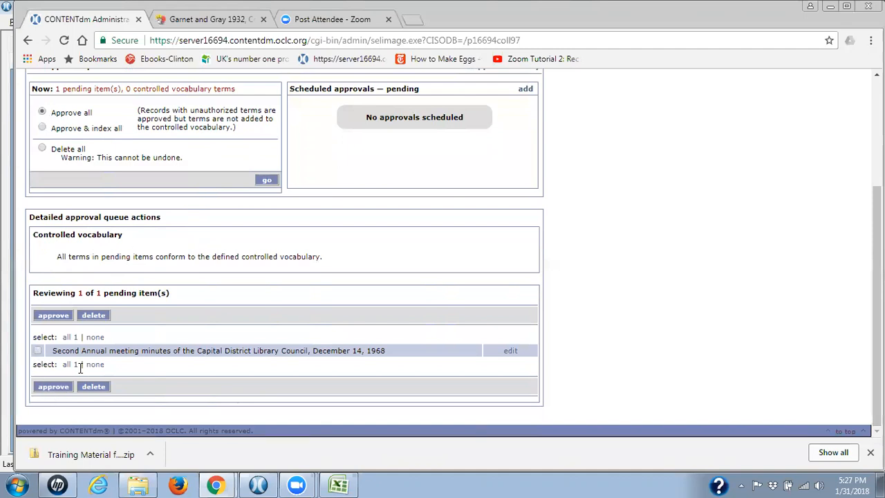
Approve the Second Annual meeting minutes item and open the collection's Index page
{"action": "left_click", "coordinate": [37, 350]}
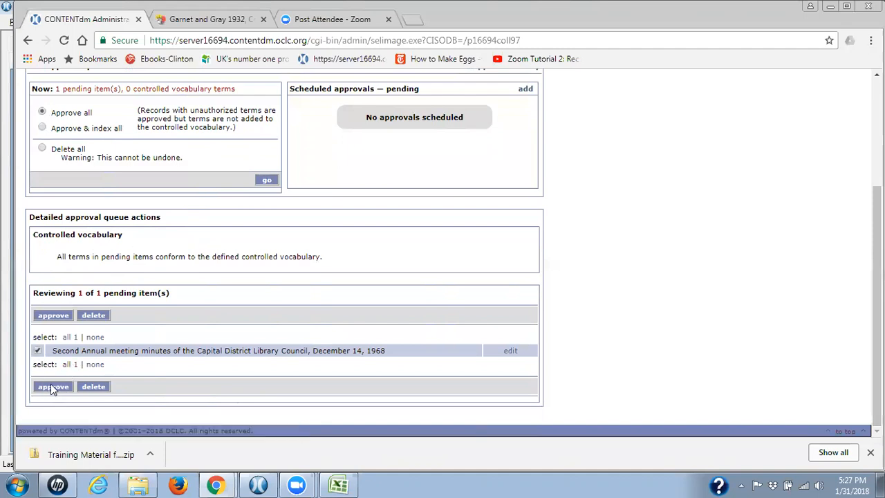
{"action": "left_click", "coordinate": [53, 387]}
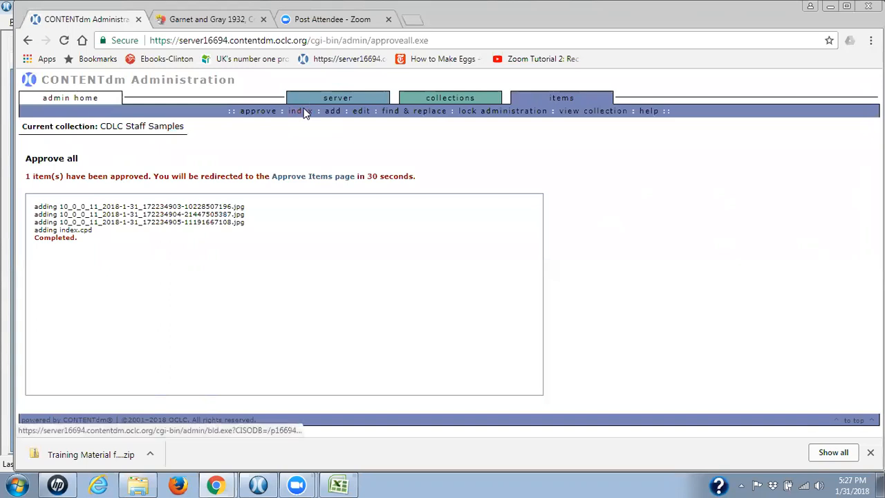
{"action": "left_click", "coordinate": [295, 110]}
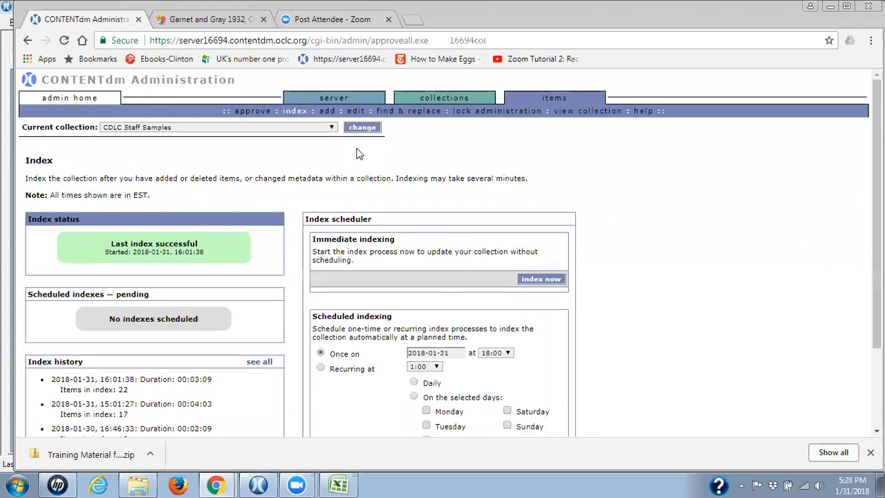
{"action": "mouse_move", "coordinate": [323, 238]}
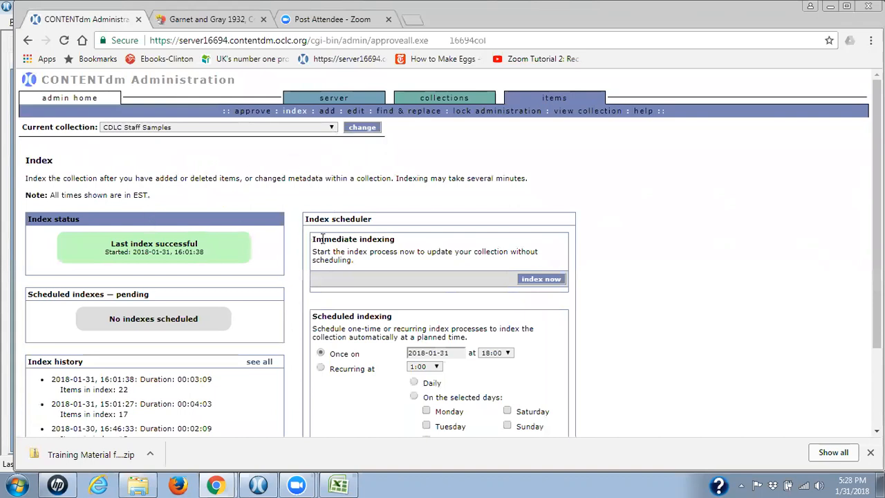
Trigger 'index now' under Immediate indexing for CDLC Staff Samples
{"action": "left_click", "coordinate": [541, 279]}
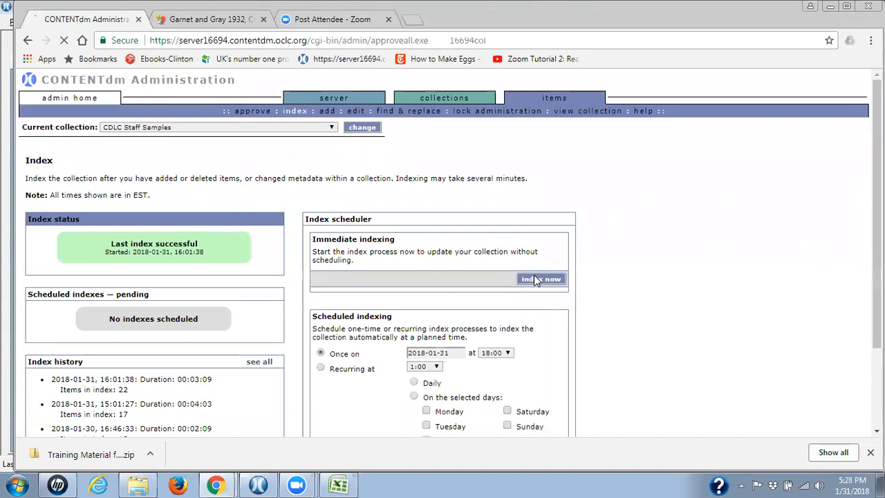
{"action": "left_click", "coordinate": [540, 279]}
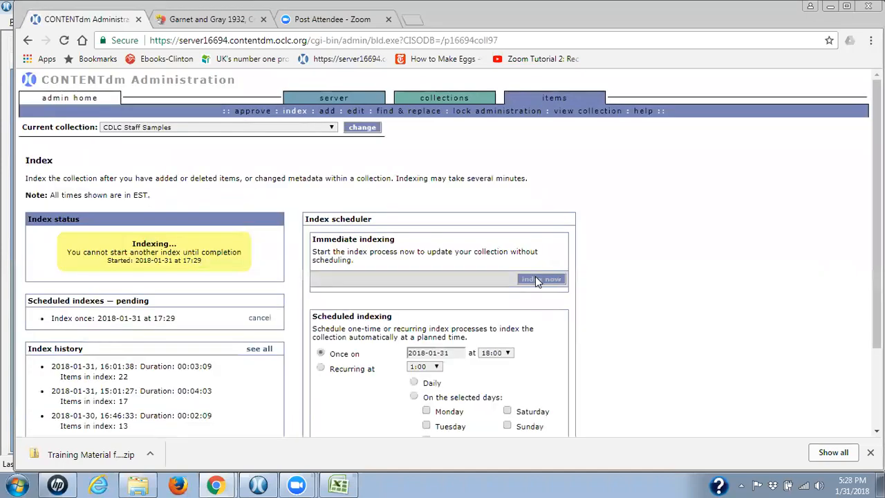
{"action": "mouse_move", "coordinate": [345, 240]}
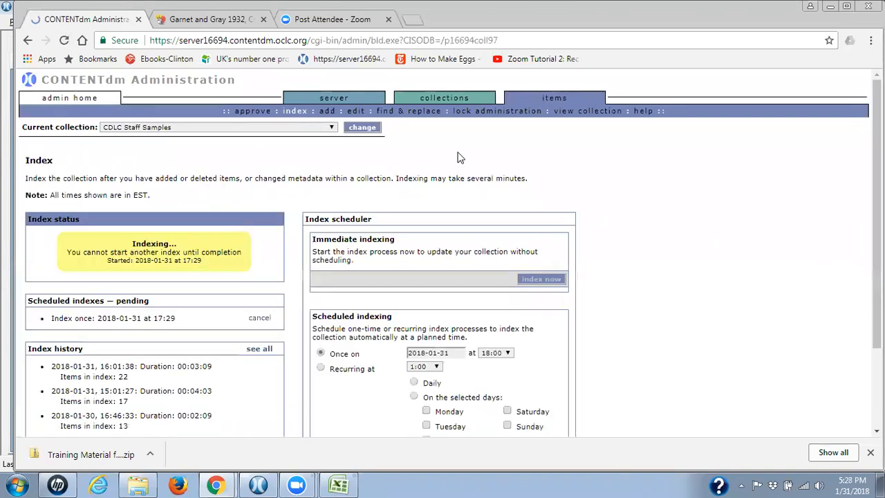
{"action": "mouse_move", "coordinate": [183, 239]}
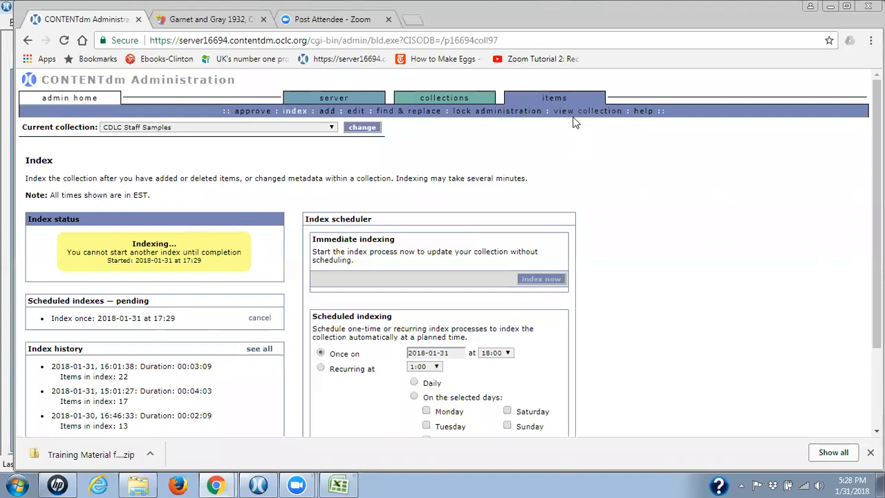
{"action": "mouse_move", "coordinate": [587, 111]}
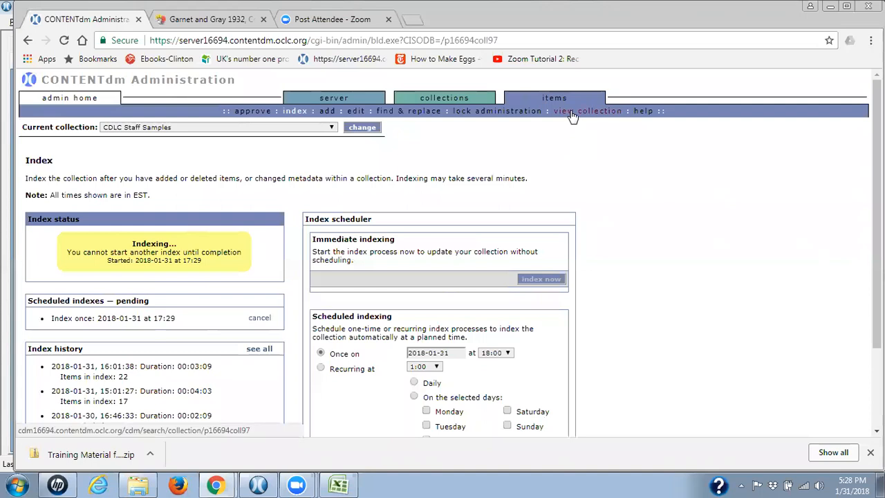
{"action": "mouse_move", "coordinate": [587, 110]}
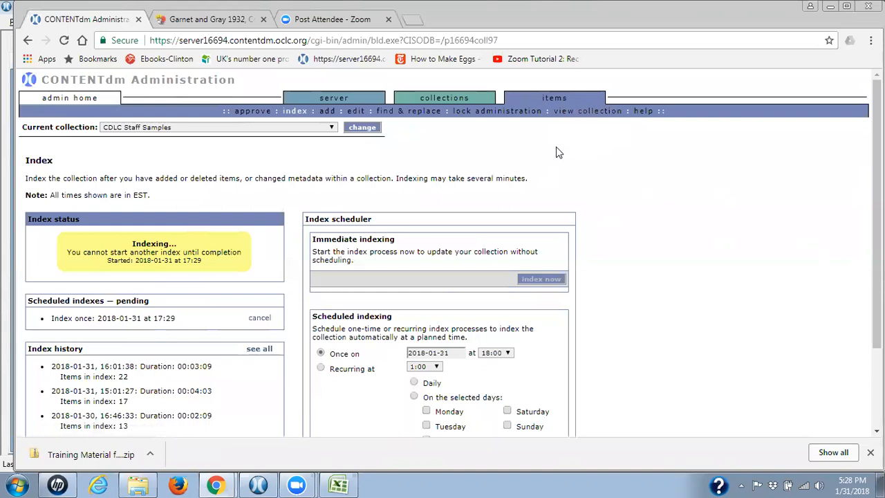
{"action": "mouse_move", "coordinate": [564, 150]}
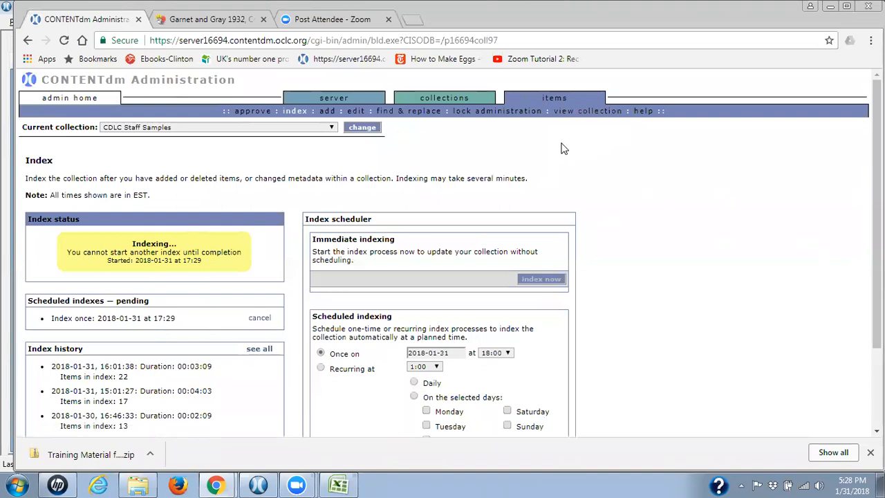
{"action": "mouse_move", "coordinate": [494, 169]}
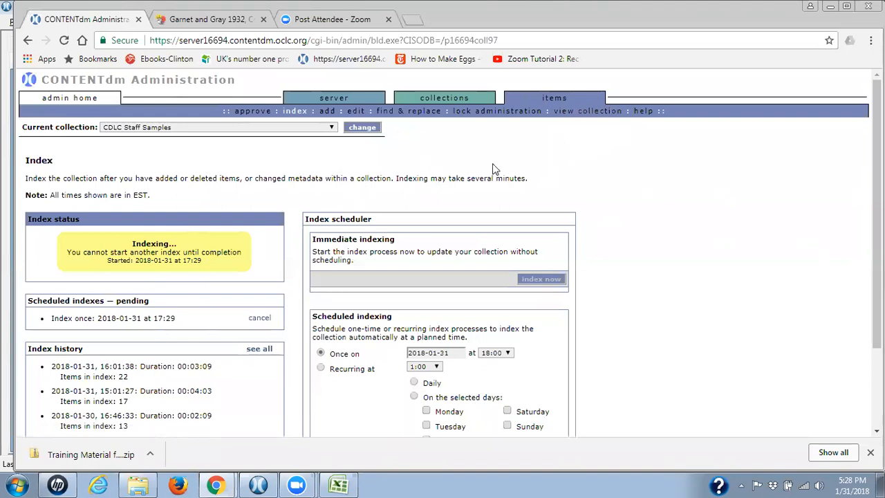
{"action": "mouse_move", "coordinate": [524, 166]}
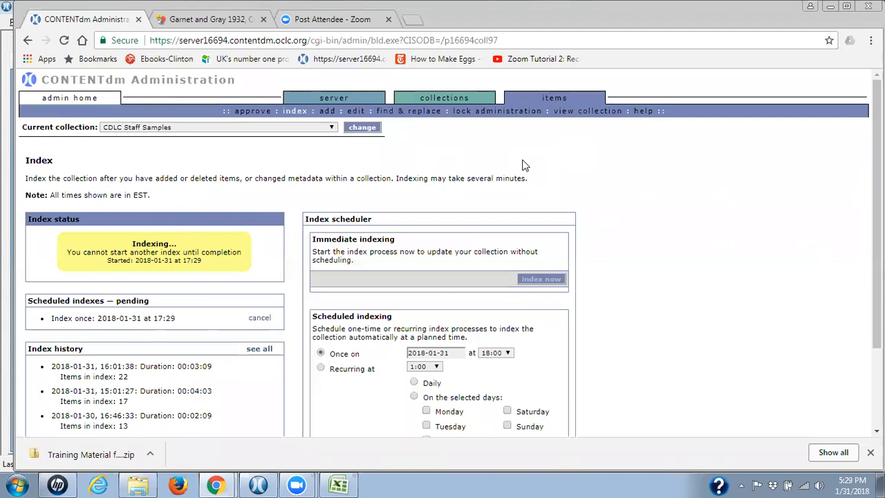
{"action": "mouse_move", "coordinate": [520, 144]}
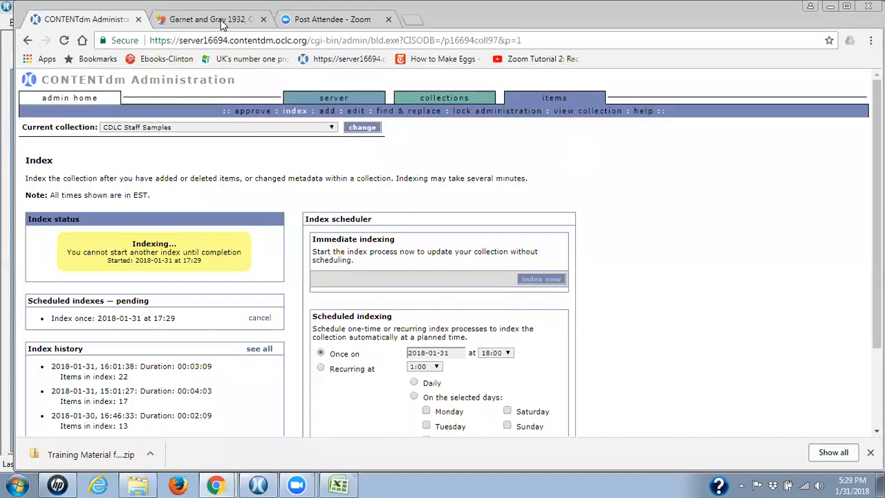
View New York Heritage's Technical Guides & Help, then reload the admin Index status
{"action": "left_click", "coordinate": [207, 19]}
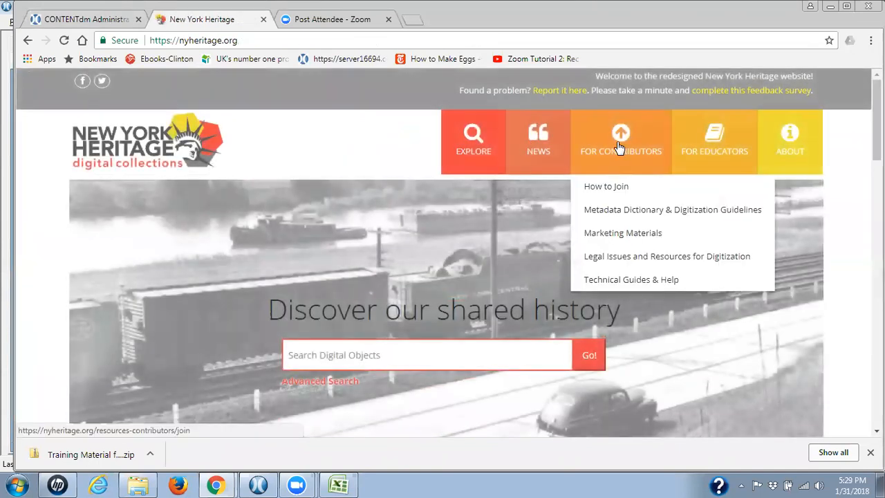
{"action": "mouse_move", "coordinate": [630, 279]}
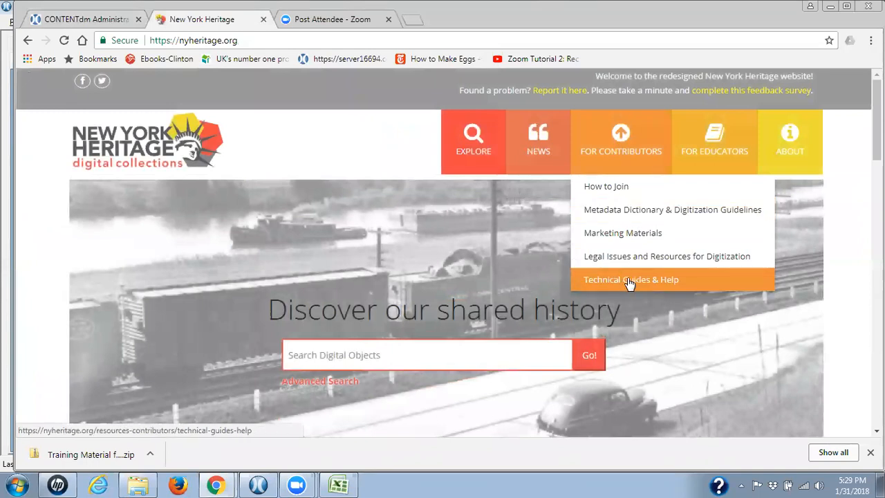
{"action": "left_click", "coordinate": [630, 279]}
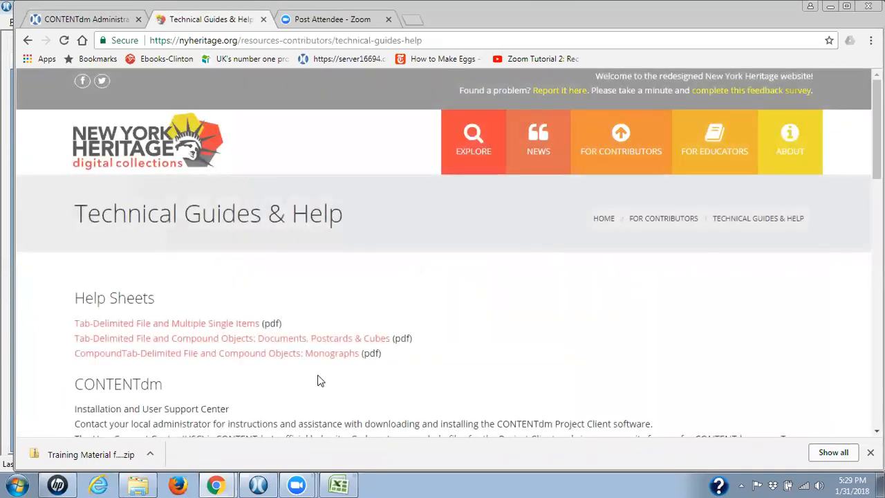
{"action": "mouse_move", "coordinate": [201, 271]}
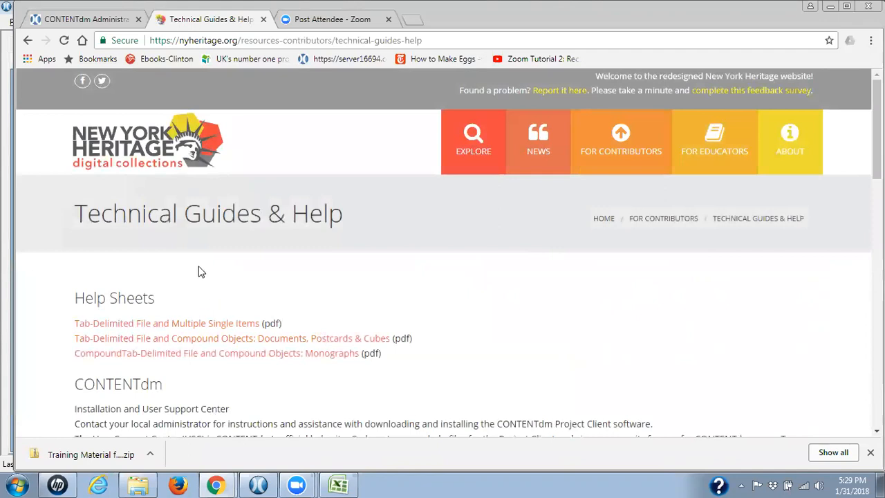
{"action": "left_click", "coordinate": [83, 19]}
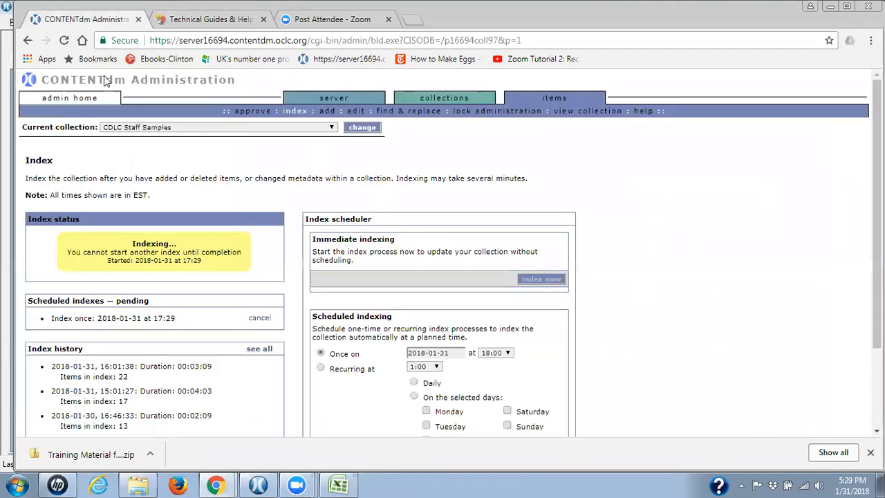
{"action": "left_click", "coordinate": [259, 317]}
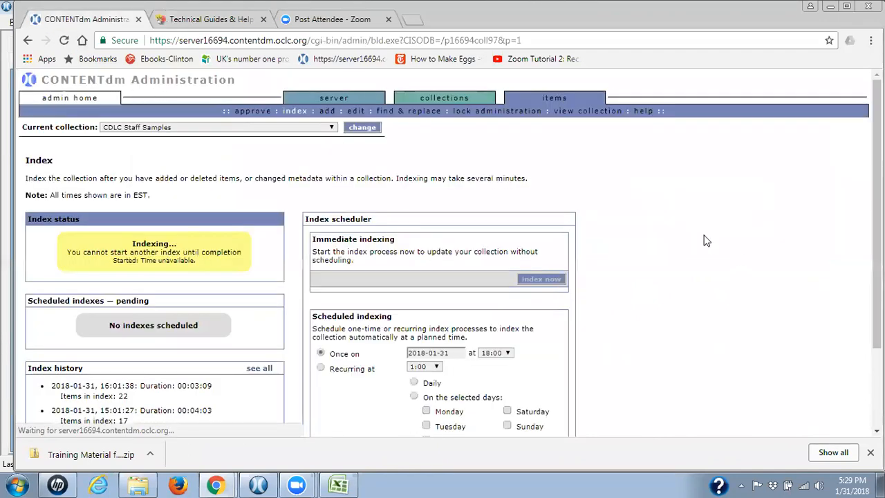